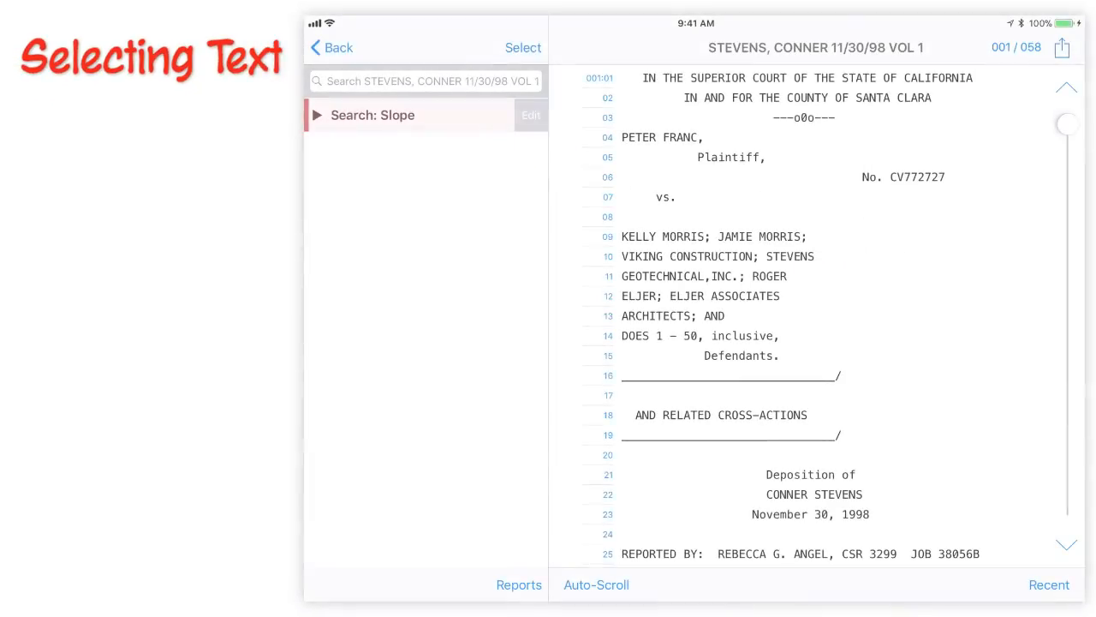
# - Select testimony from page 12 line 19 through page 13 line 06
pyautogui.scroll(-3)
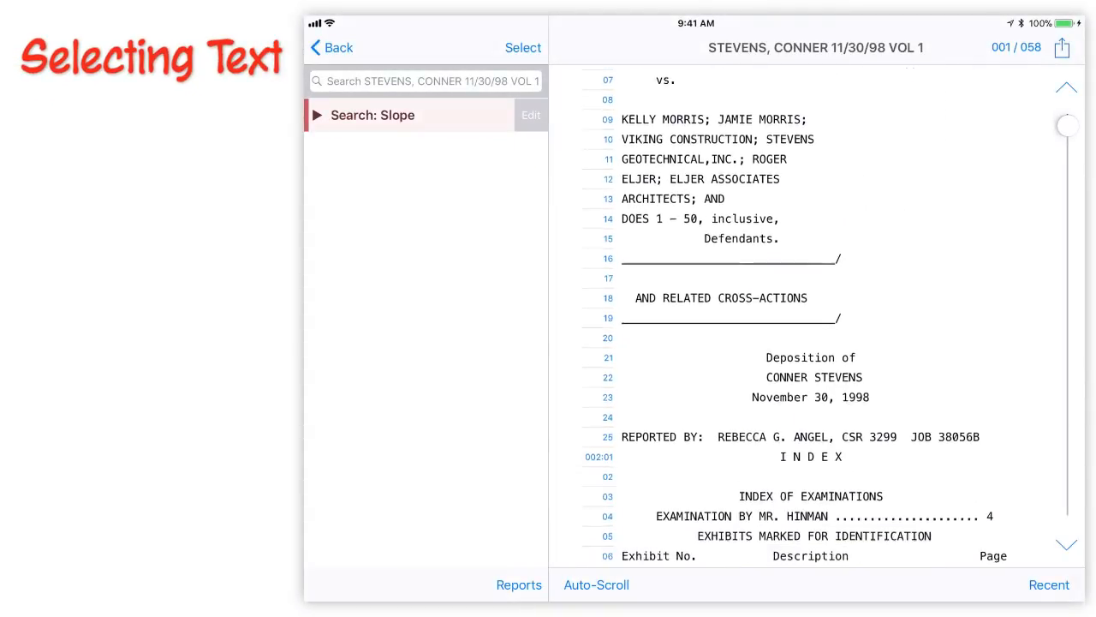
pyautogui.scroll(-3)
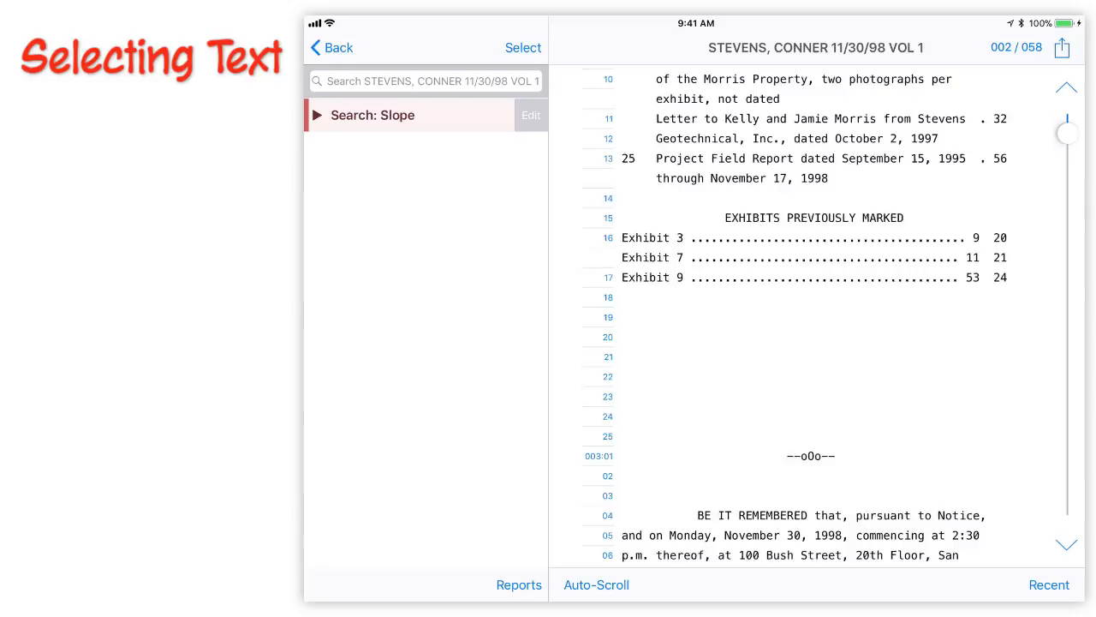
pyautogui.scroll(-3)
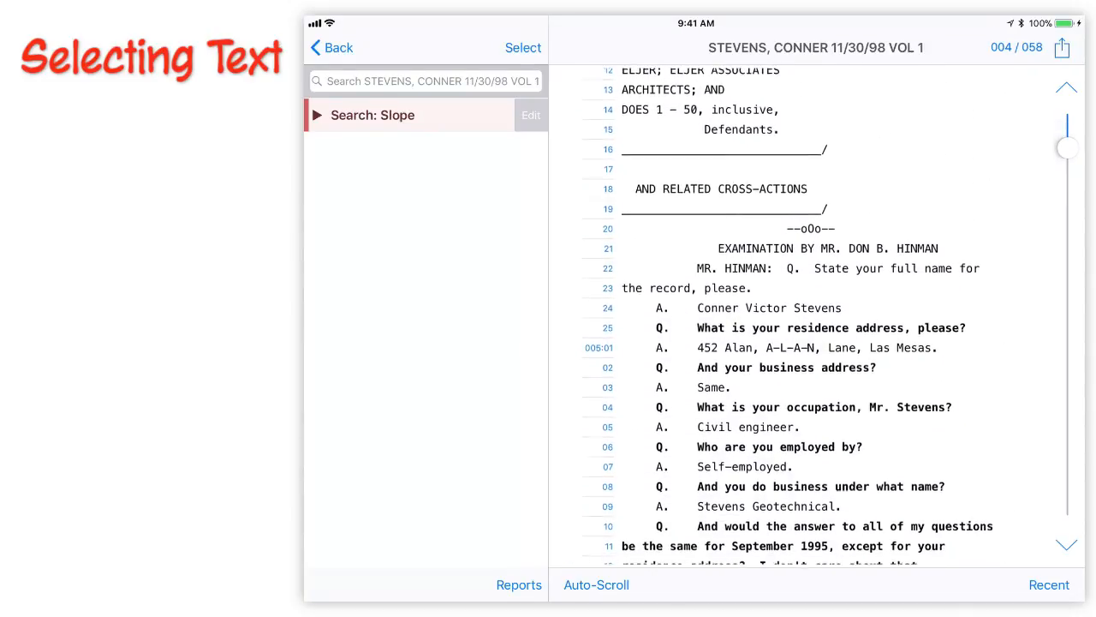
pyautogui.scroll(-3)
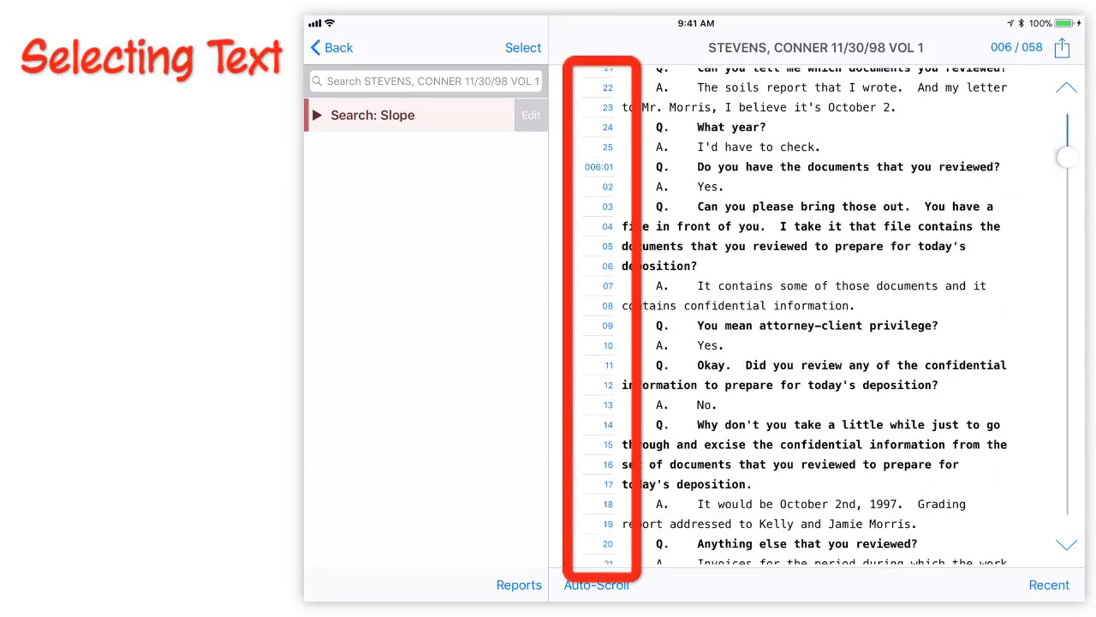
pyautogui.click(607, 206)
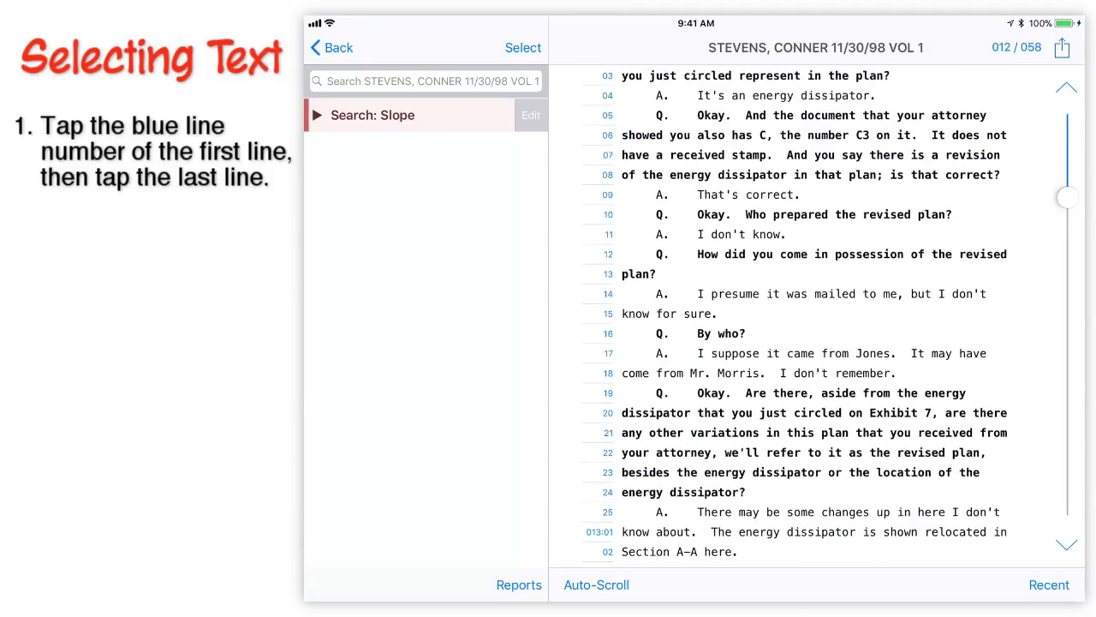
pyautogui.scroll(-3)
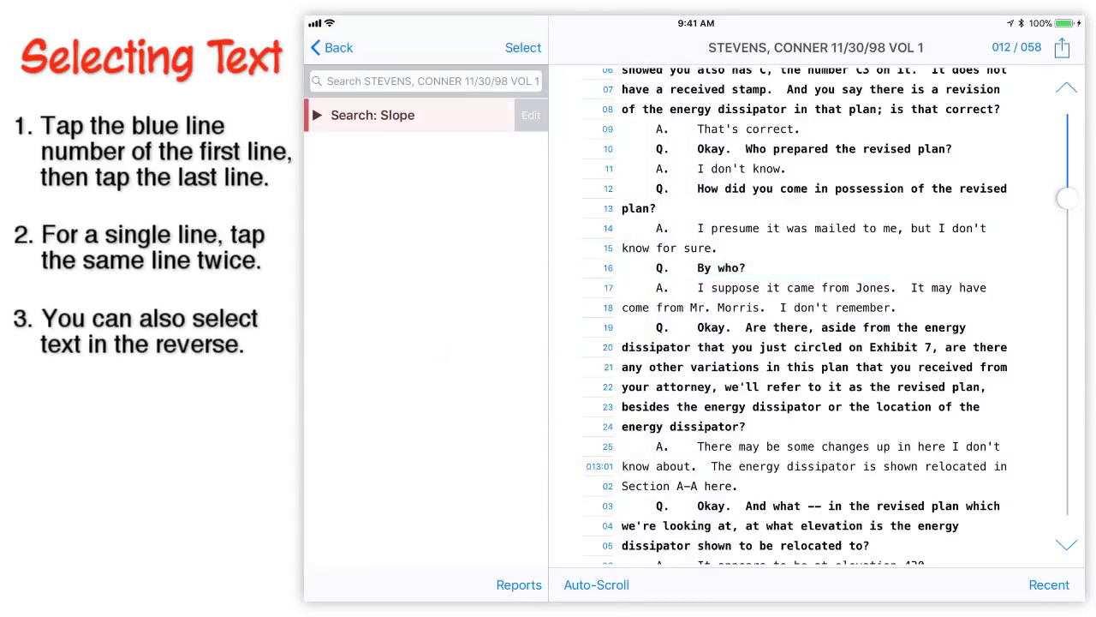
pyautogui.click(600, 465)
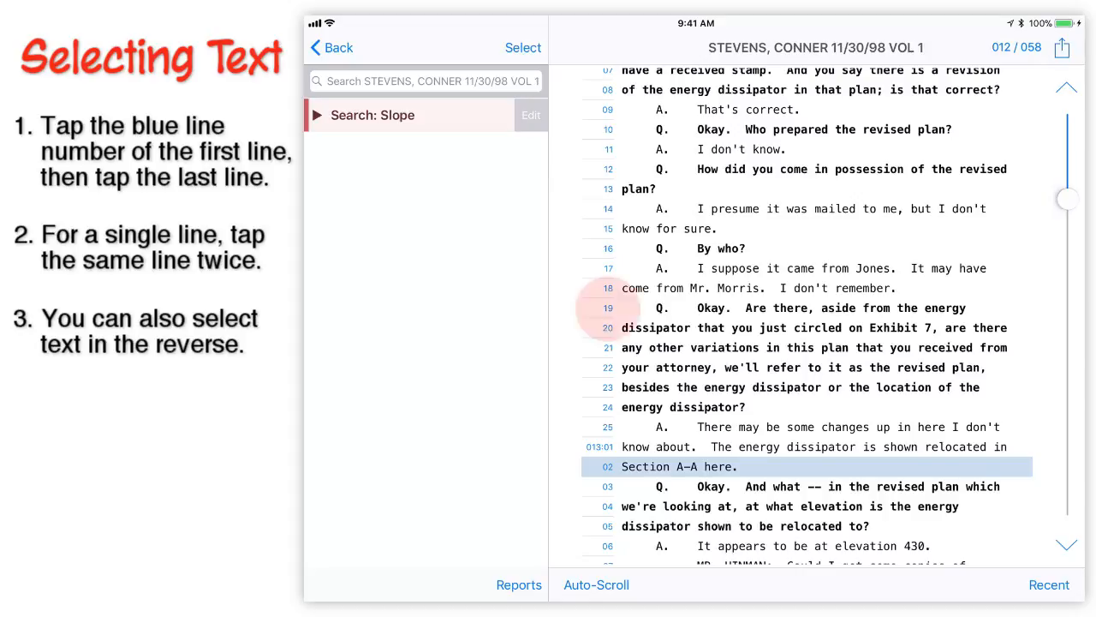
pyautogui.click(607, 307)
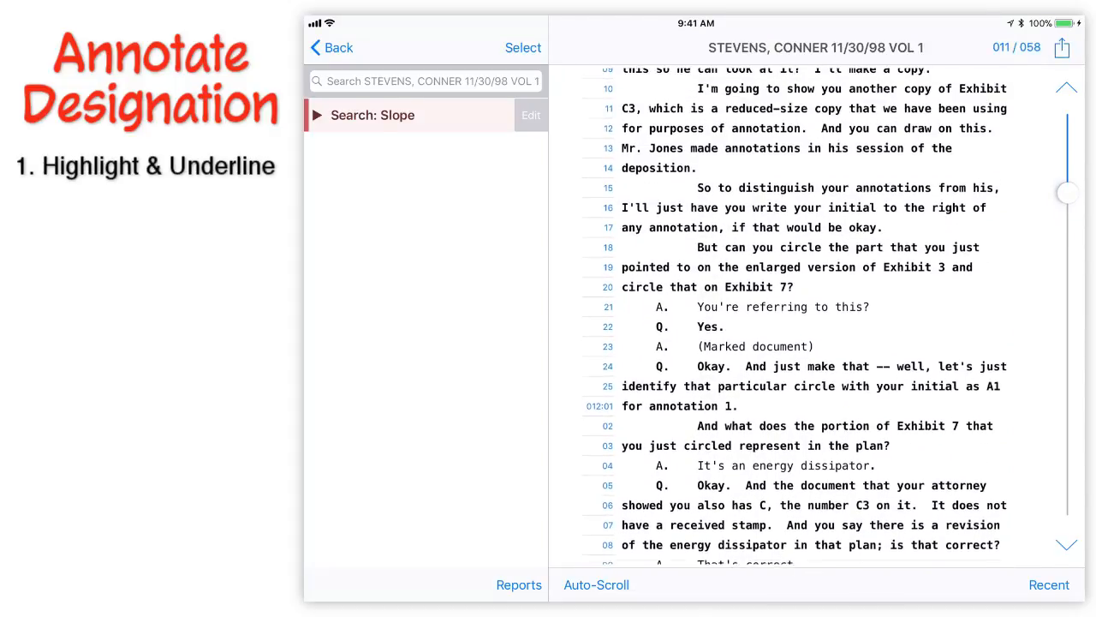
# - Highlight the selected lines green, switch to pink, then remove the highlight
pyautogui.scroll(-3)
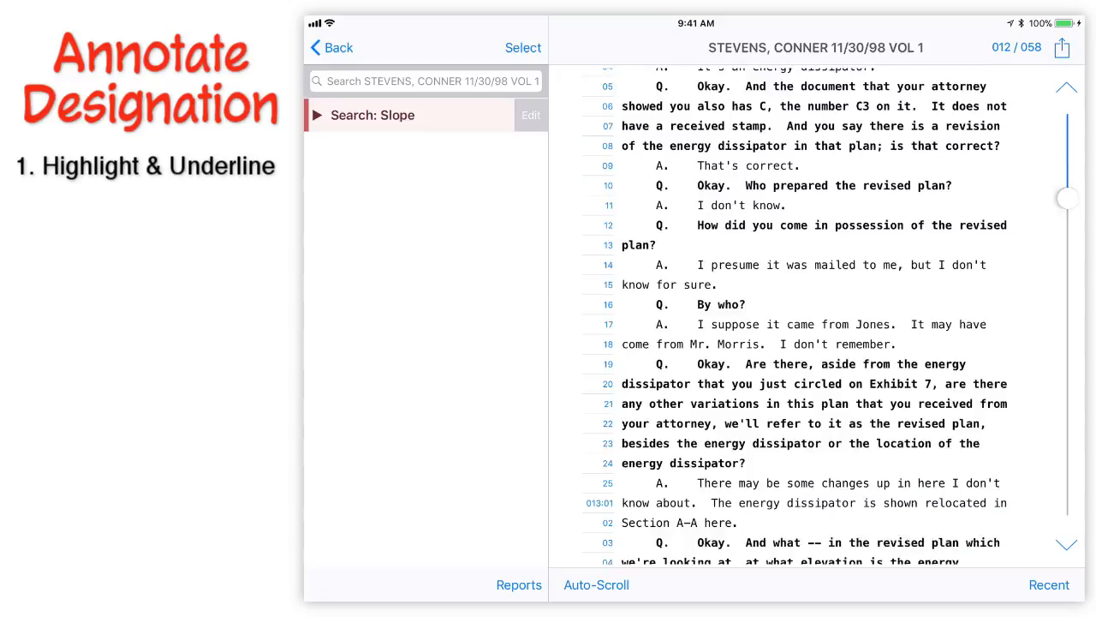
pyautogui.scroll(-3)
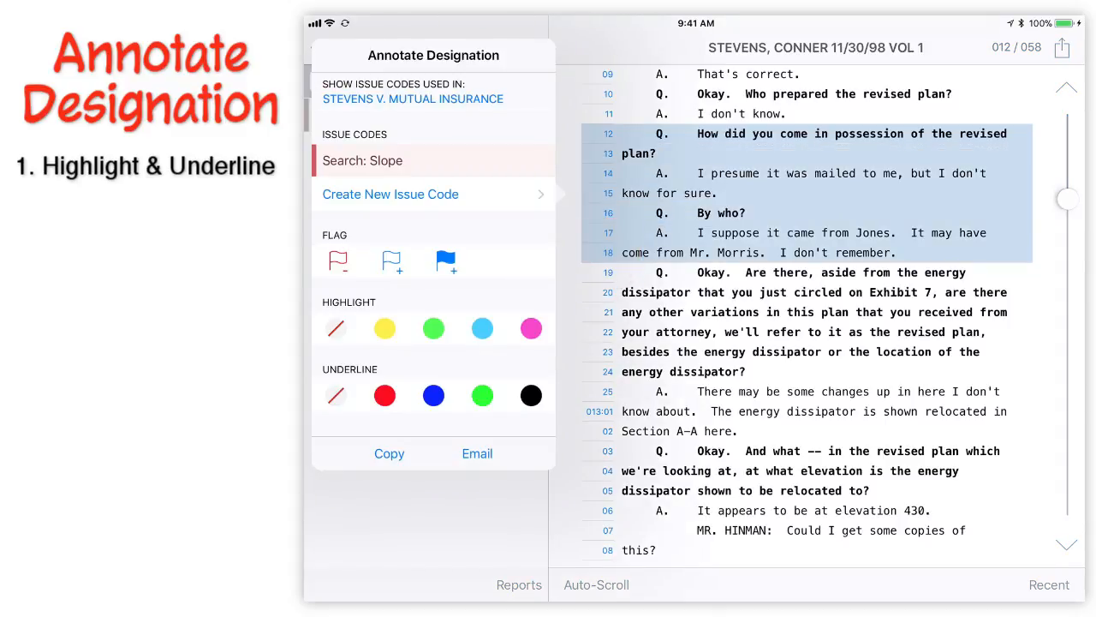
pyautogui.click(433, 328)
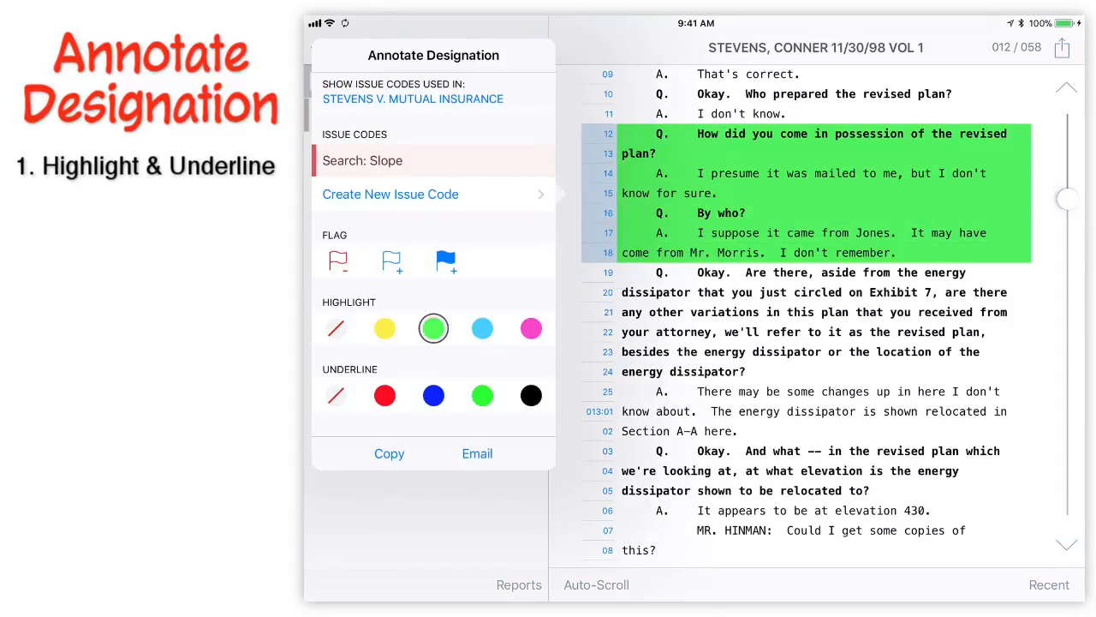
pyautogui.click(530, 328)
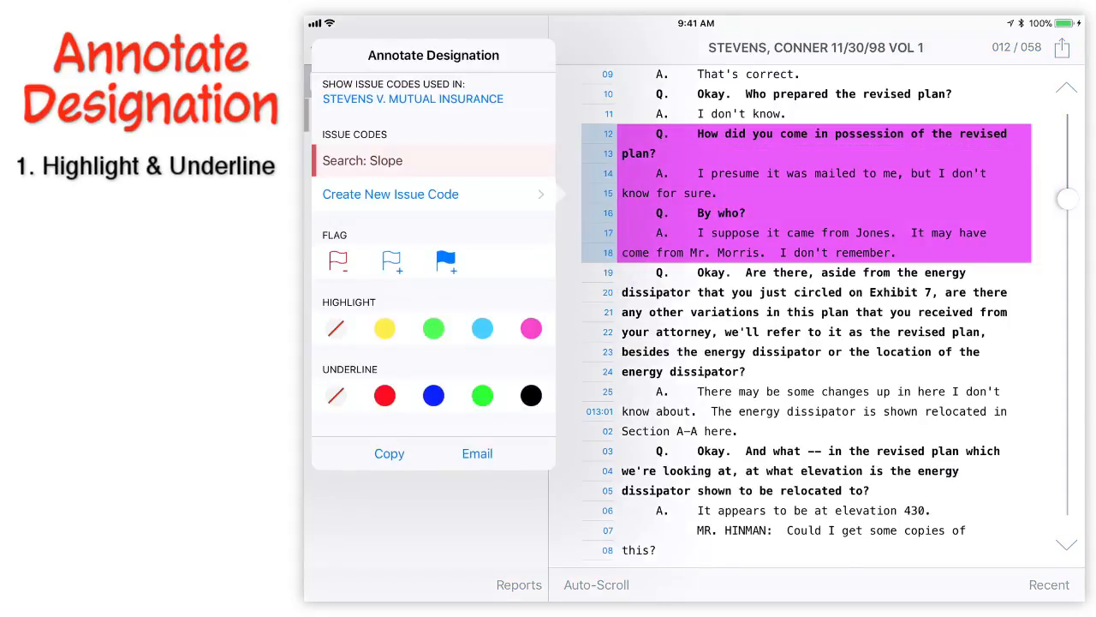
pyautogui.click(335, 328)
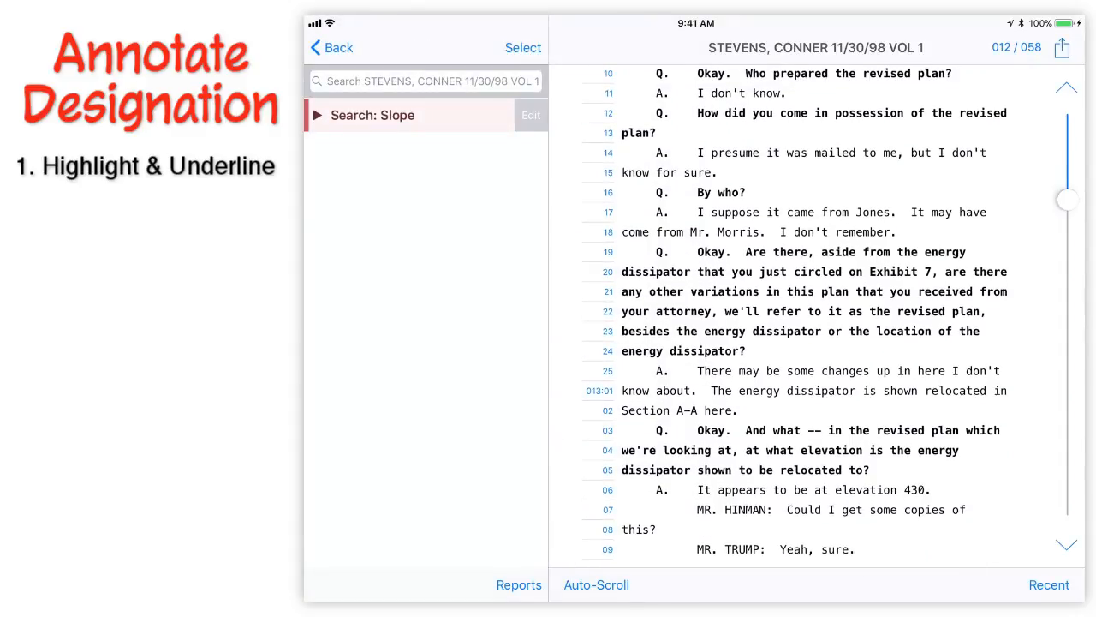
# - Tag the selection with a new blue issue code named 'Dissipator'
pyautogui.scroll(-3)
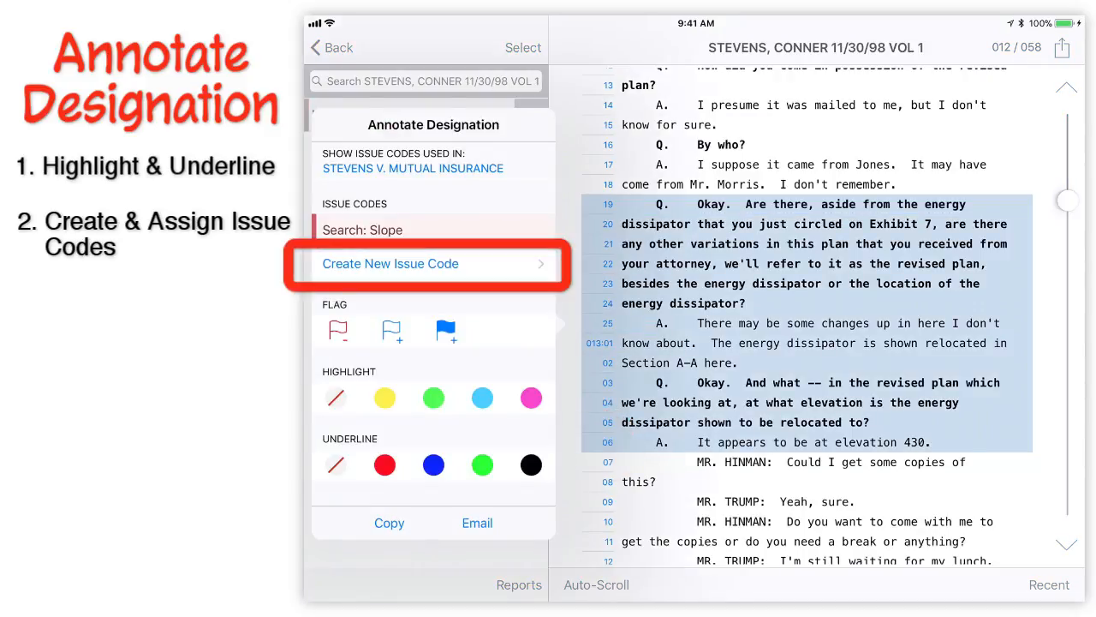
pyautogui.click(390, 263)
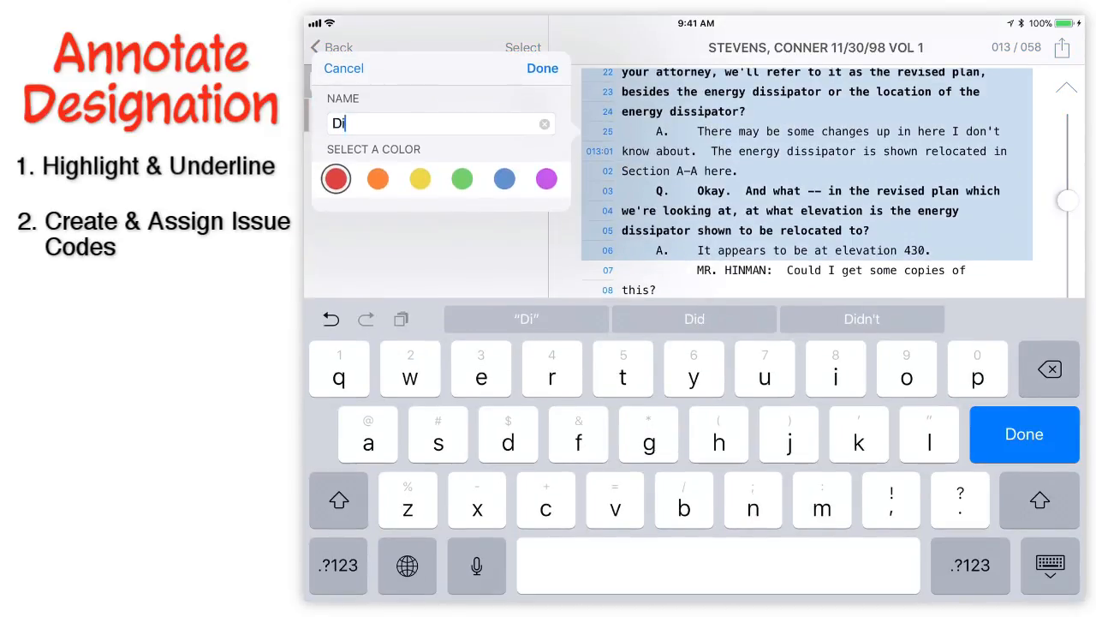
pyautogui.write('ssipator')
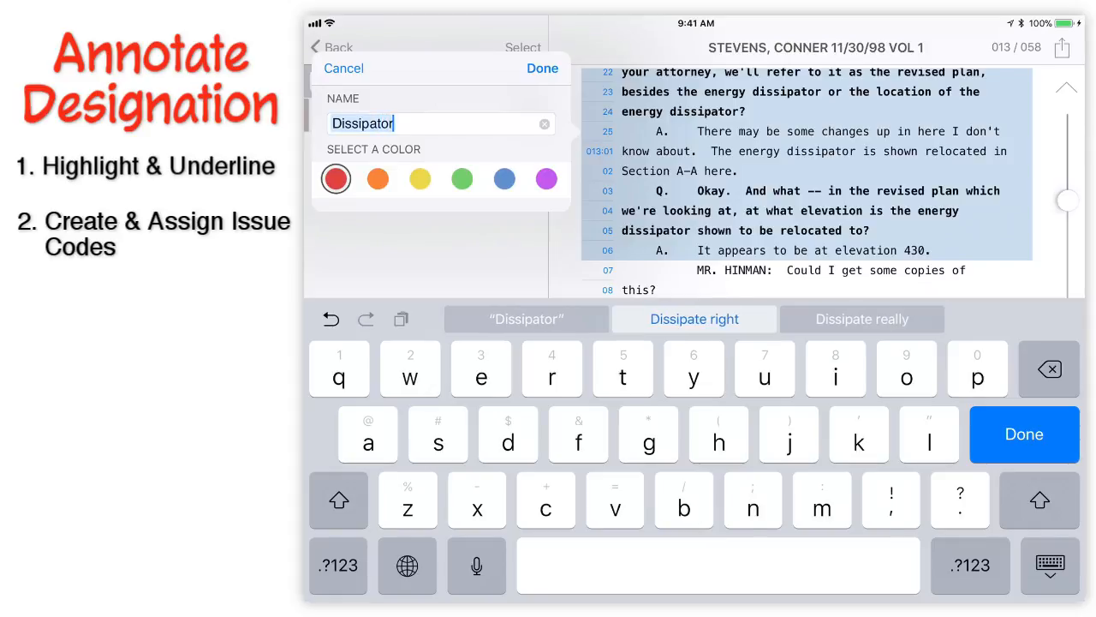
pyautogui.click(504, 179)
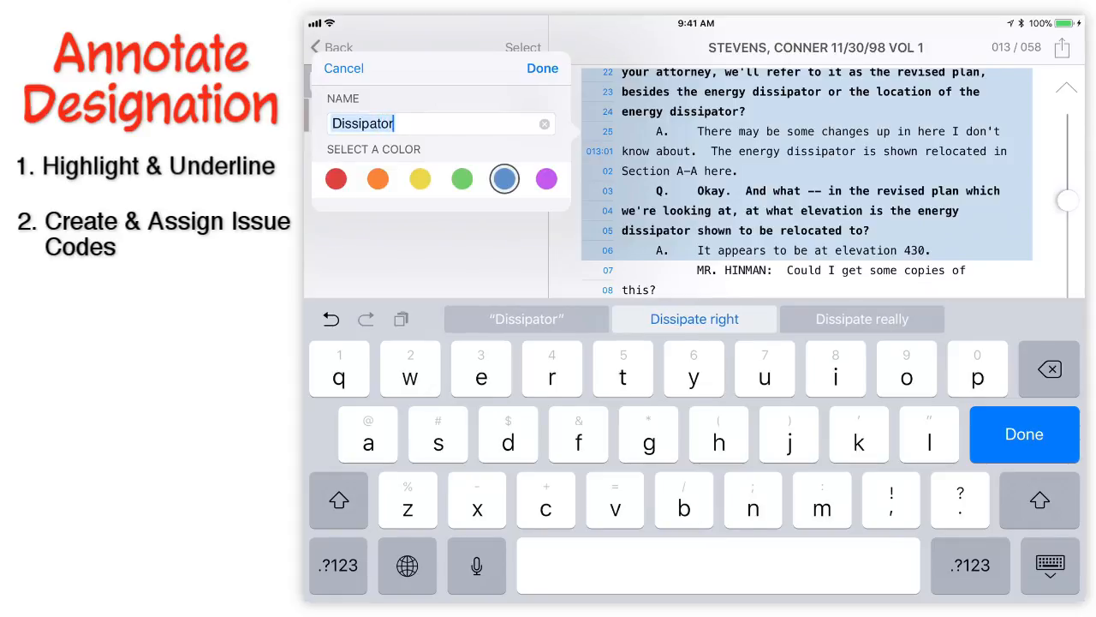
pyautogui.click(542, 68)
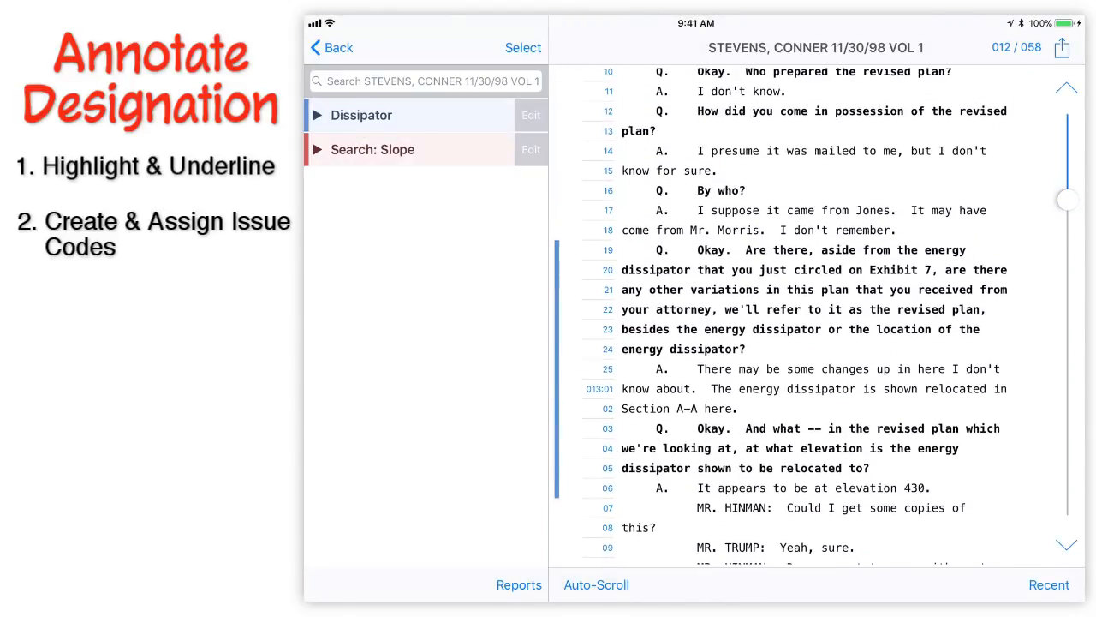
pyautogui.scroll(-3)
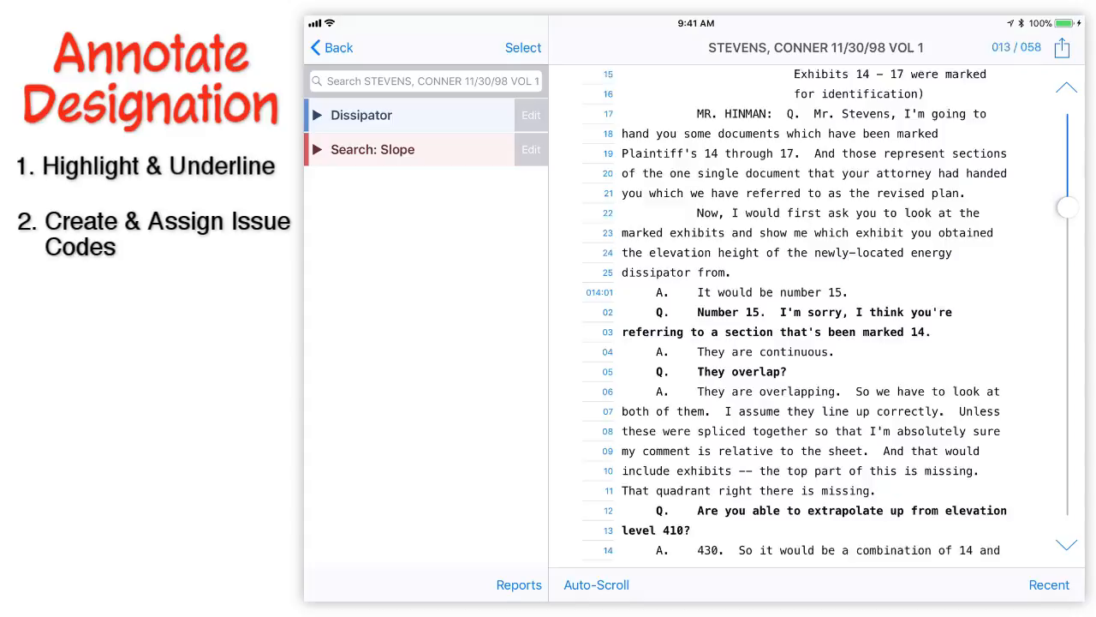
pyautogui.scroll(-3)
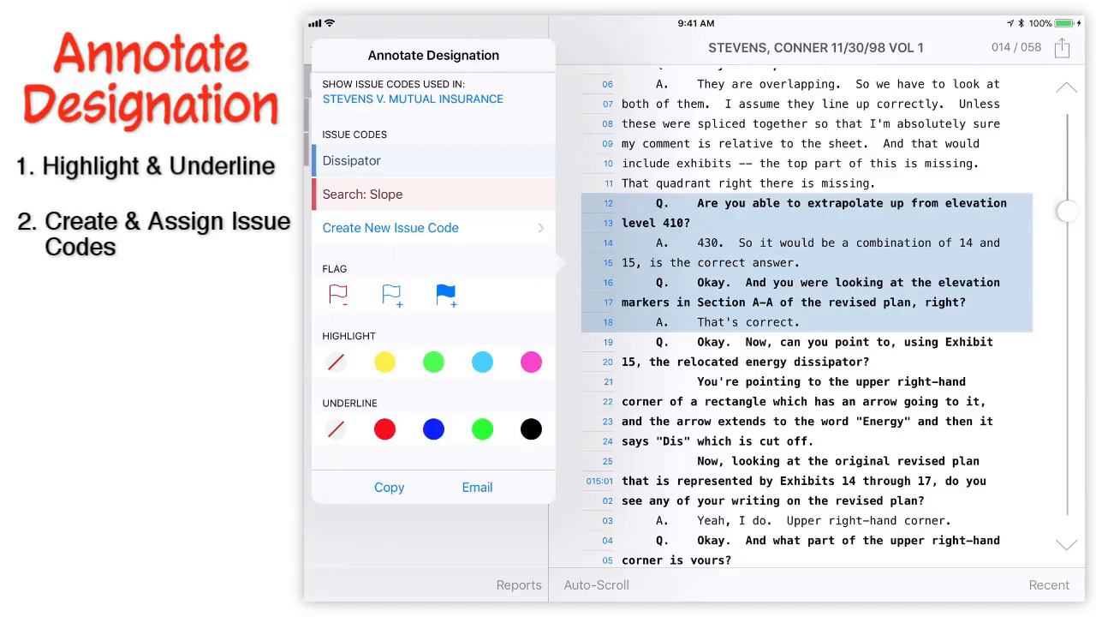
# - Tag 14:12–18 and 15:04–09 as Dissipator, then list its three passages
pyautogui.click(351, 161)
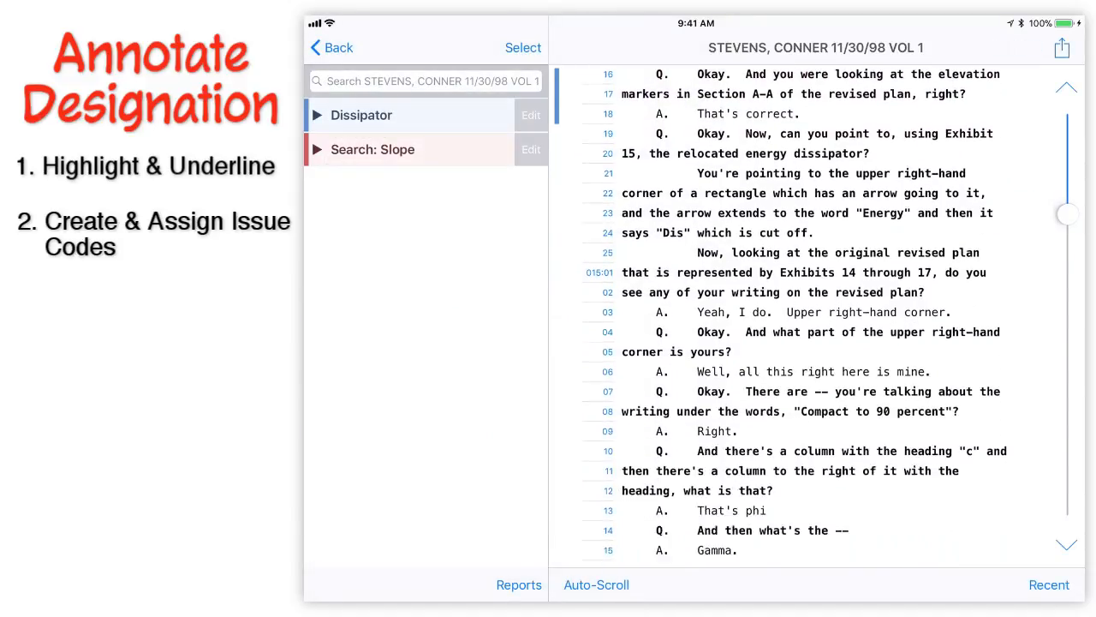
pyautogui.scroll(-3)
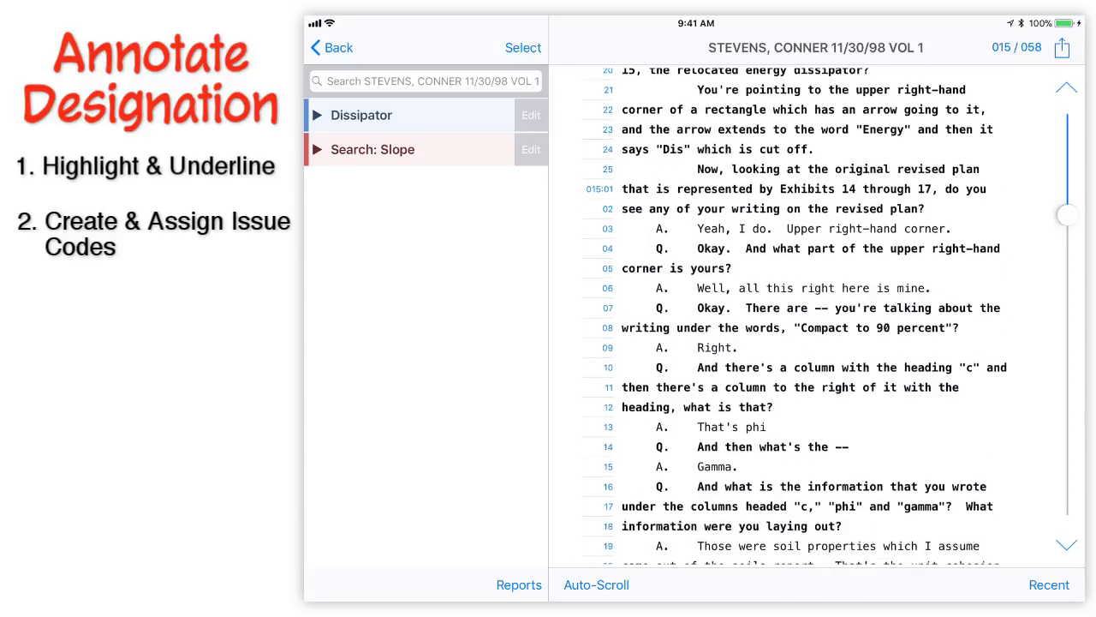
pyautogui.click(805, 249)
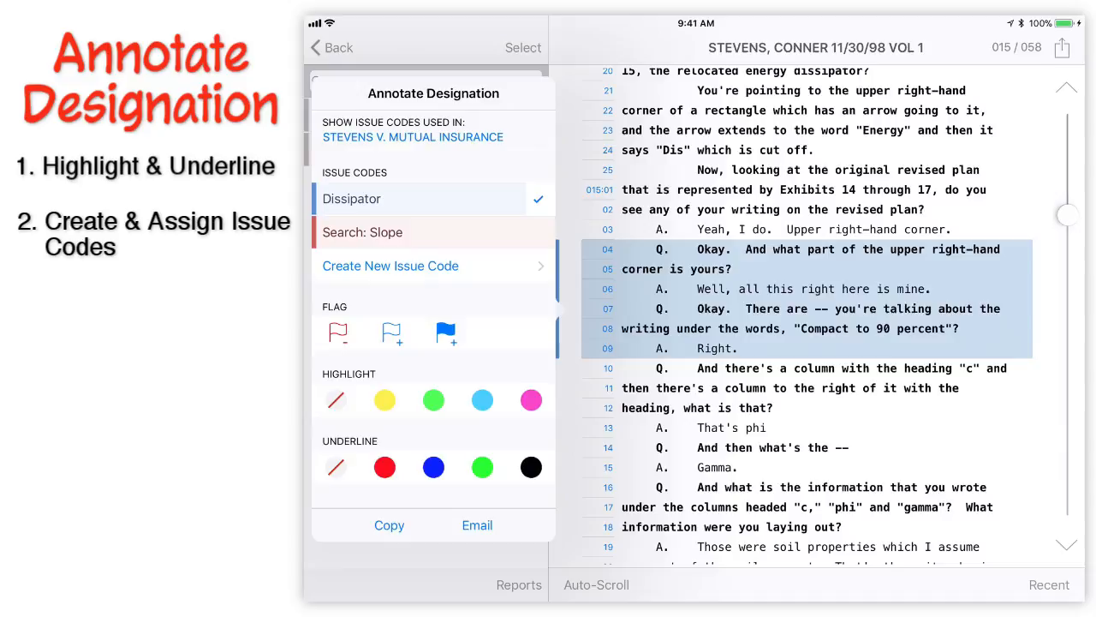
pyautogui.click(330, 47)
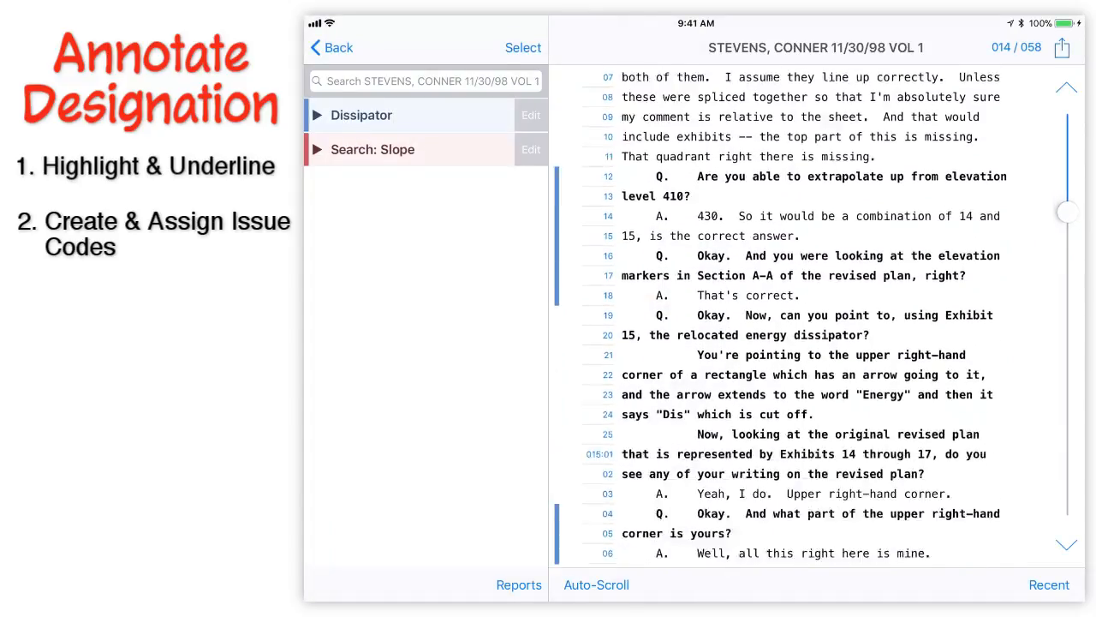
pyautogui.scroll(-3)
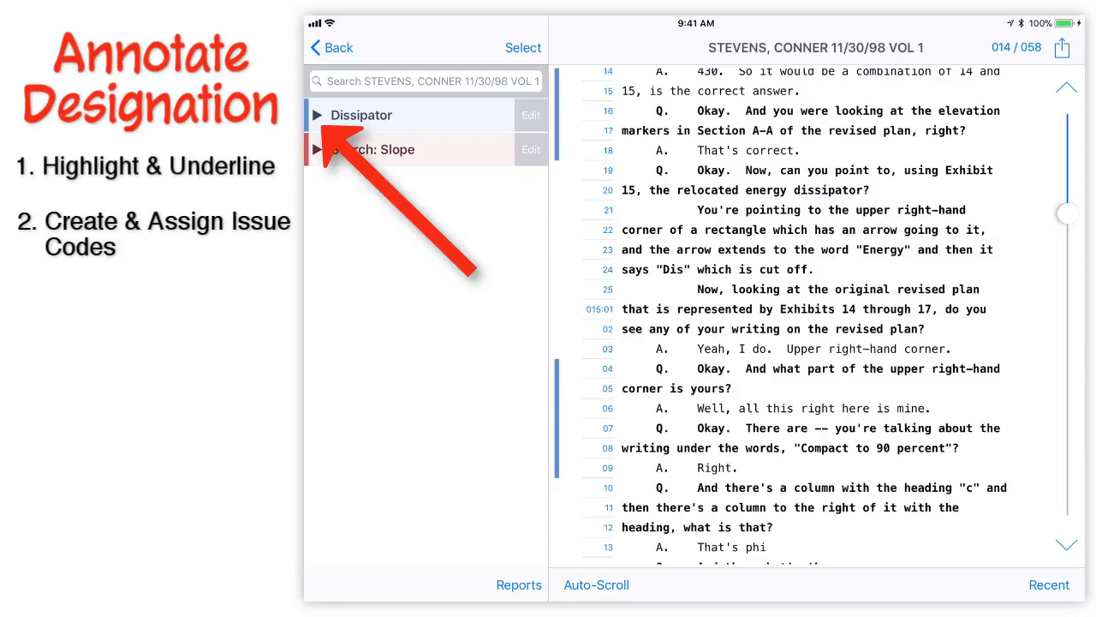
pyautogui.click(317, 115)
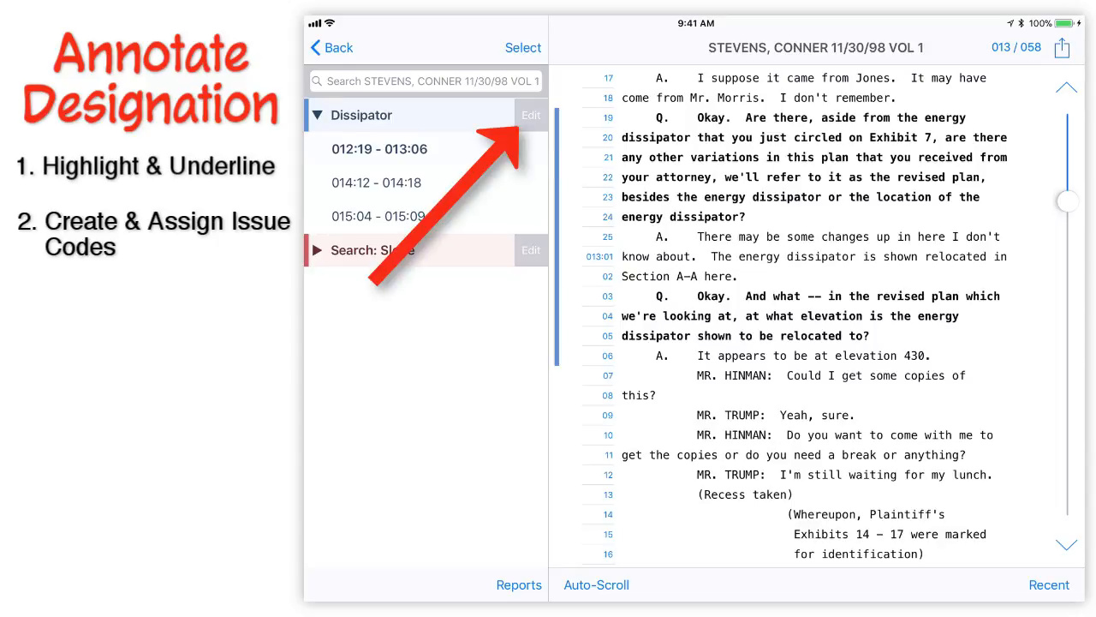
# - Recolour Dissipator green, then start deleting the code and cancel
pyautogui.click(530, 114)
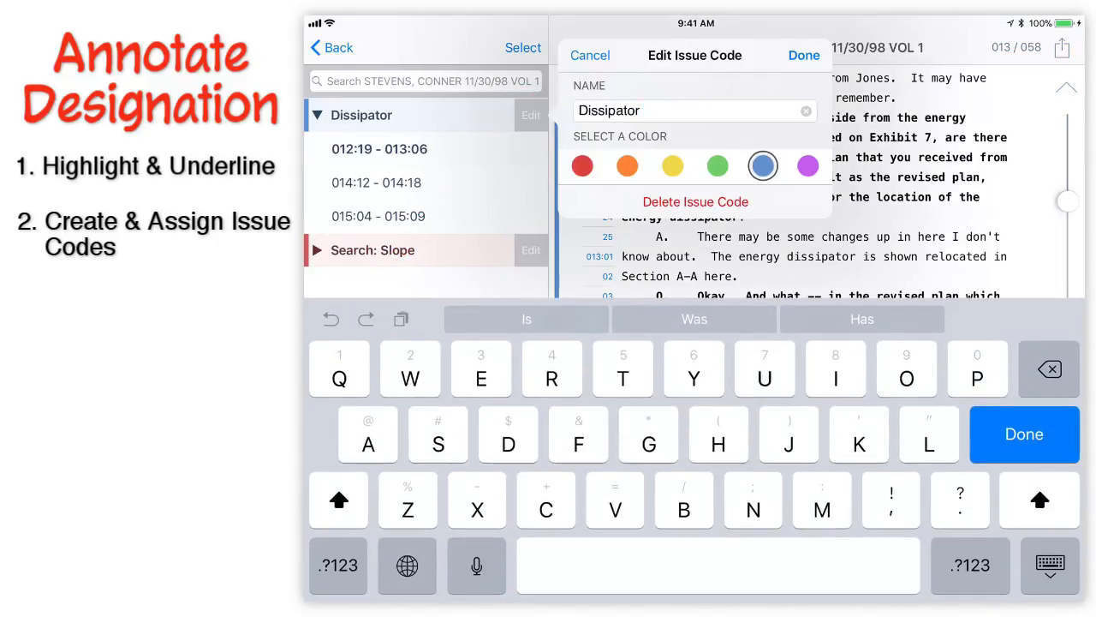
pyautogui.click(803, 55)
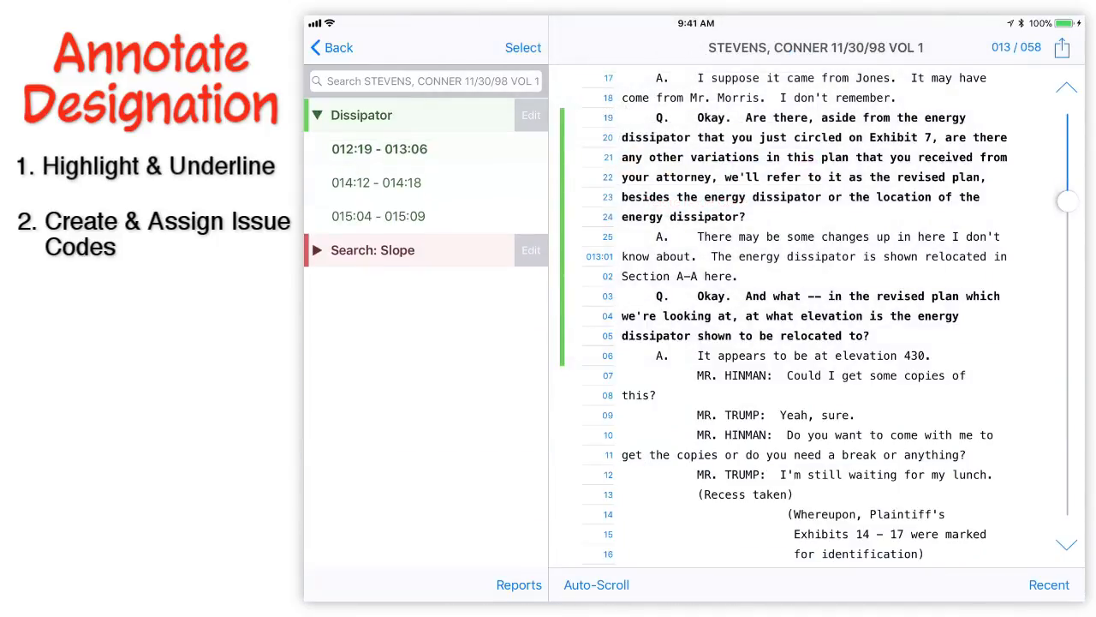
pyautogui.click(530, 115)
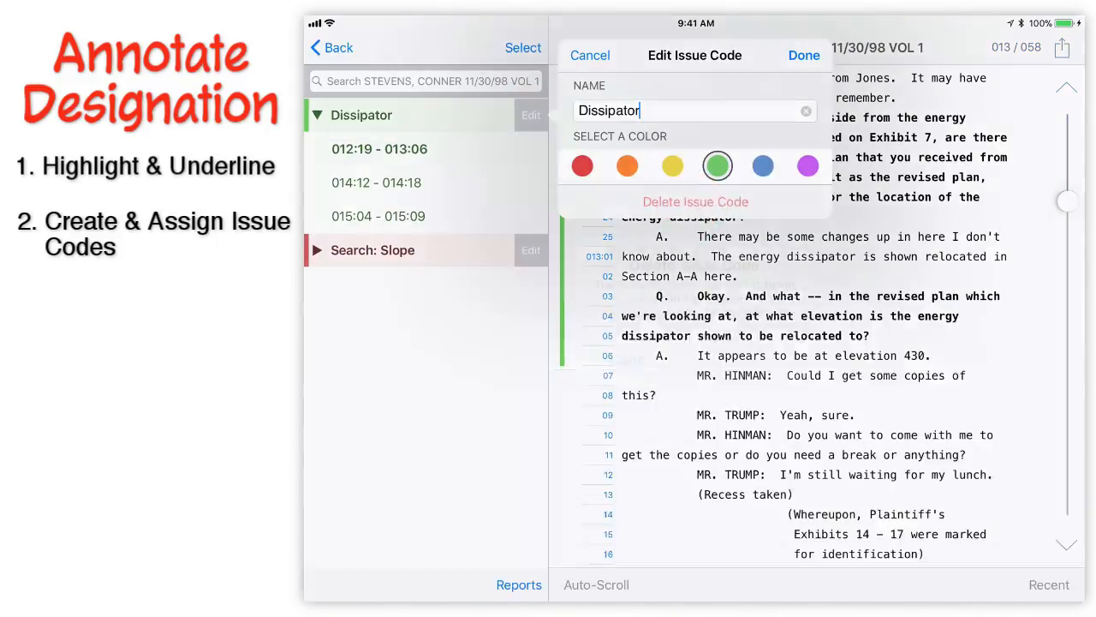
pyautogui.click(695, 202)
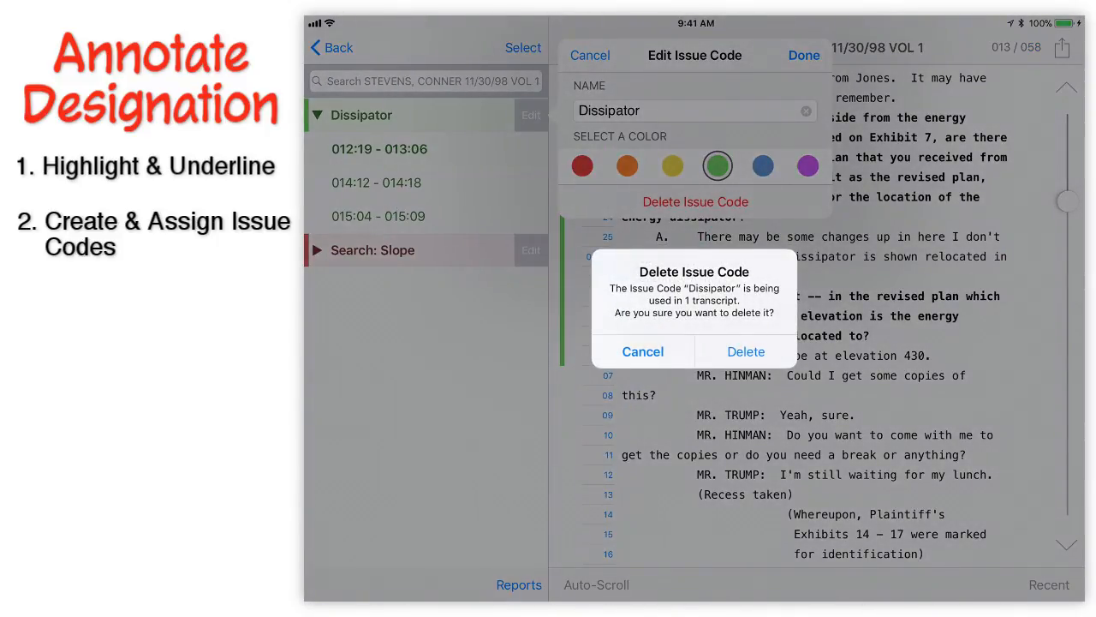
pyautogui.click(642, 351)
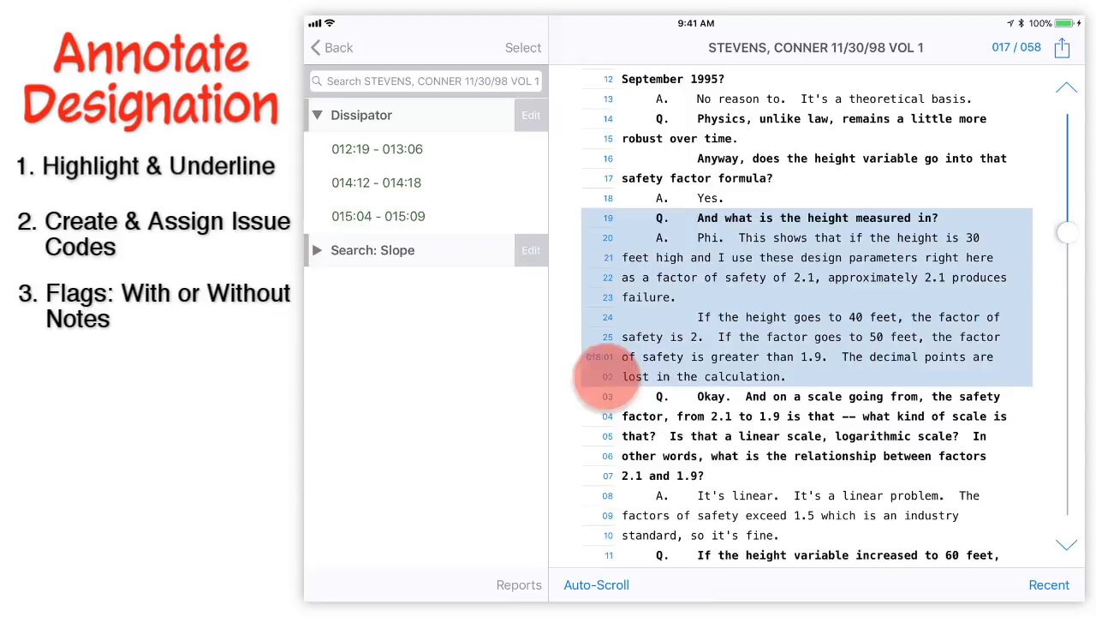
# - Flag 17:19–18:02 plainly and 18:03–18:25 with note 'Check if this is the correct height'
pyautogui.click(606, 376)
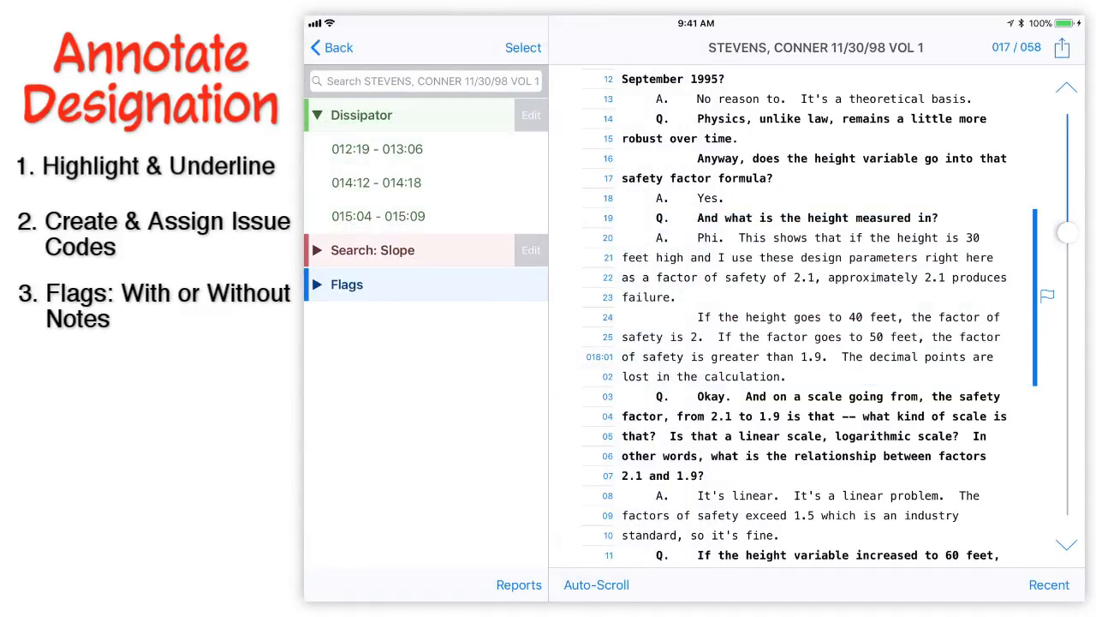
pyautogui.scroll(-3)
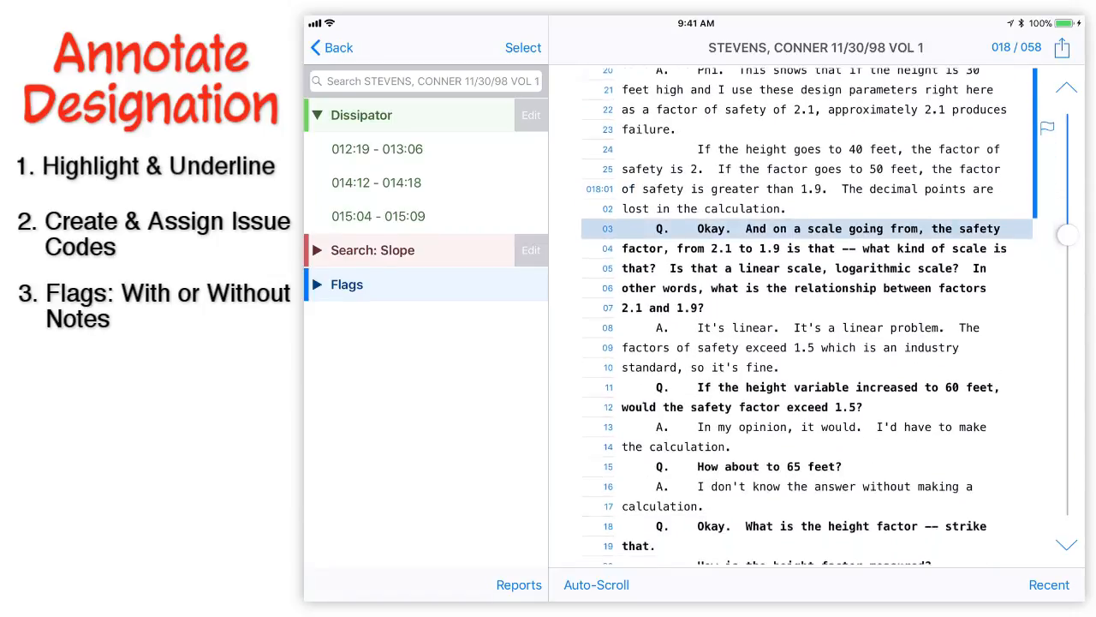
pyautogui.scroll(-3)
pyautogui.write('Check if')
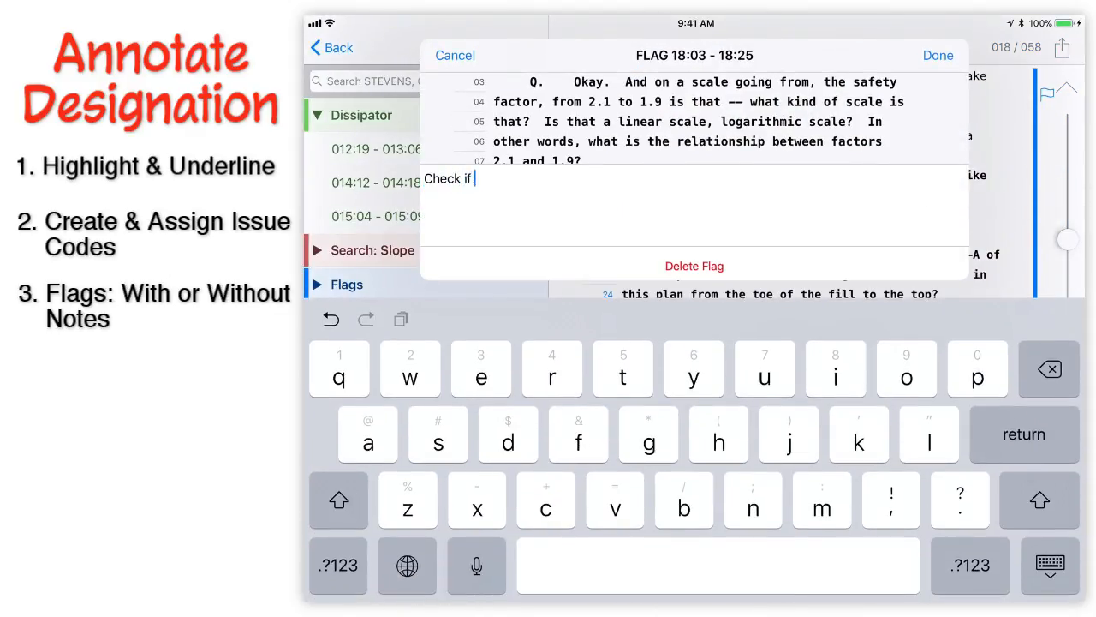
pyautogui.write('this is the correct heig')
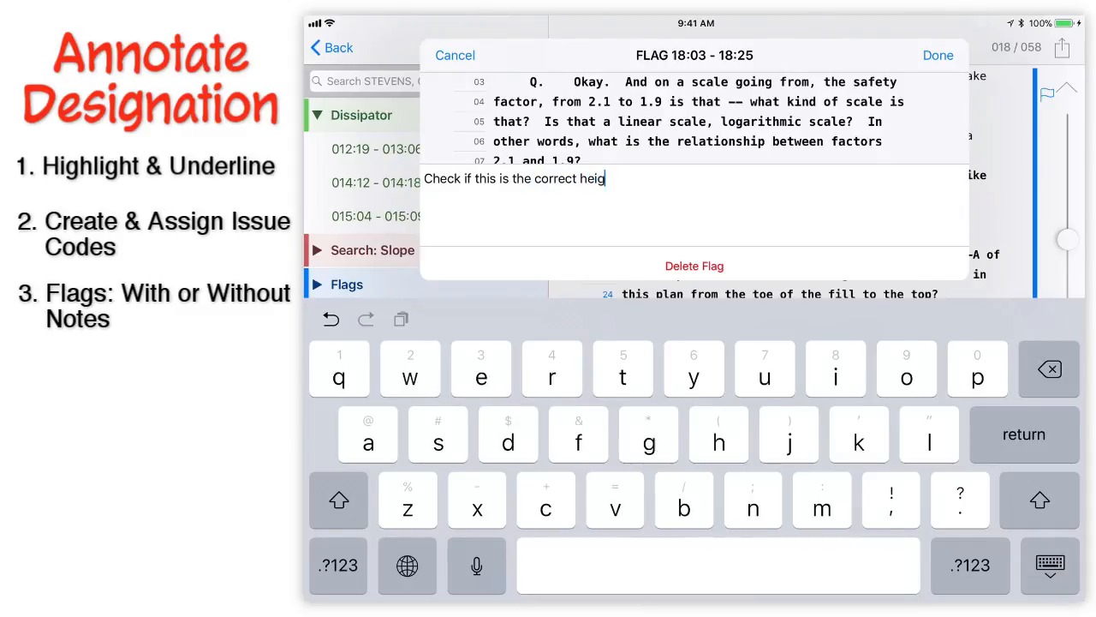
pyautogui.write('ht')
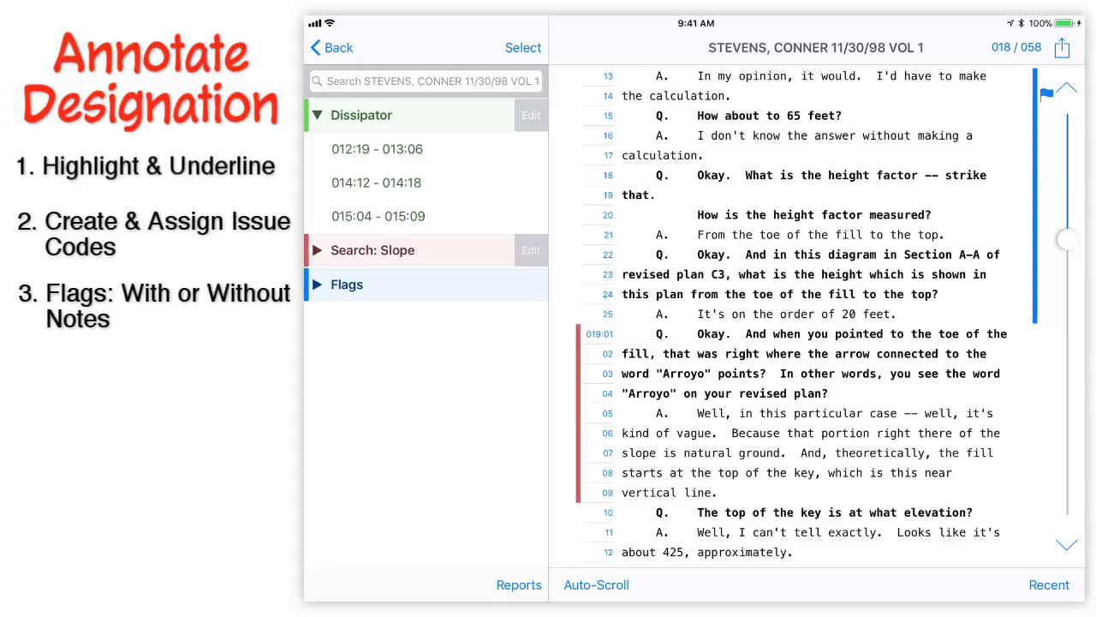
# - Expand Flags to show 17:19–18:02 and 18:03–18:25, and collapse the Dissipator list
pyautogui.scroll(-3)
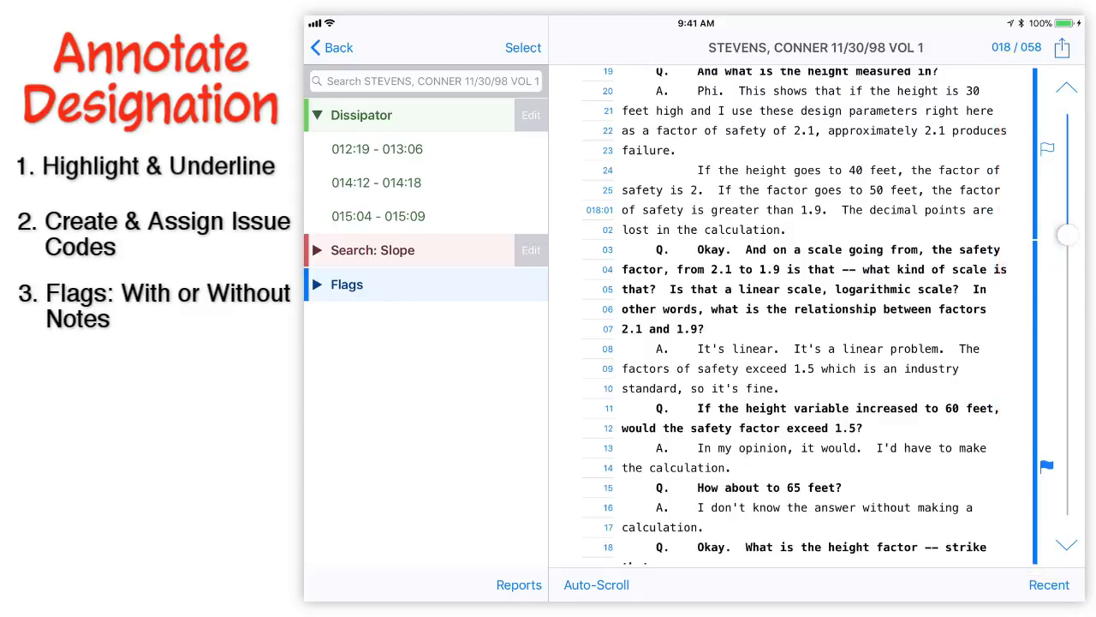
pyautogui.click(316, 284)
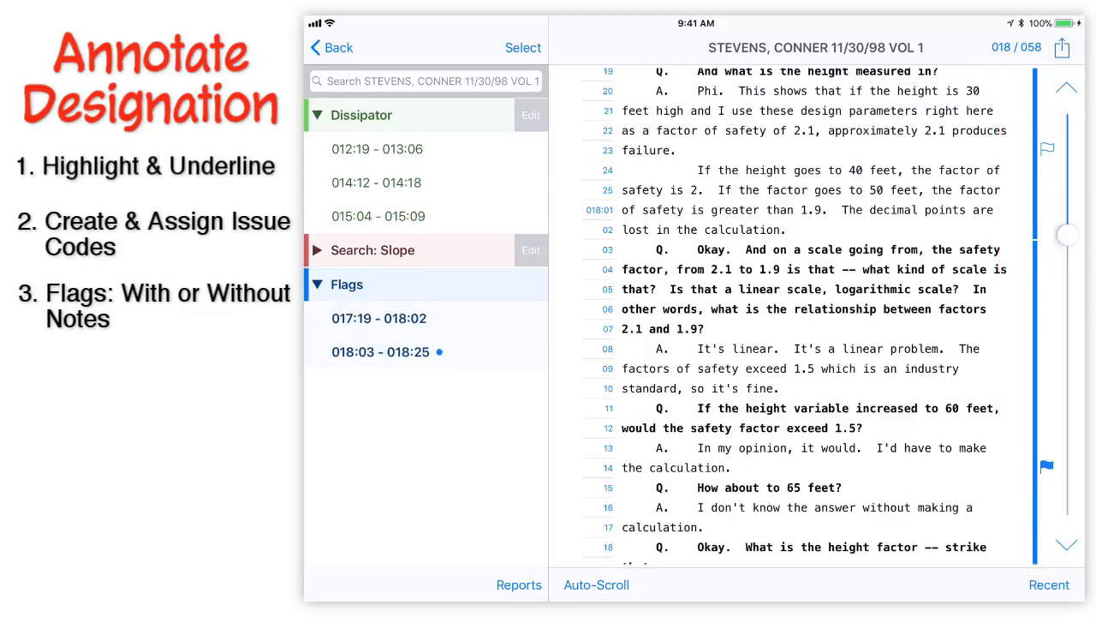
pyautogui.click(316, 114)
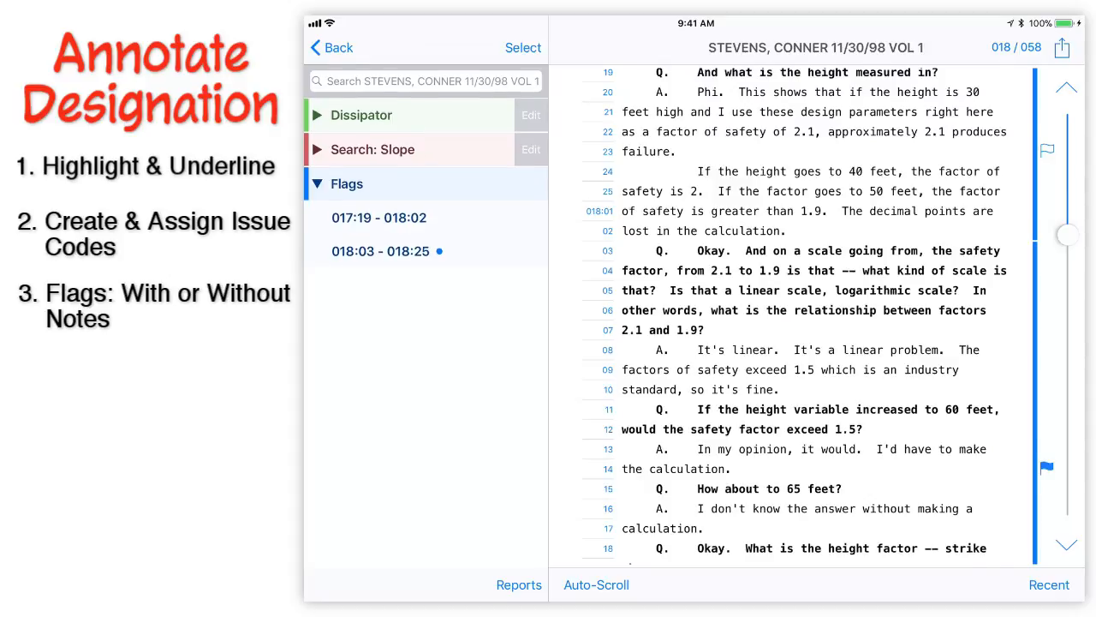
pyautogui.scroll(-3)
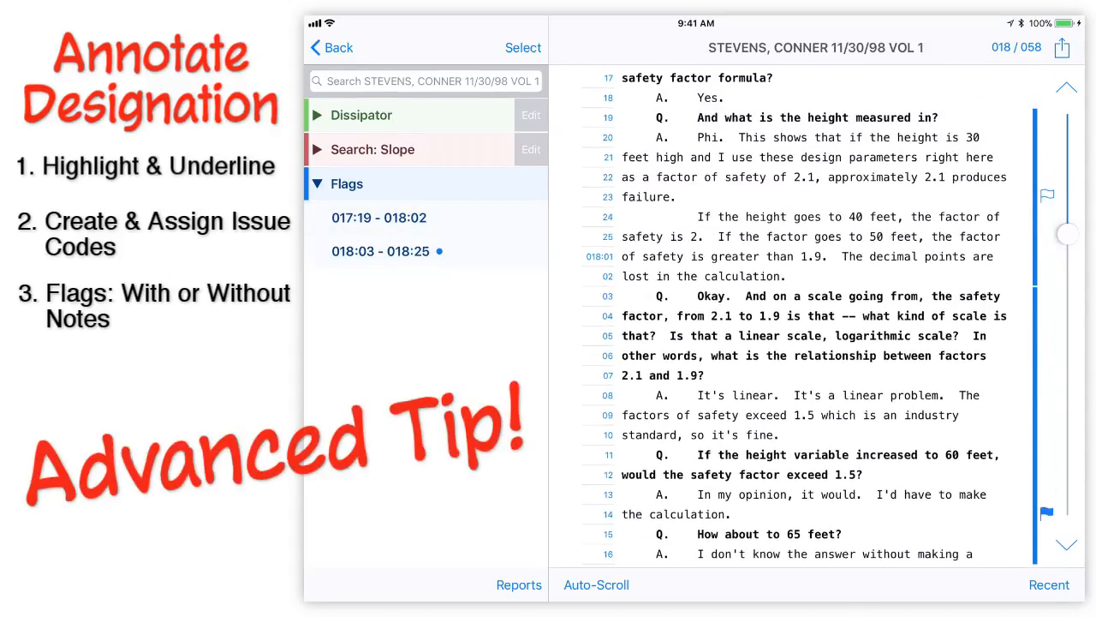
# - Split the noted flag into 18:03–18:17 and 18:20–18:25 and review its note
pyautogui.scroll(-3)
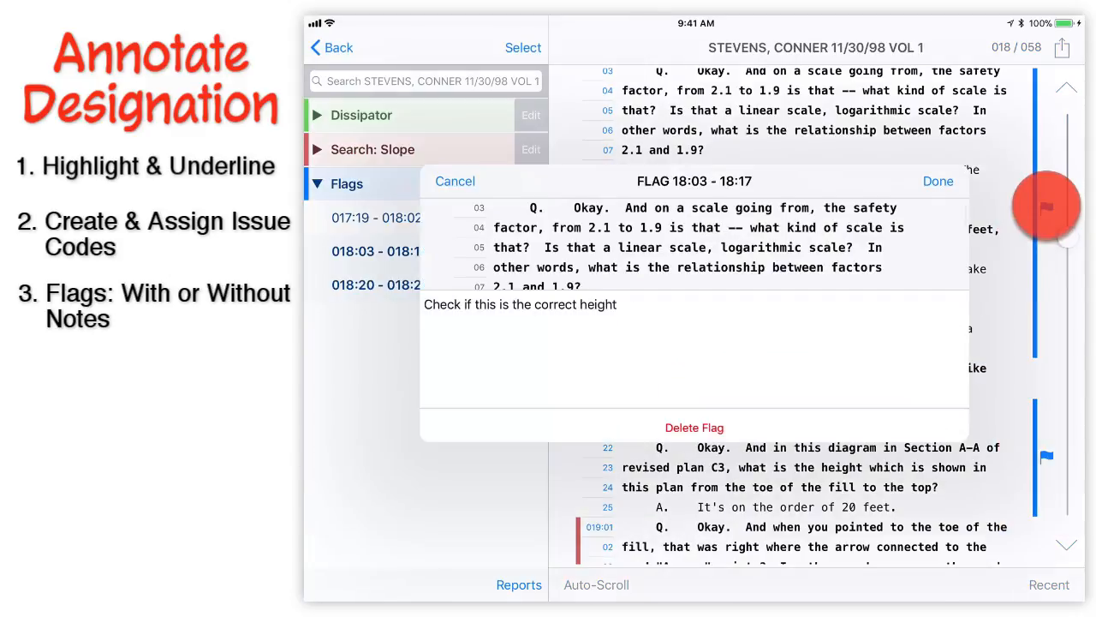
pyautogui.click(520, 304)
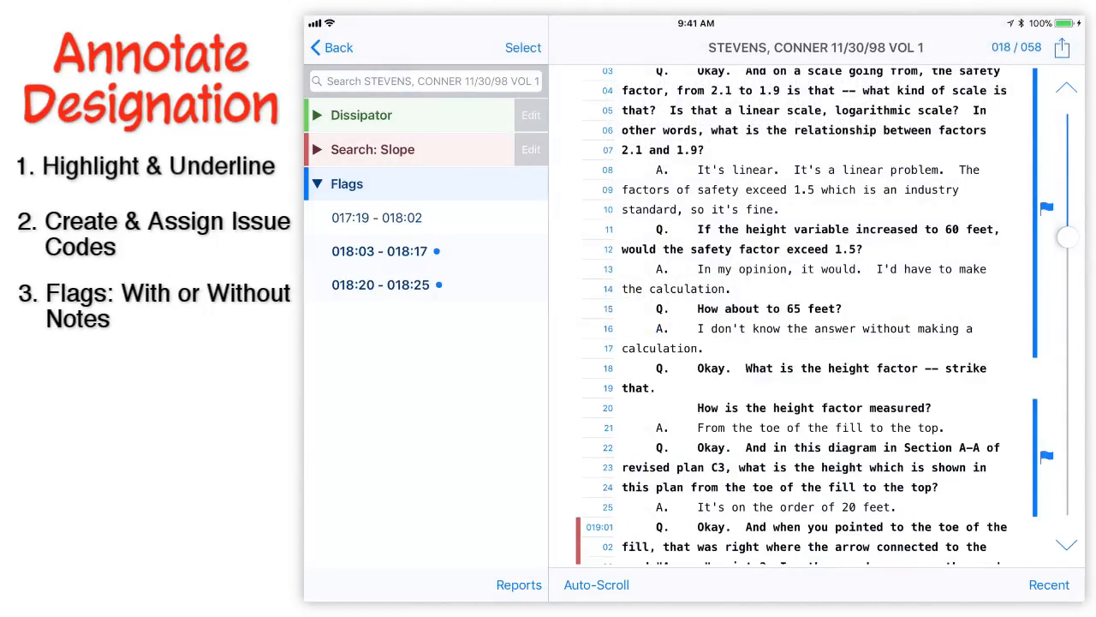
pyautogui.scroll(-3)
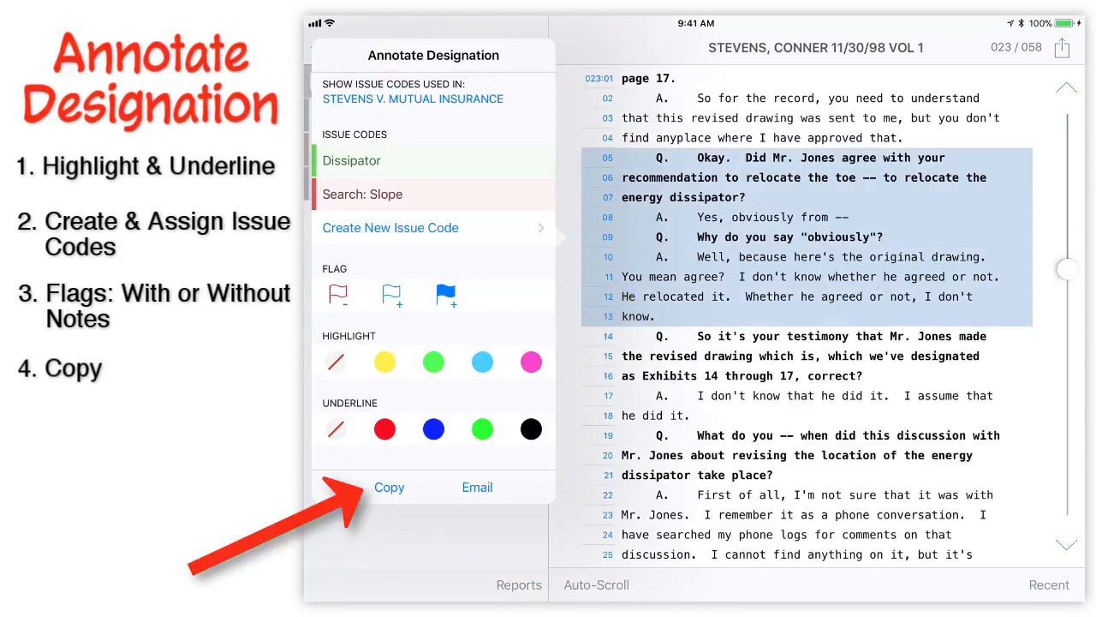
# - Copy lines 23:05–23:13 to the clipboard, then reselect them and choose Email
pyautogui.click(389, 486)
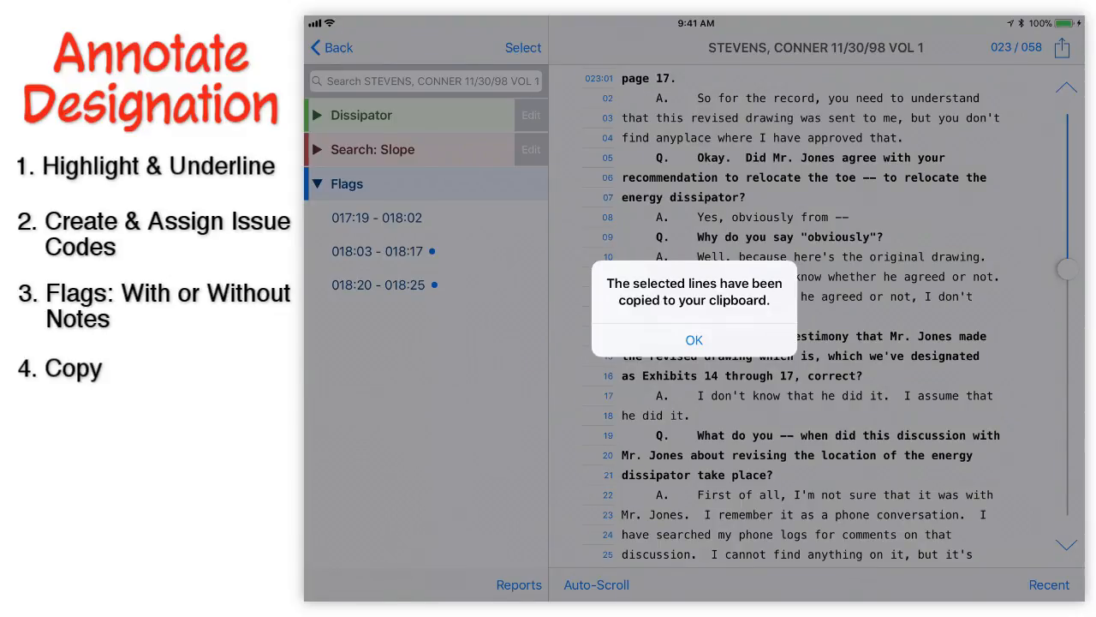
pyautogui.click(694, 340)
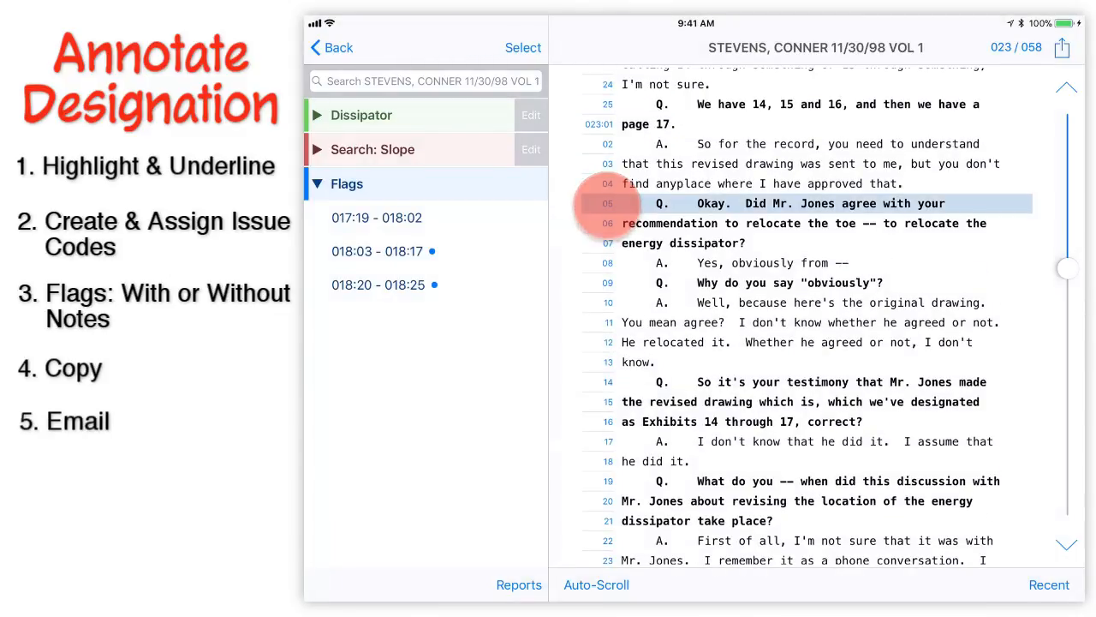
pyautogui.click(607, 203)
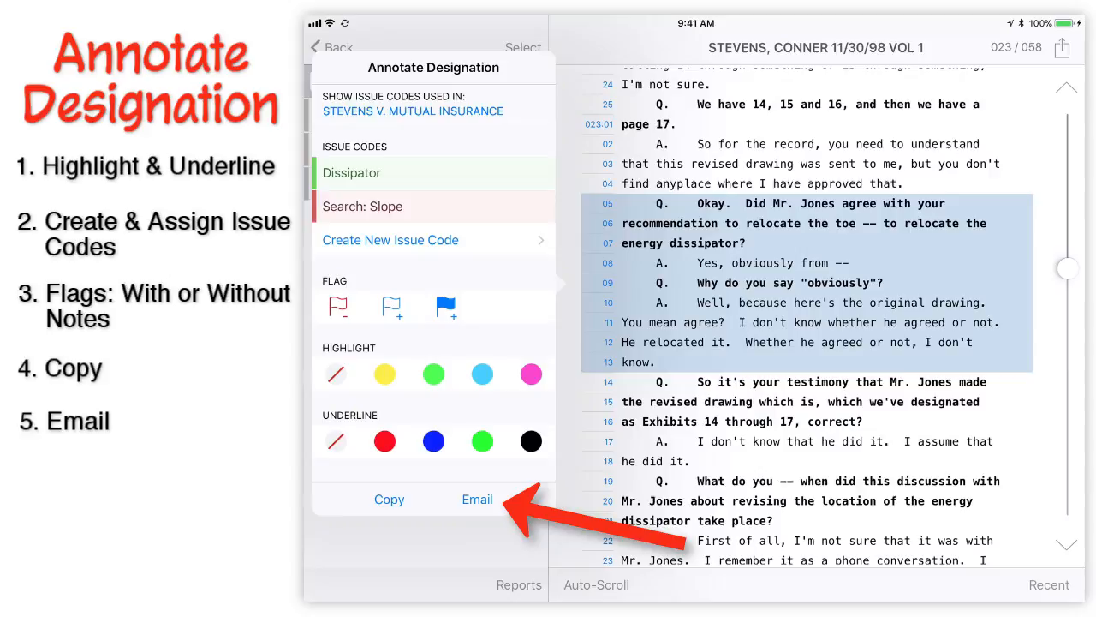
pyautogui.click(477, 499)
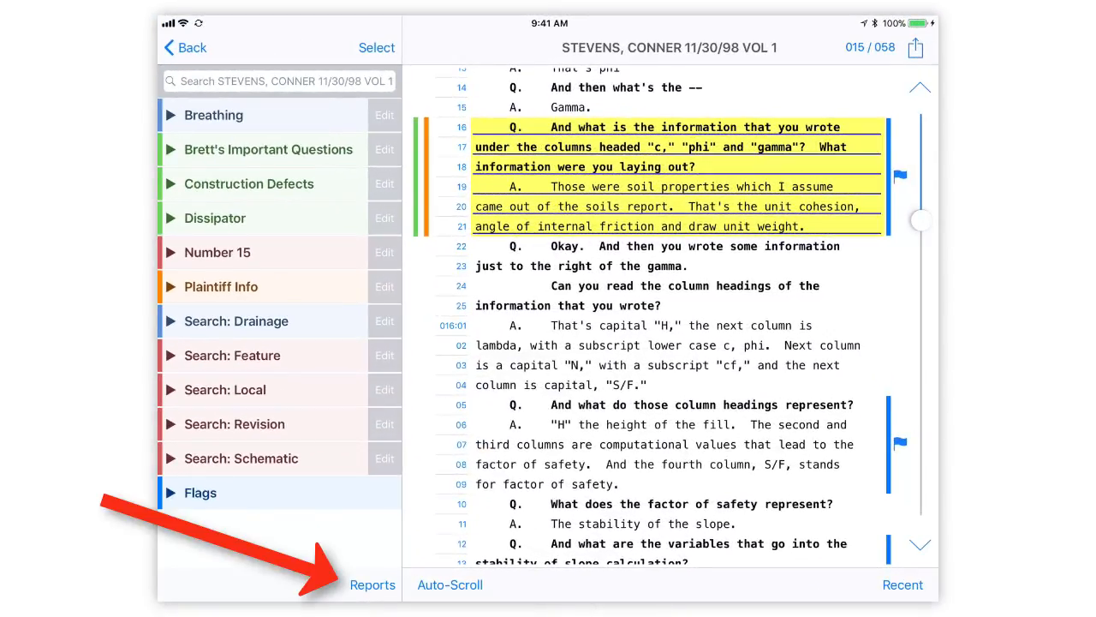
pyautogui.click(372, 585)
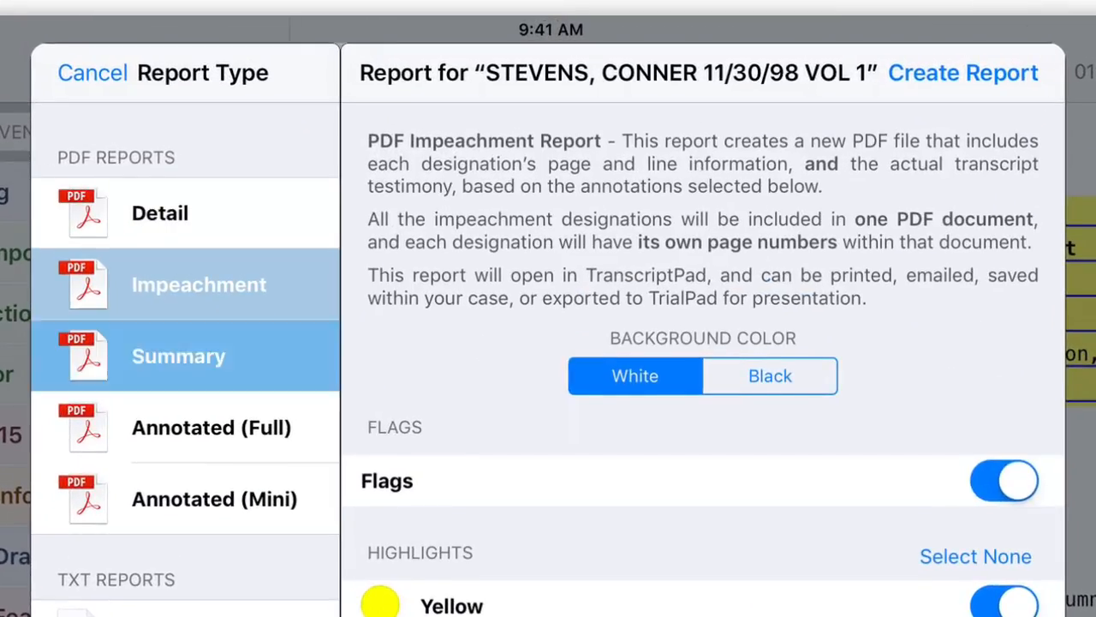
# - Browse TXT Detail and Microsoft Excel settings, then choose PDF Detail without flag notes or green highlights
pyautogui.click(178, 355)
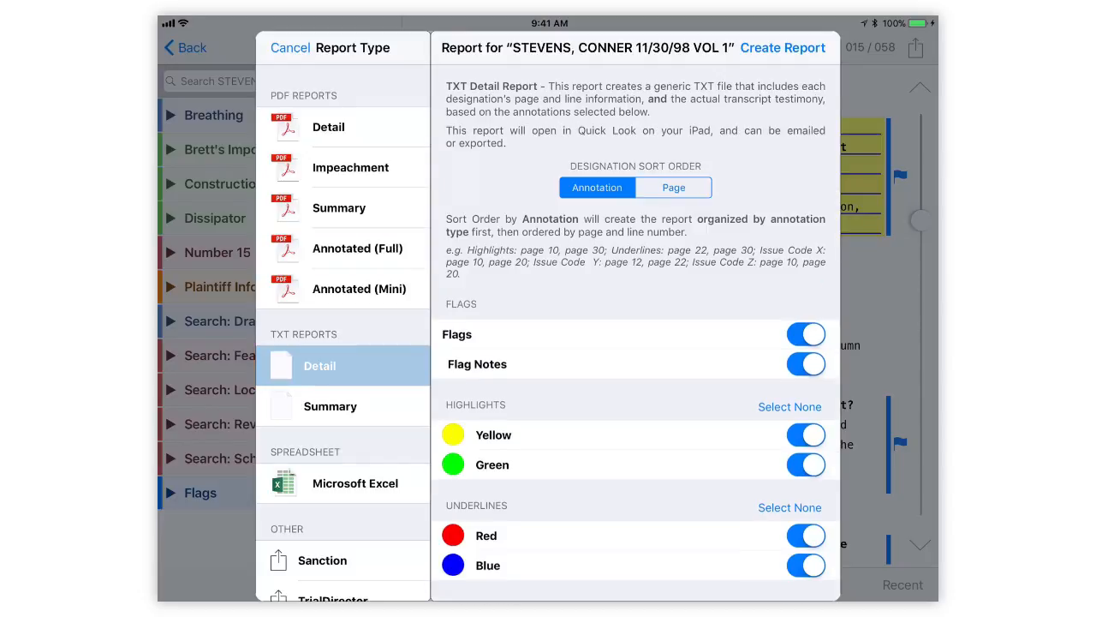
pyautogui.click(355, 482)
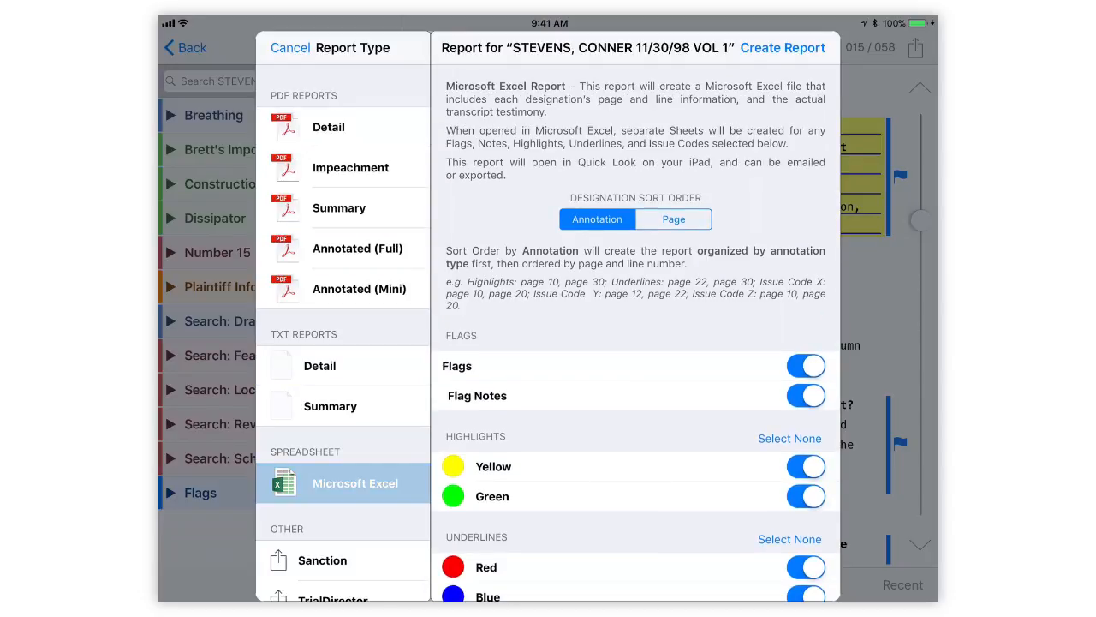
pyautogui.click(328, 127)
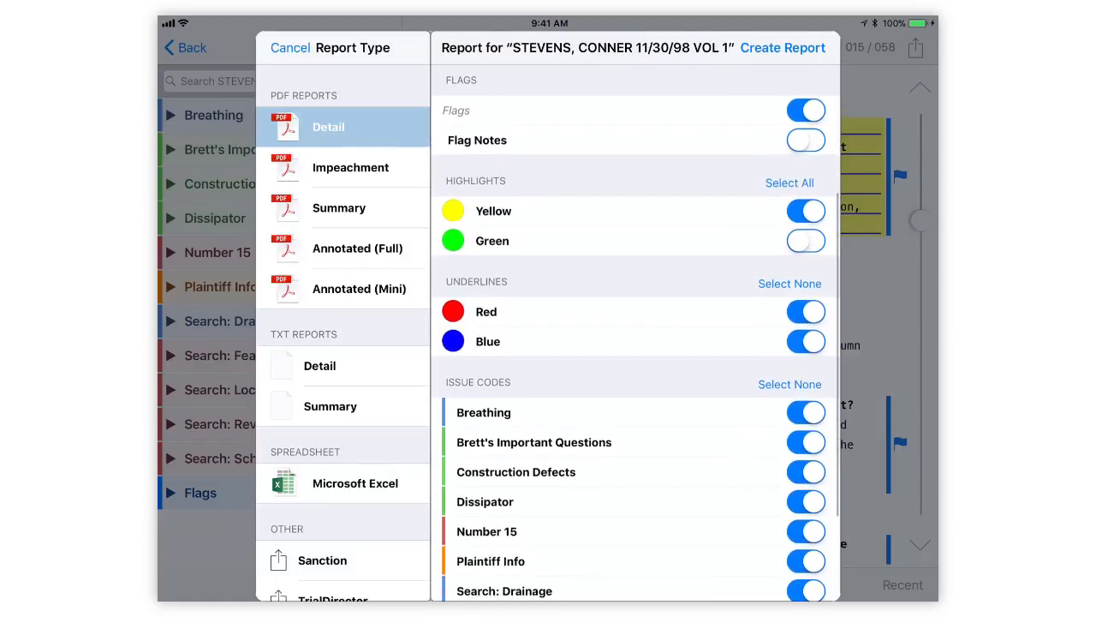
# - Clear all issue codes, keeping Brett's Important Questions, Dissipator, Plaintiff Info and Search: Local
pyautogui.scroll(-3)
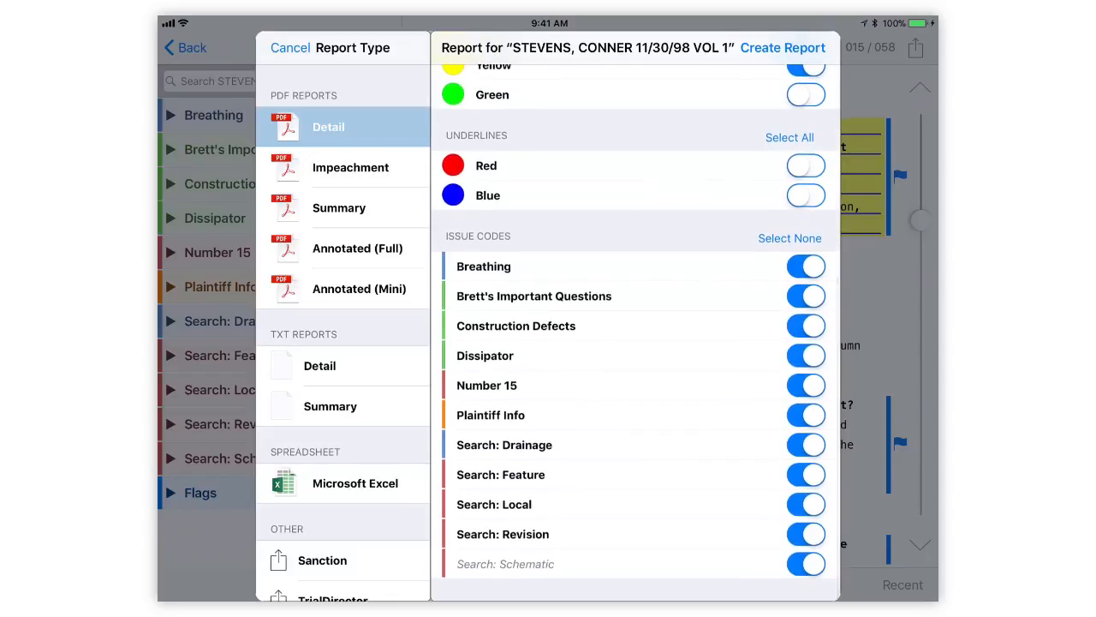
pyautogui.click(789, 238)
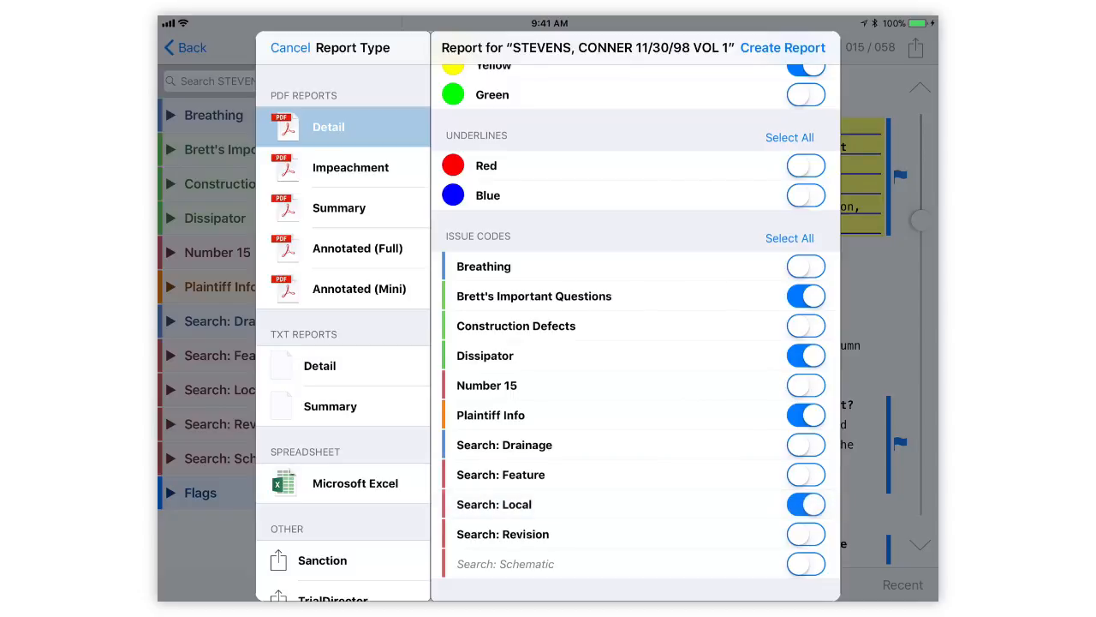
pyautogui.scroll(-3)
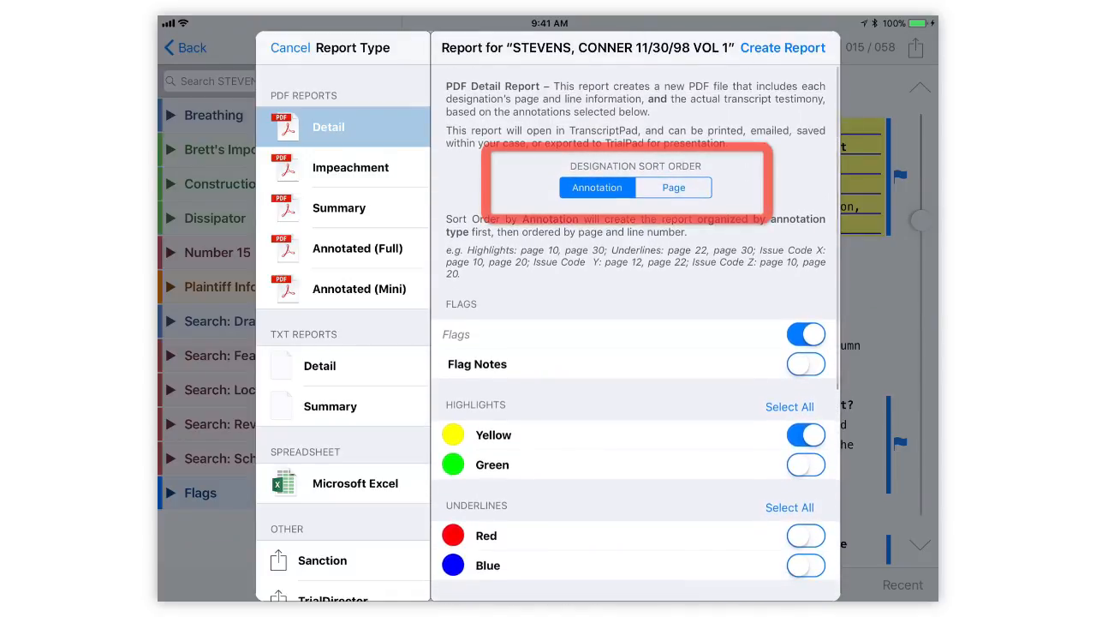
# - Set Designation Sort Order to Page instead of Annotation and create the Detail report
pyautogui.click(674, 186)
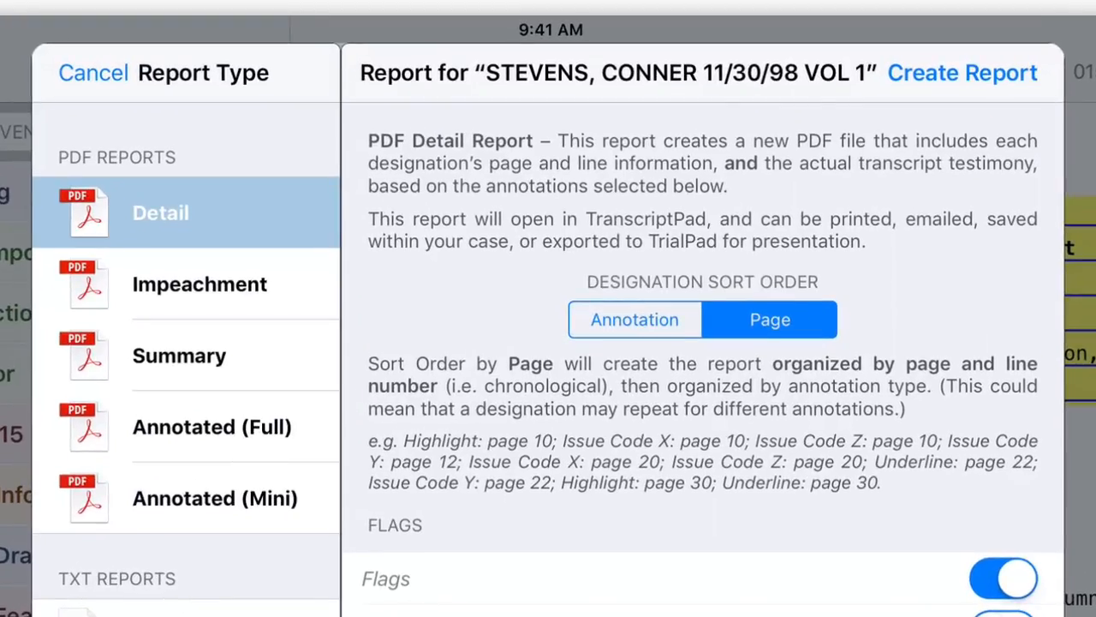
pyautogui.click(635, 319)
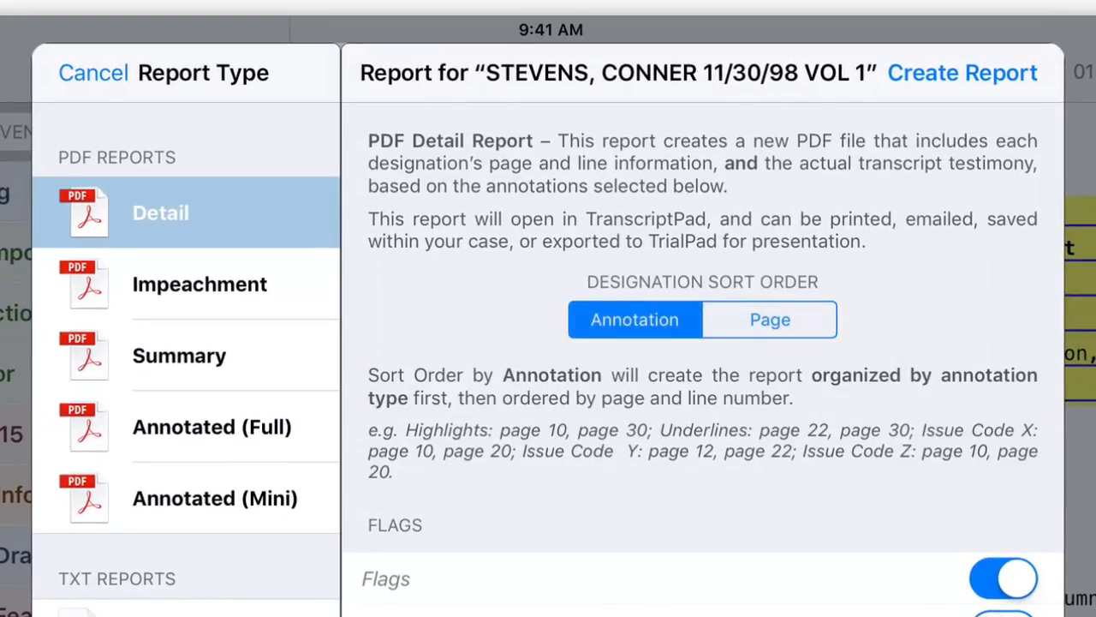
pyautogui.click(769, 319)
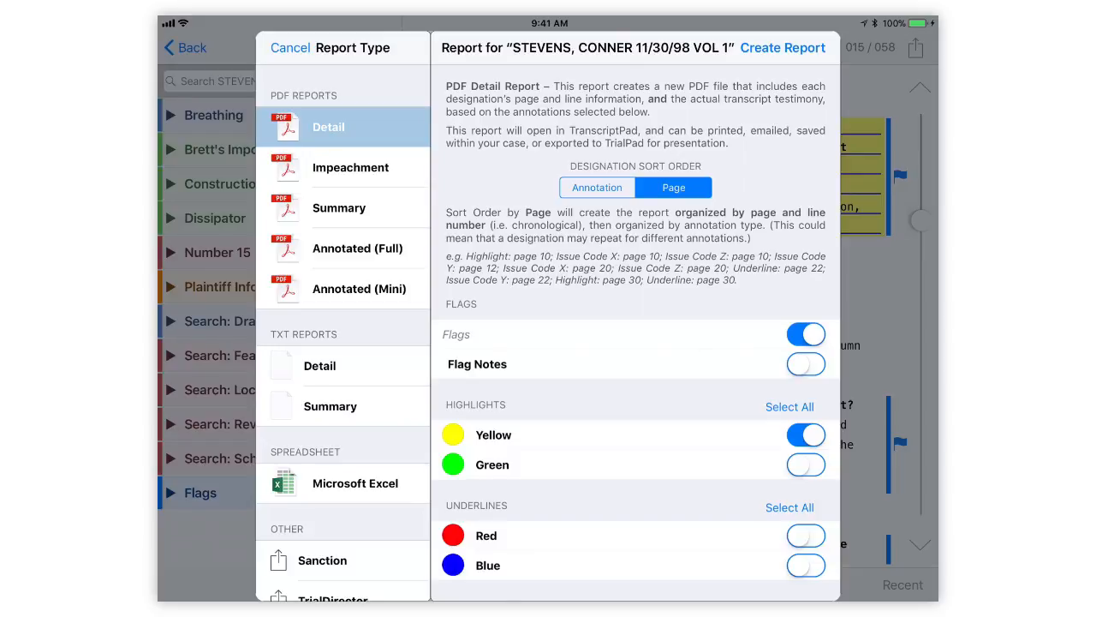
pyautogui.click(597, 187)
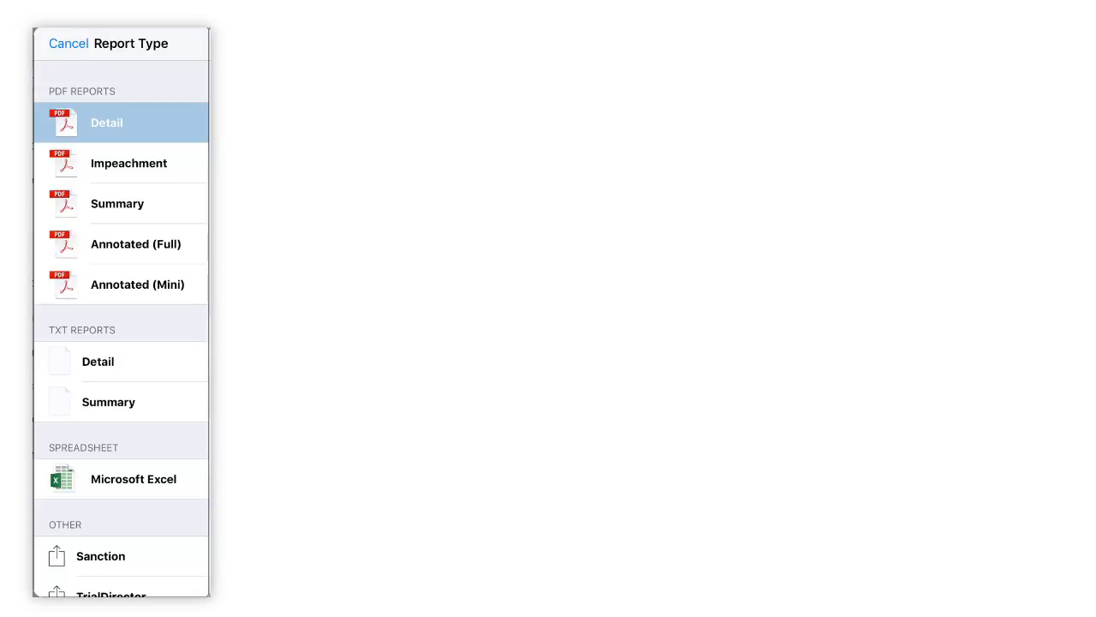
# - Browse the 19-page Detail PDF and bring the page slider back to page 1
pyautogui.click(106, 122)
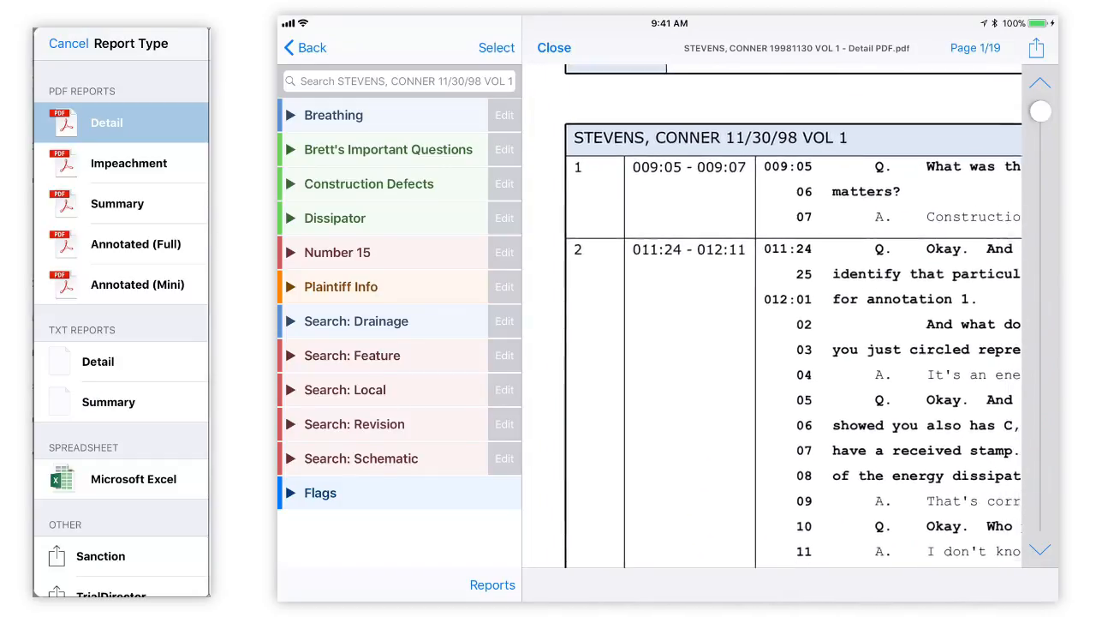
pyautogui.scroll(-3)
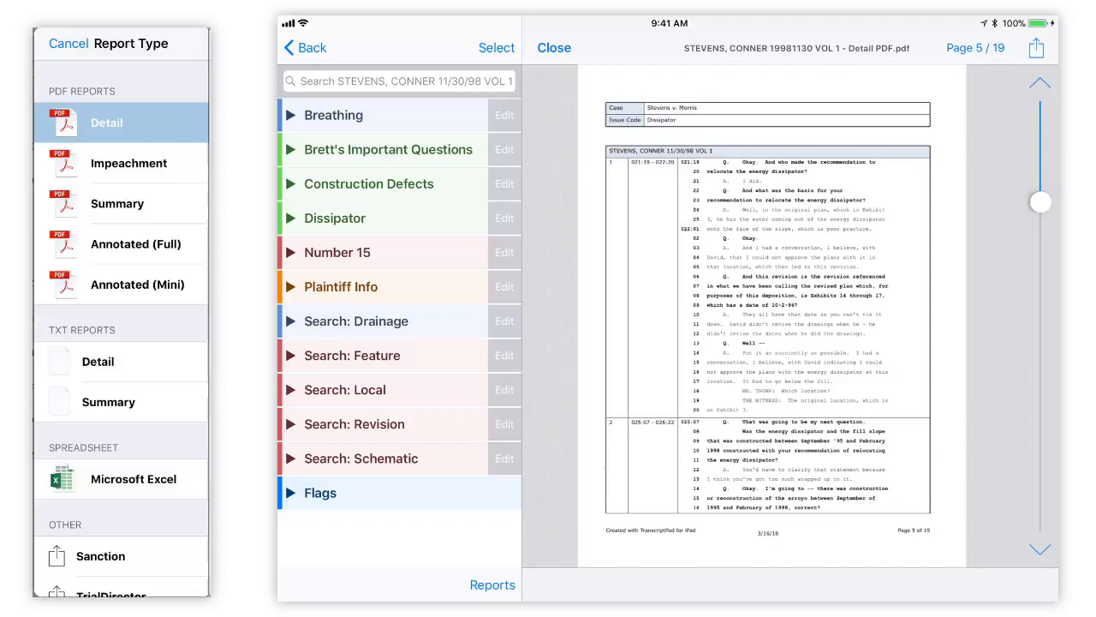
pyautogui.moveTo(1041, 201); pyautogui.dragTo(1041, 112)
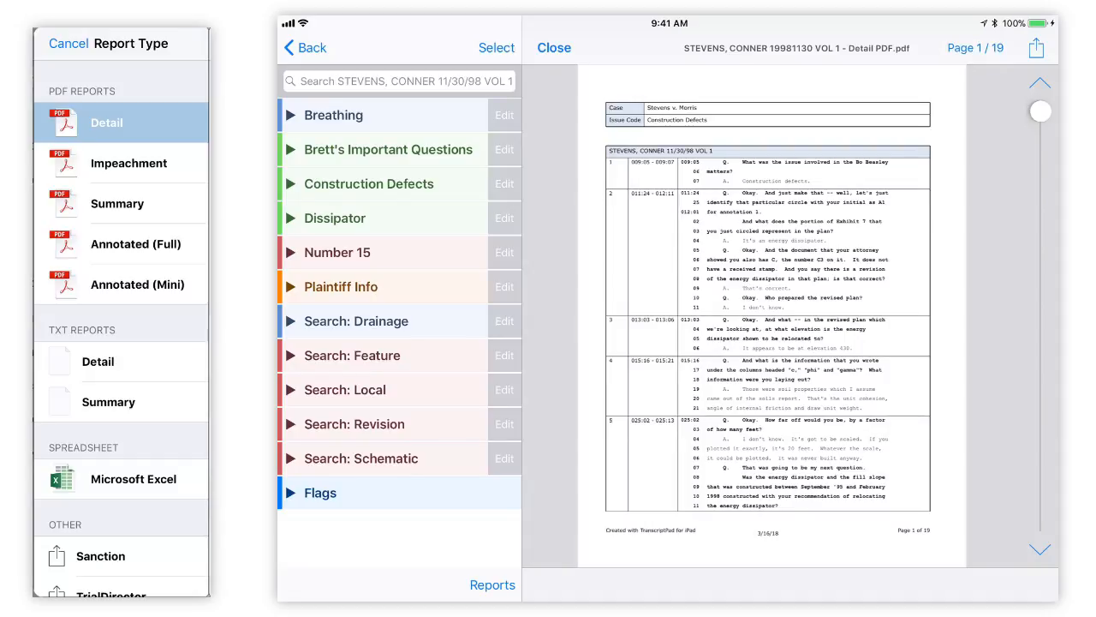
pyautogui.click(1035, 47)
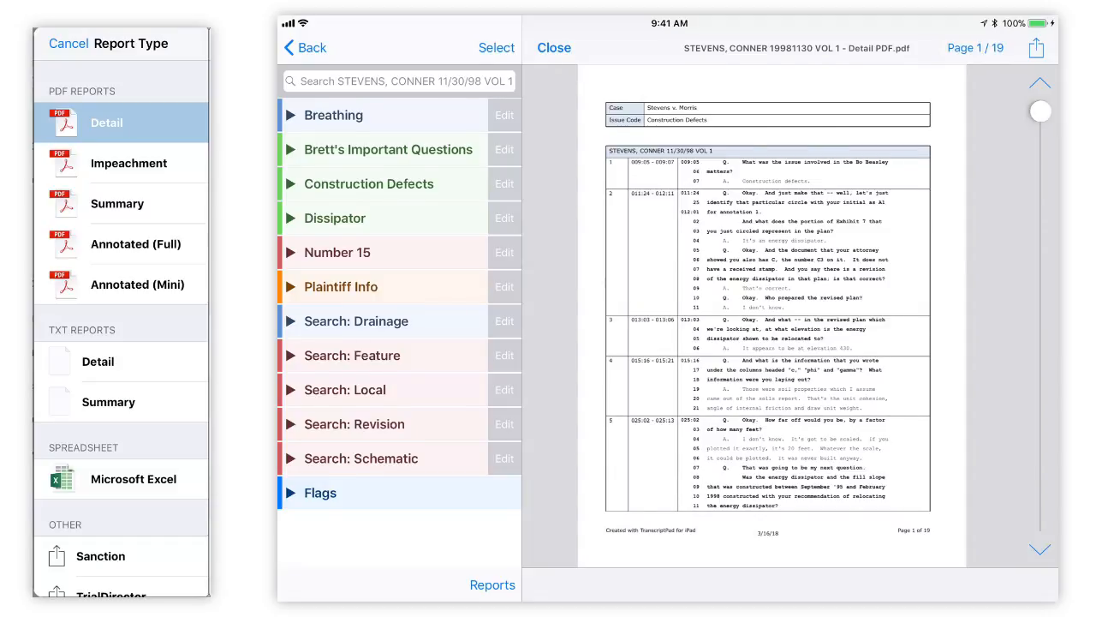
# - Create the Annotated (Full) PDF transcript report
pyautogui.click(117, 203)
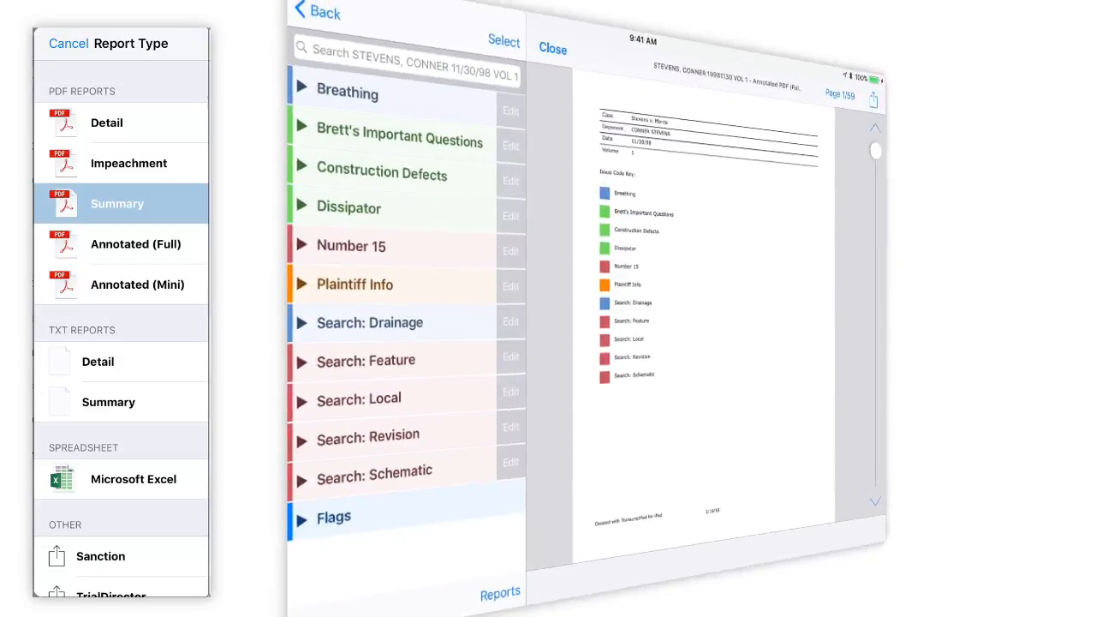
# - Browse the Annotated (Full) PDF, then generate and scroll the Annotated (Mini) report
pyautogui.click(137, 243)
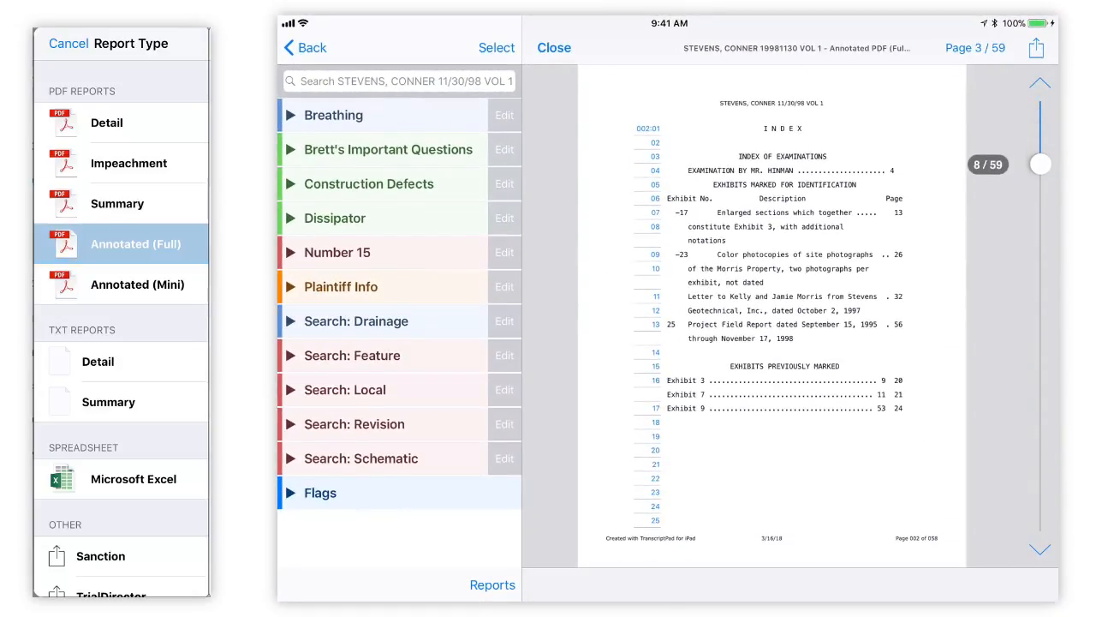
pyautogui.moveTo(1041, 163); pyautogui.dragTo(1041, 207)
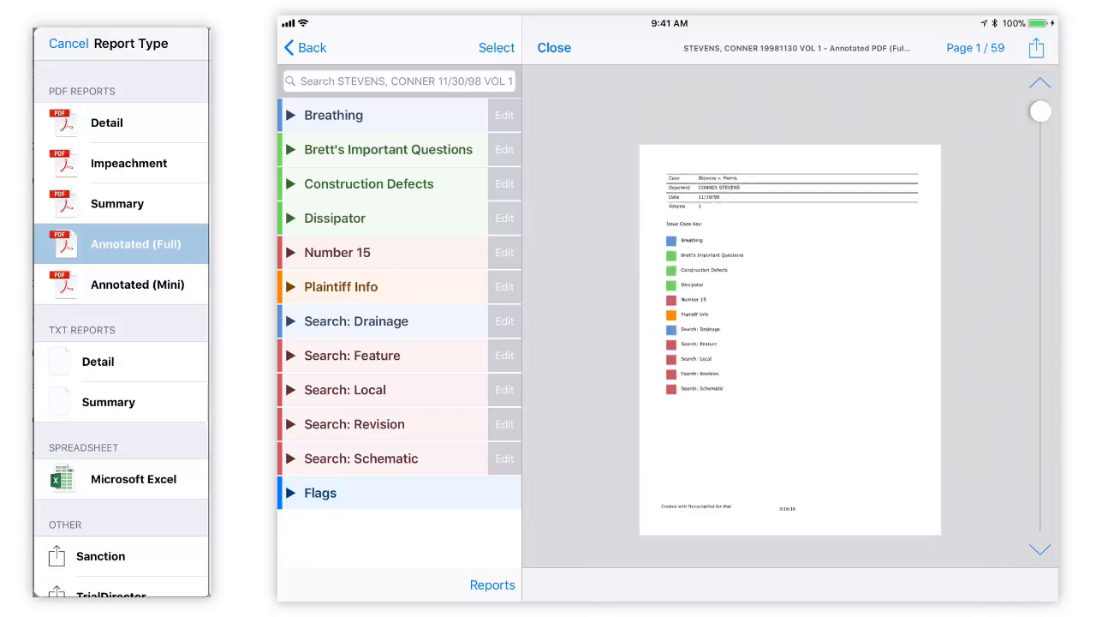
pyautogui.click(137, 283)
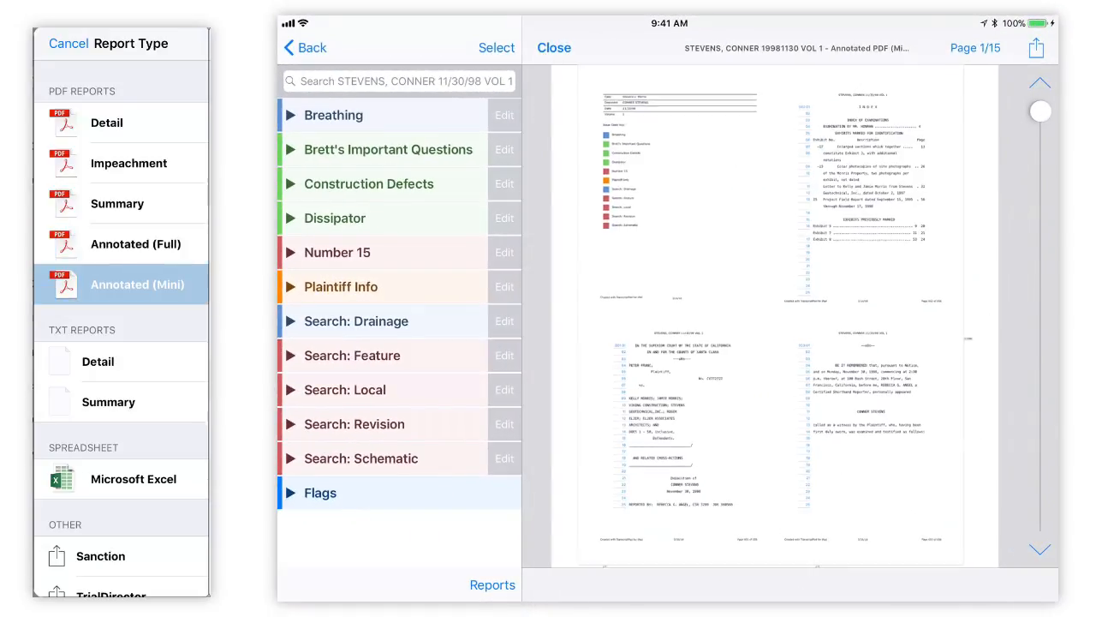
pyautogui.scroll(-3)
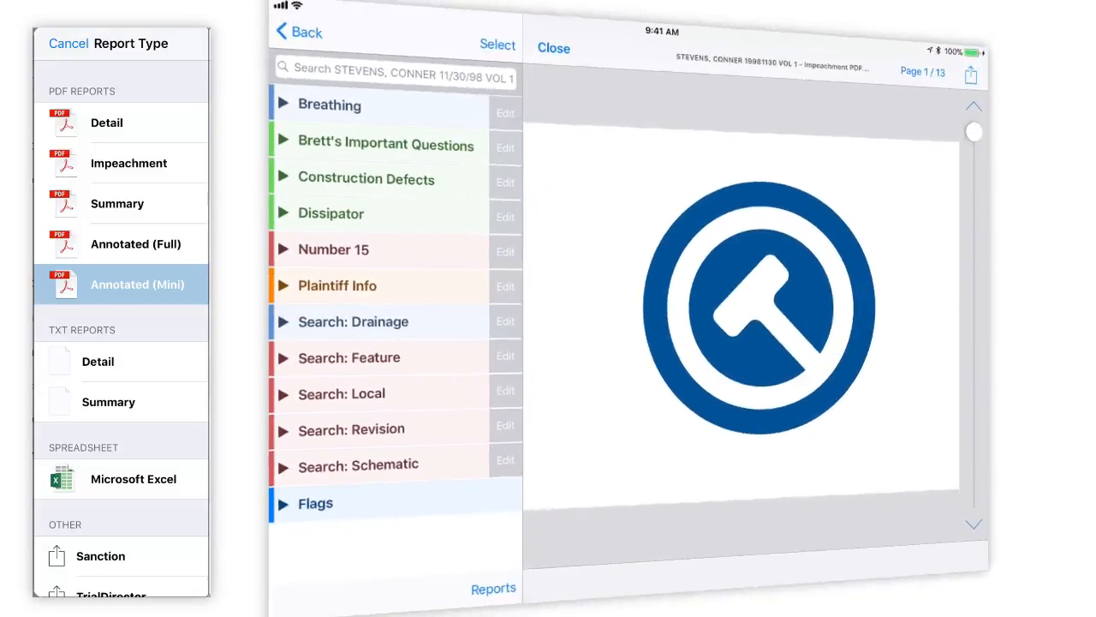
# - Generate the Impeachment PDF report and scroll through its pages
pyautogui.click(128, 162)
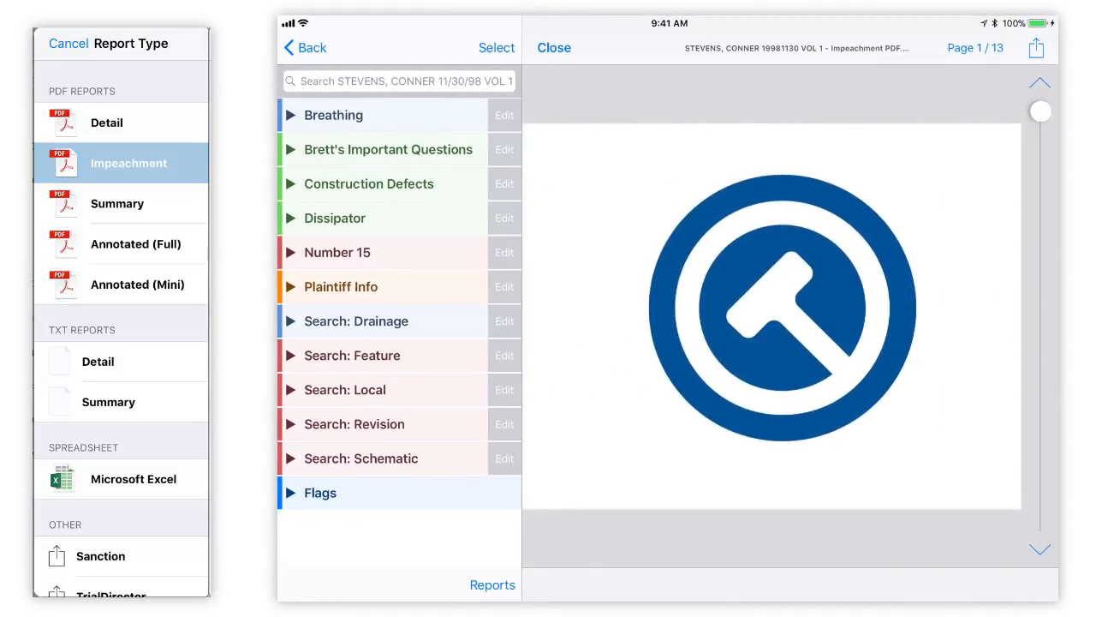
pyautogui.scroll(-3)
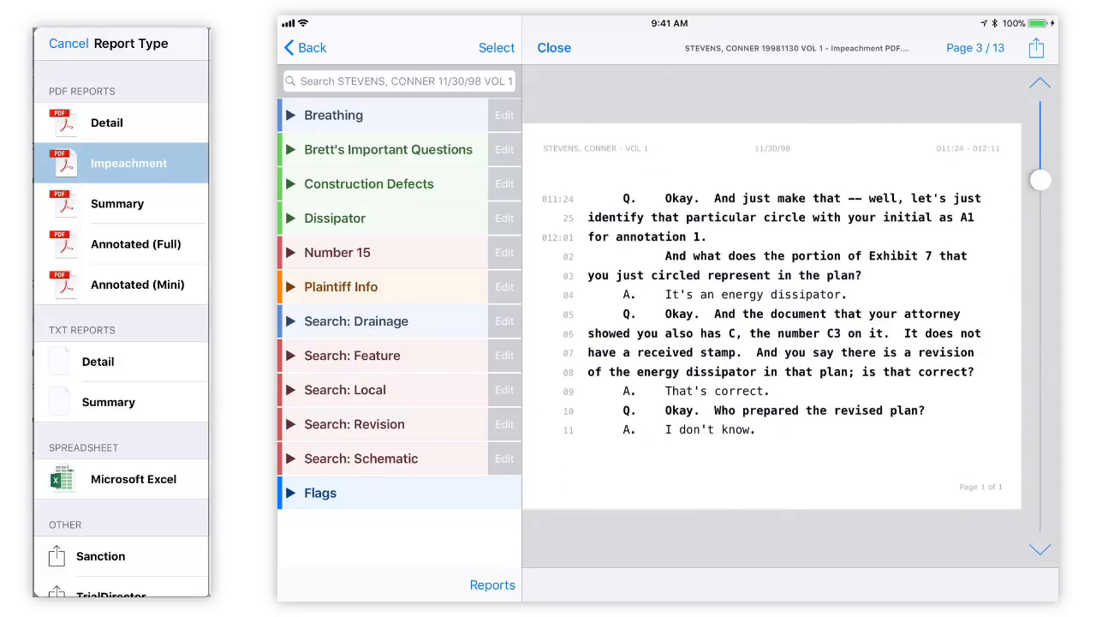
pyautogui.scroll(-3)
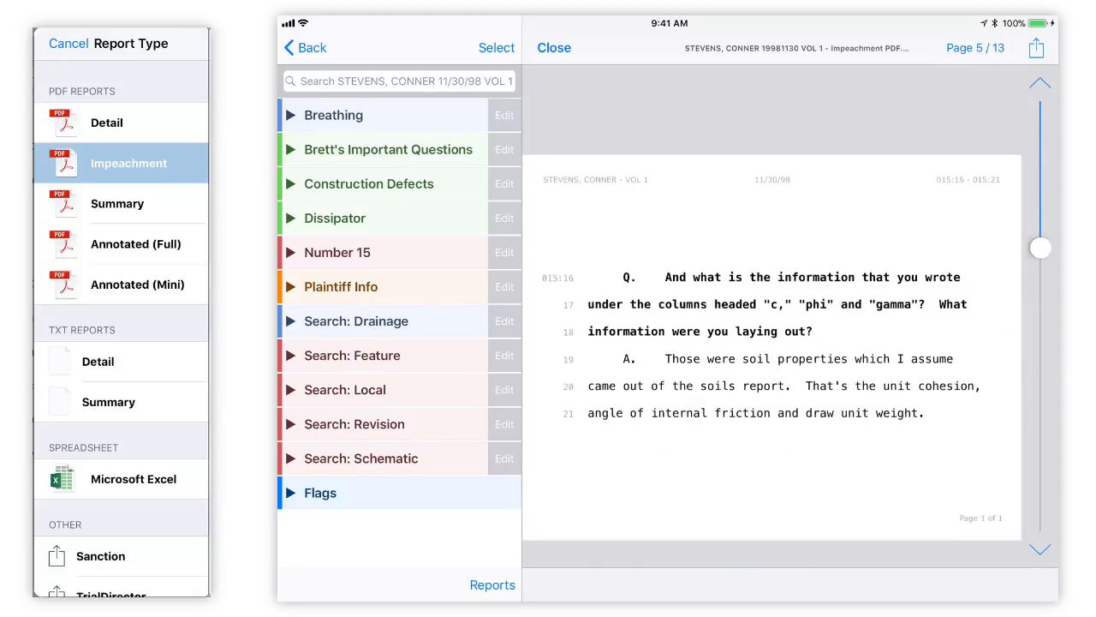
pyautogui.scroll(-3)
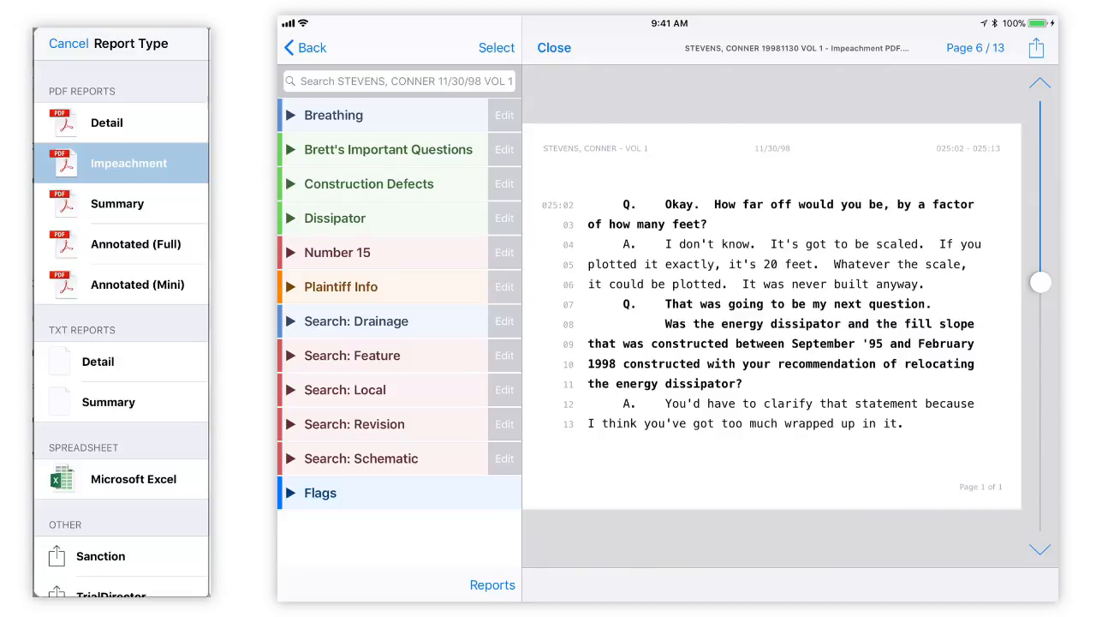
# - Bring up the Impeachment report's share sheet and scroll through its options
pyautogui.click(1037, 47)
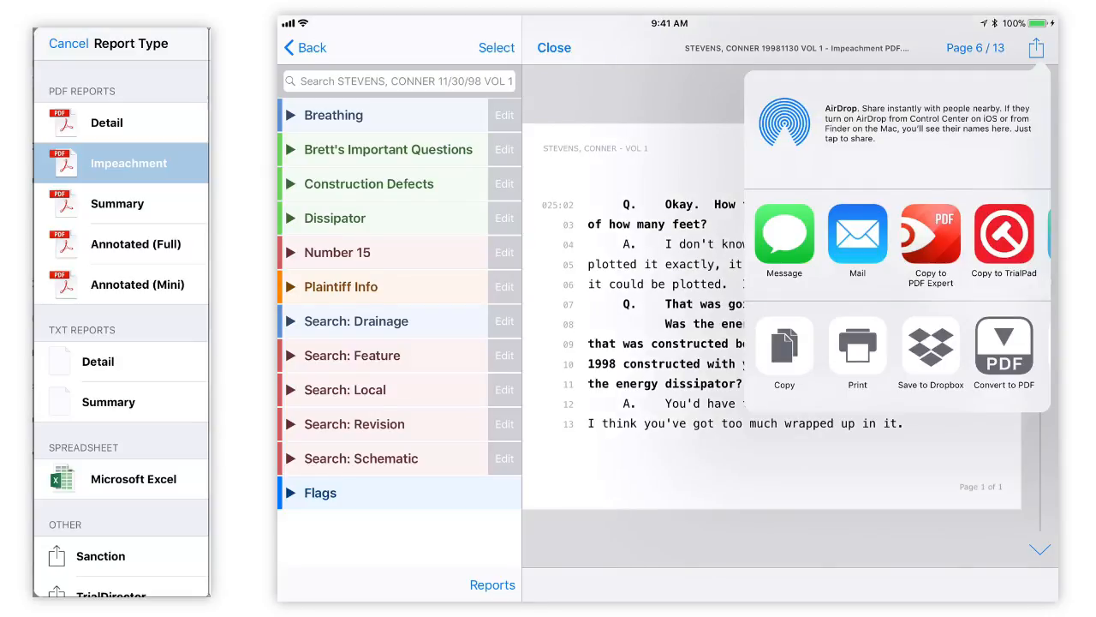
pyautogui.hscroll(-3)
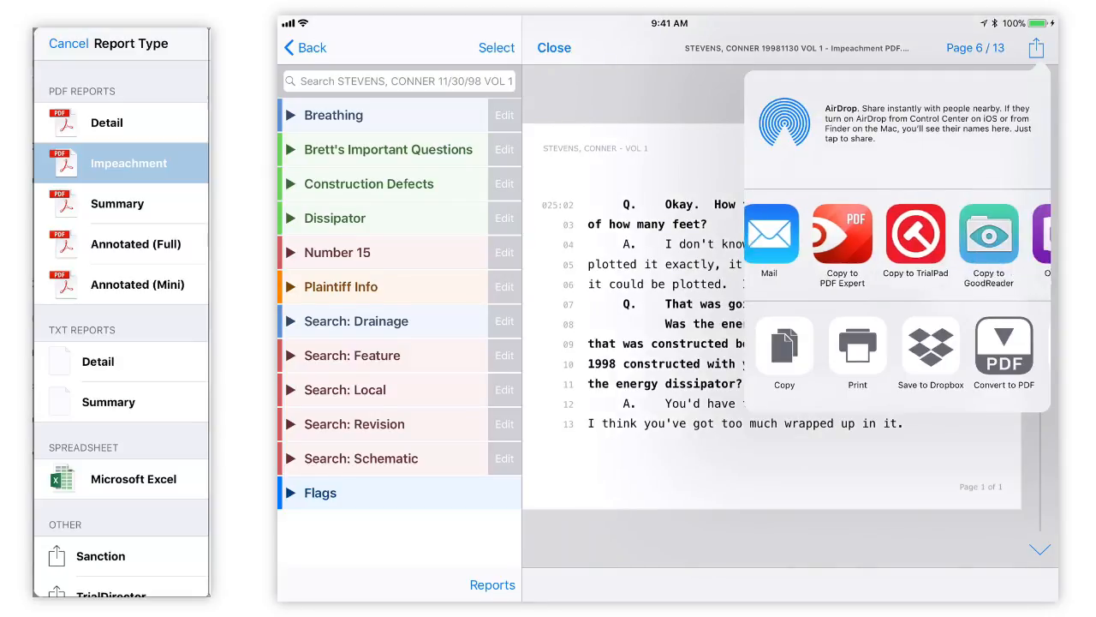
pyautogui.hscroll(-3)
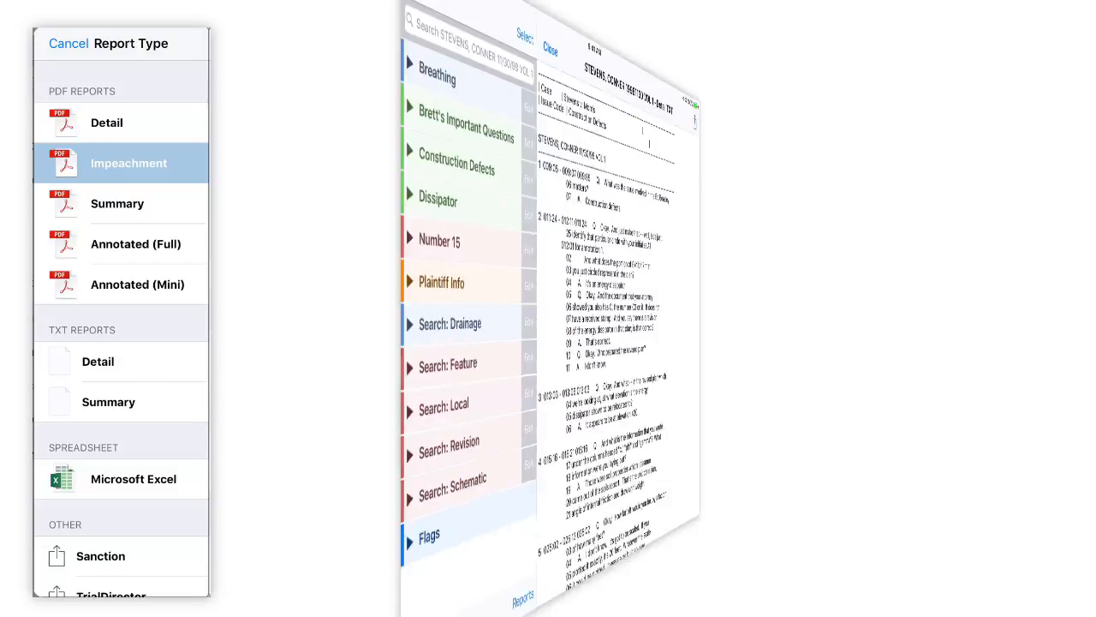
# - Generate the Detail TXT report and scroll through its text
pyautogui.click(98, 360)
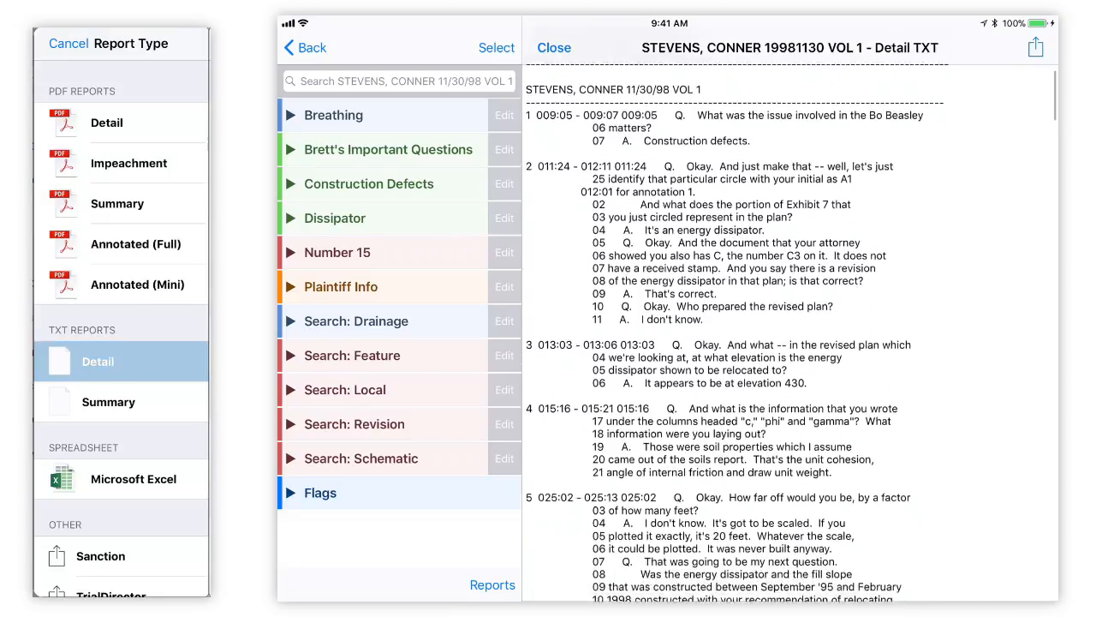
pyautogui.scroll(-3)
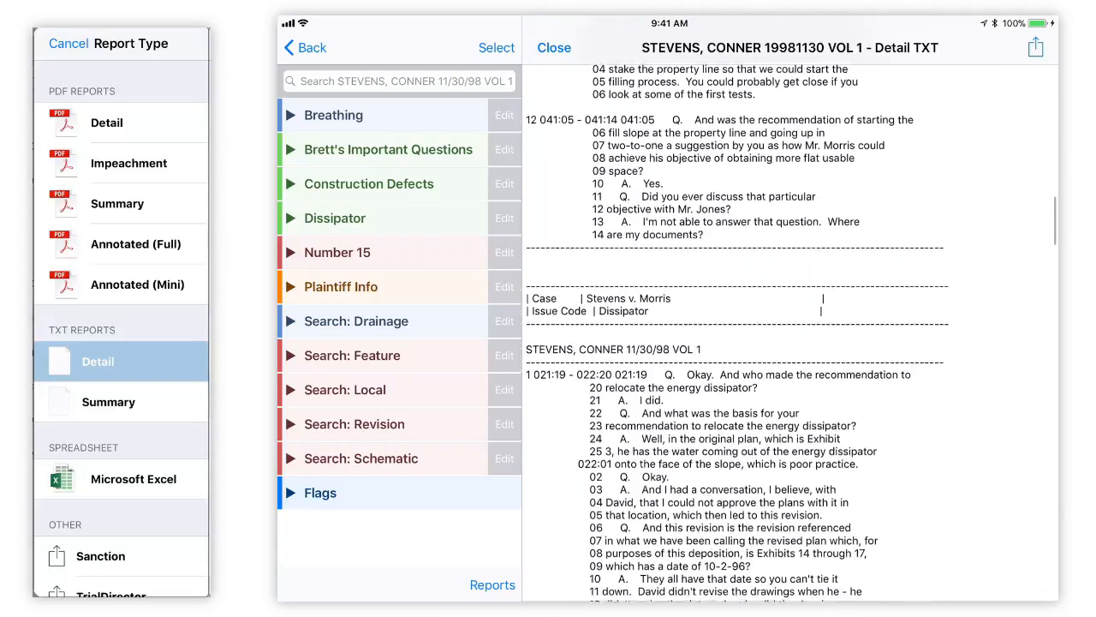
pyautogui.scroll(-3)
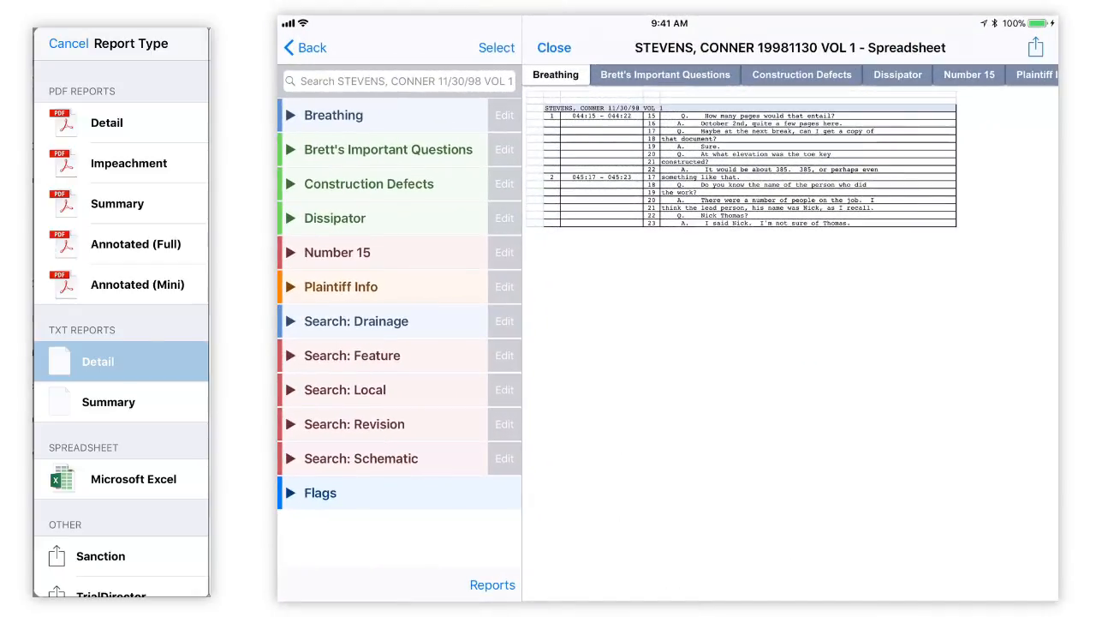
# - Create the Excel report, view Construction Defects and Search: Drainage sheets, then copy to Excel
pyautogui.click(133, 479)
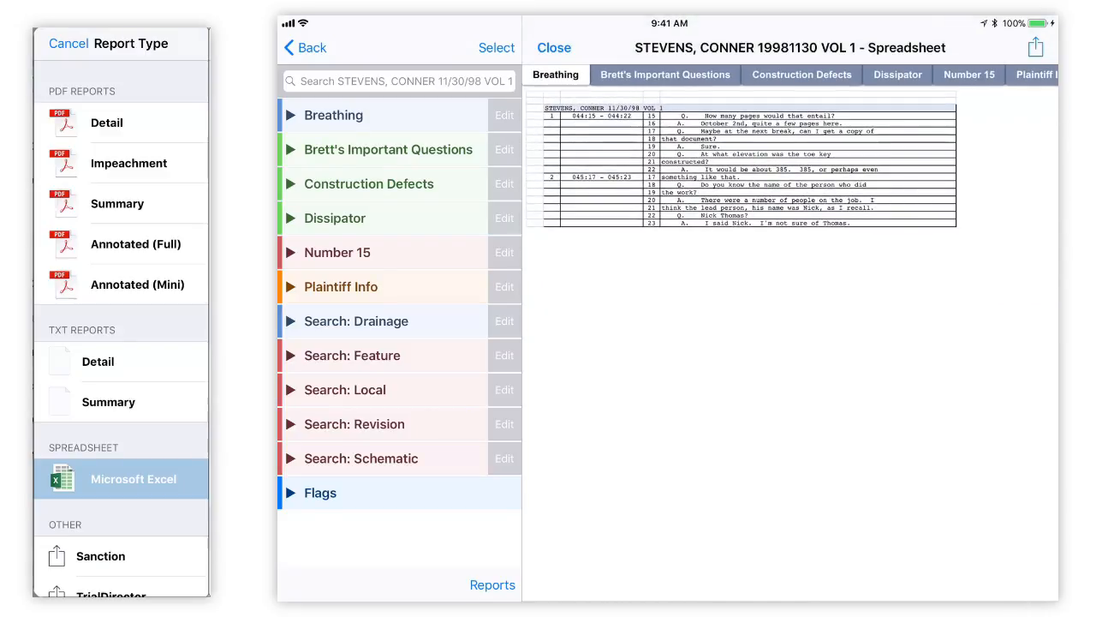
pyautogui.click(801, 74)
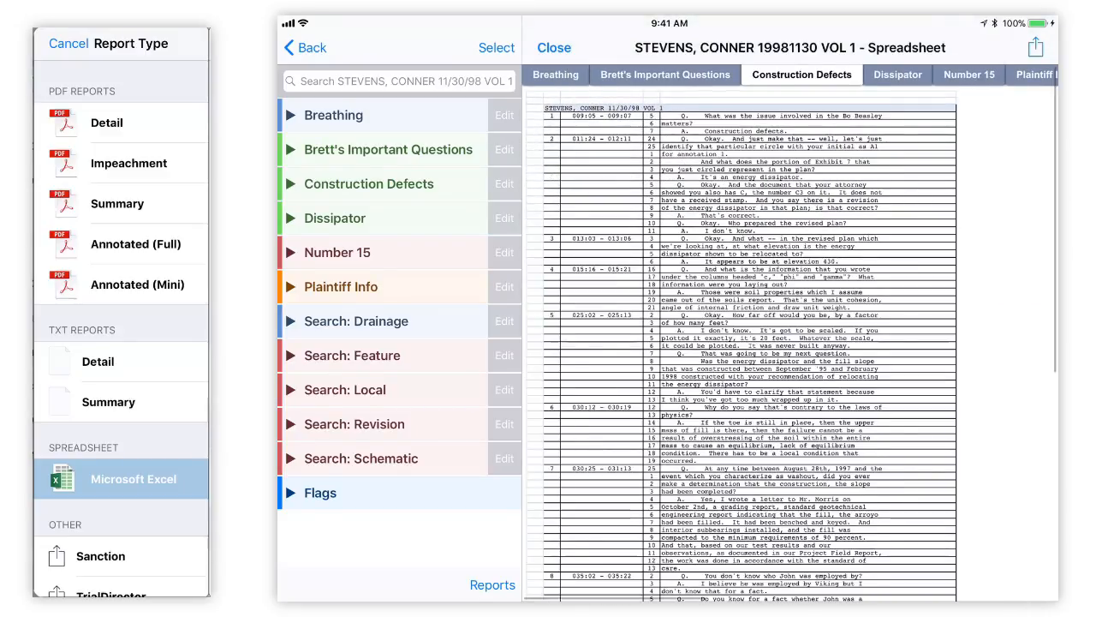
pyautogui.hscroll(3)
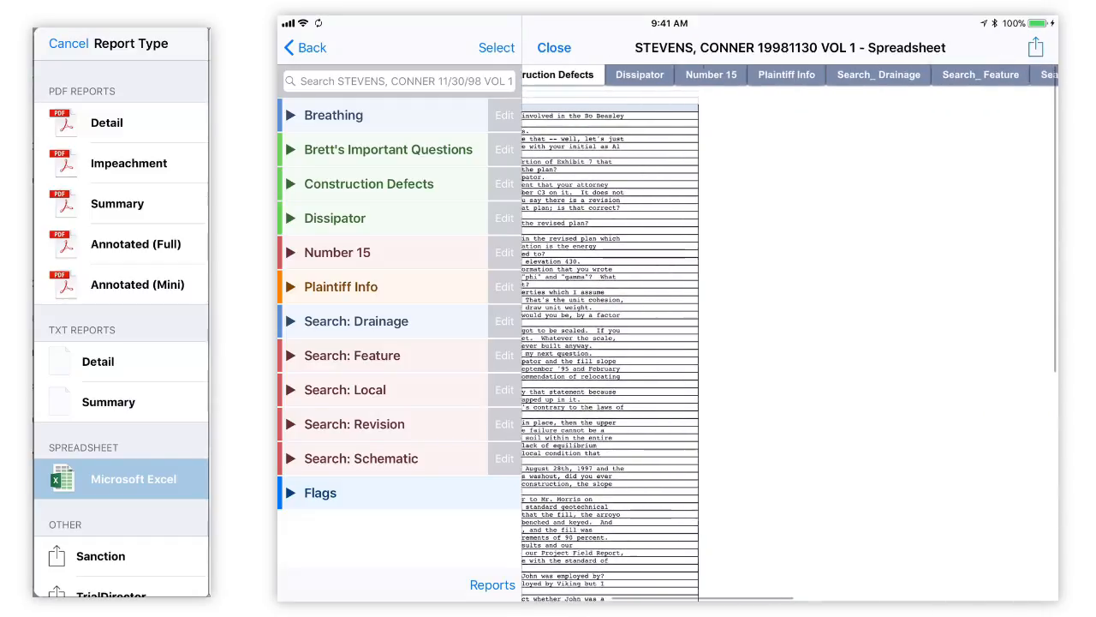
pyautogui.click(878, 74)
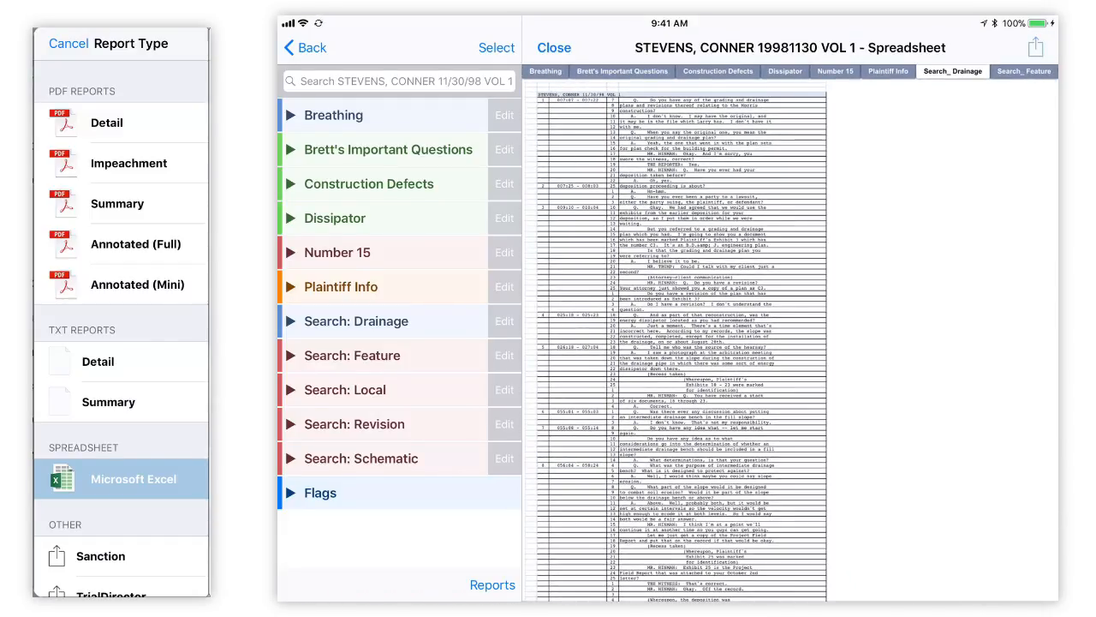
pyautogui.click(1035, 46)
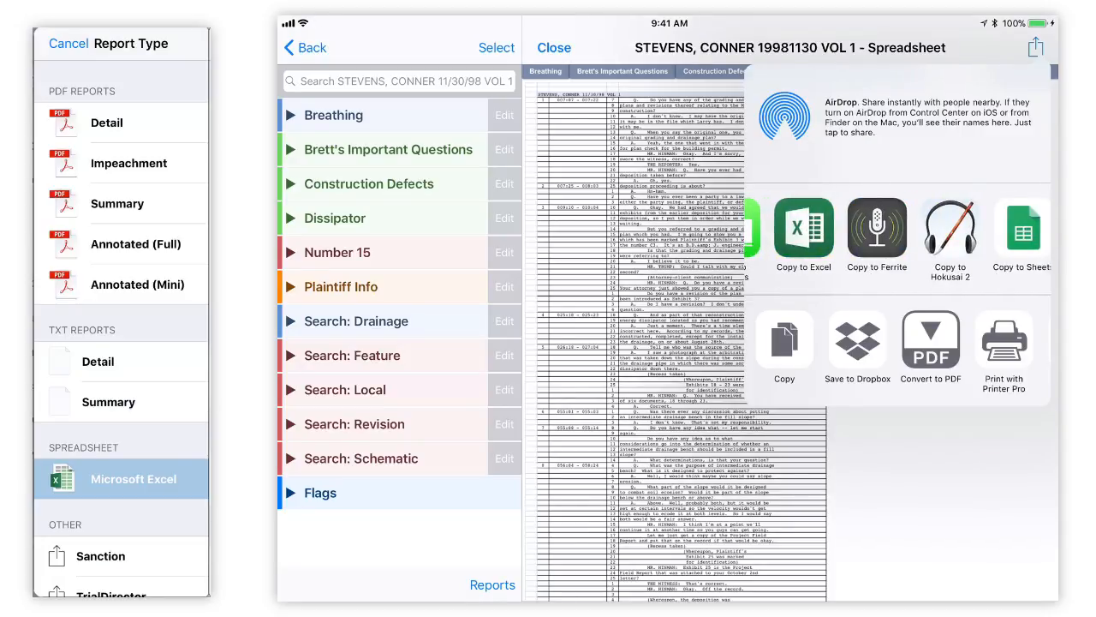
pyautogui.click(803, 227)
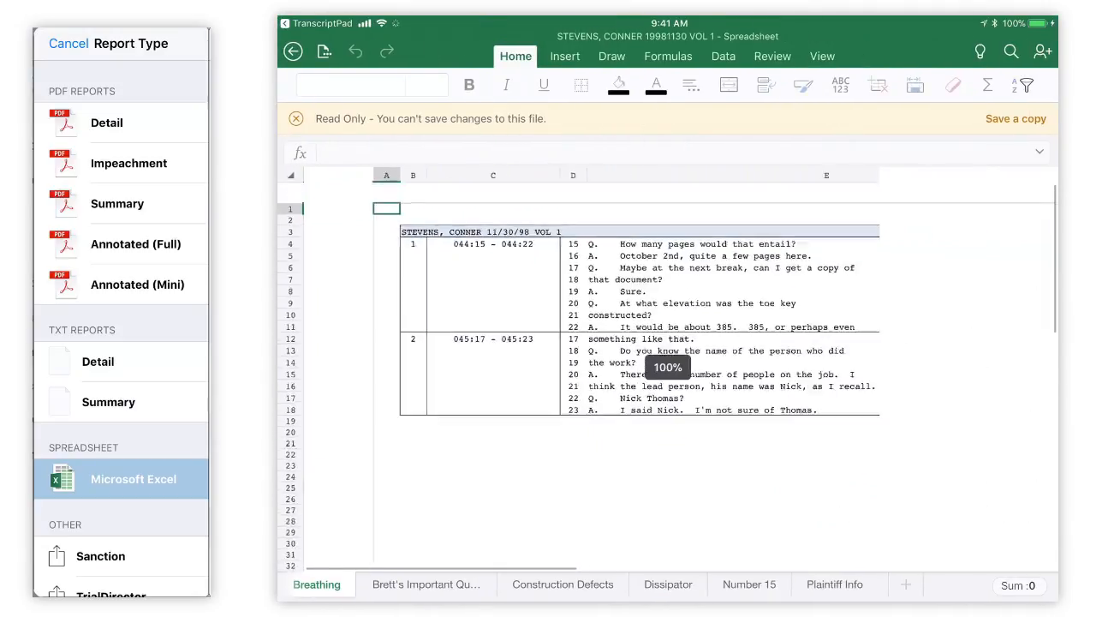
# - Return from Excel to TranscriptPad via the back link
pyautogui.click(563, 583)
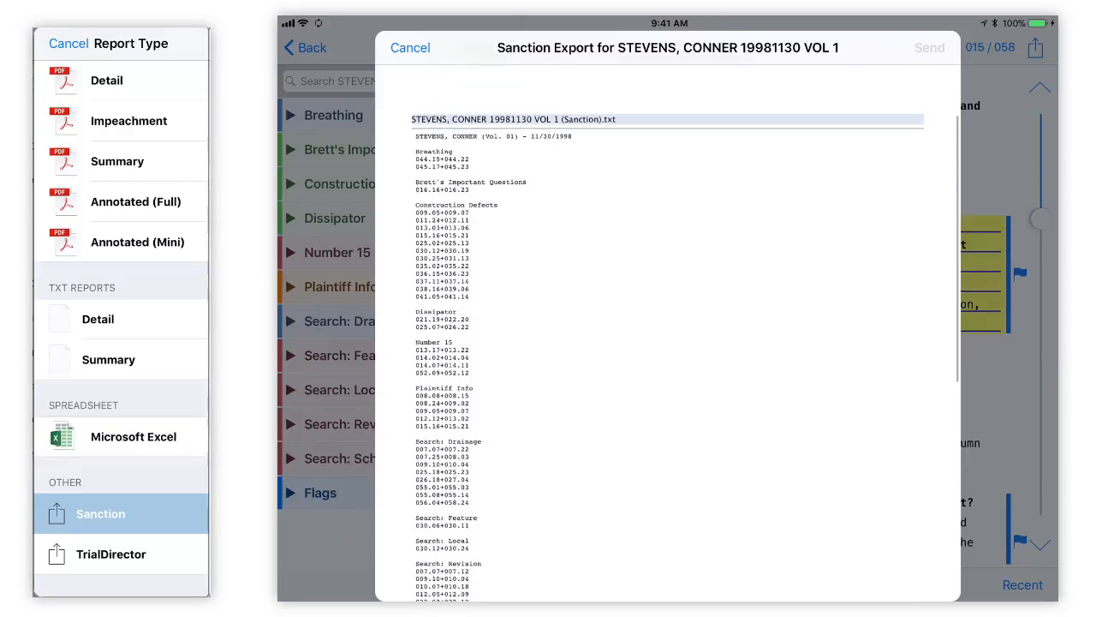
# - Generate the TrialDirector export email for the Stevens designations and scroll through it
pyautogui.scroll(-3)
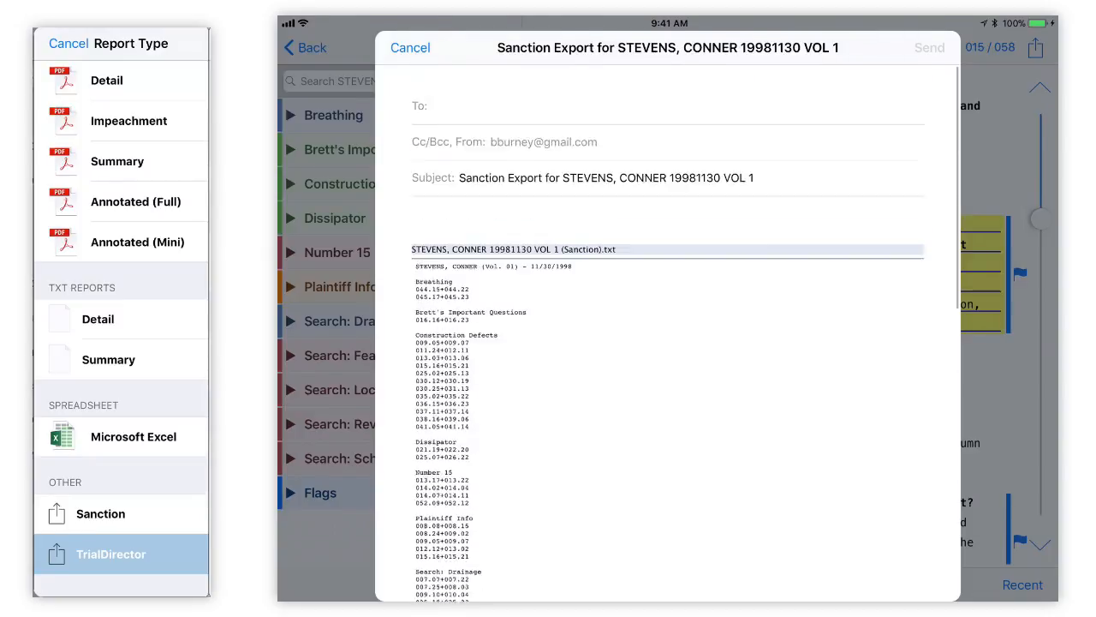
pyautogui.click(111, 553)
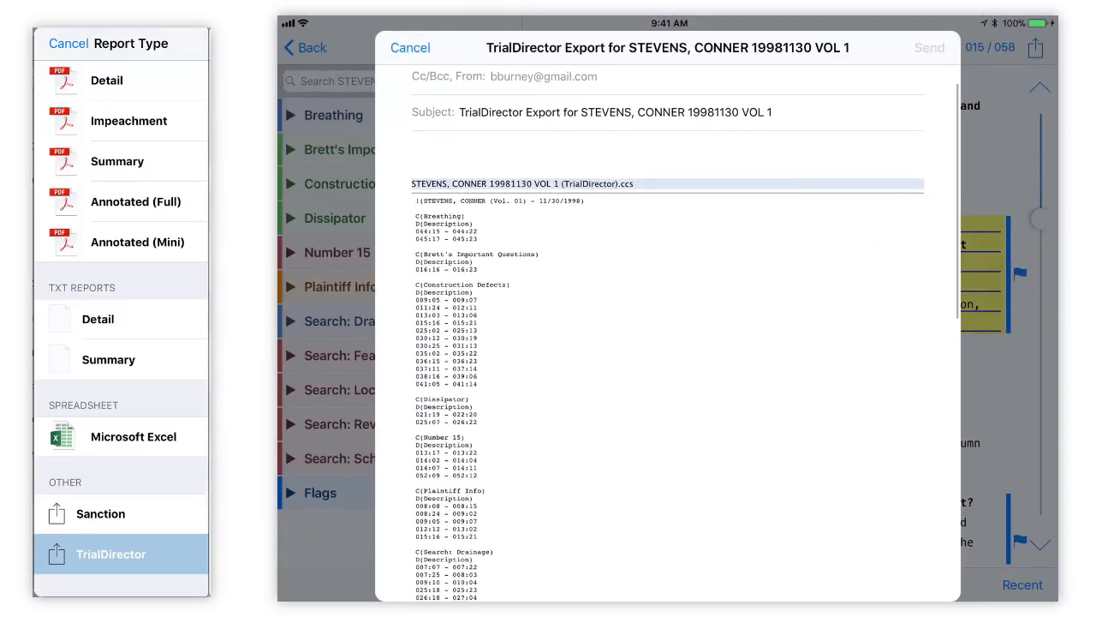
pyautogui.scroll(-3)
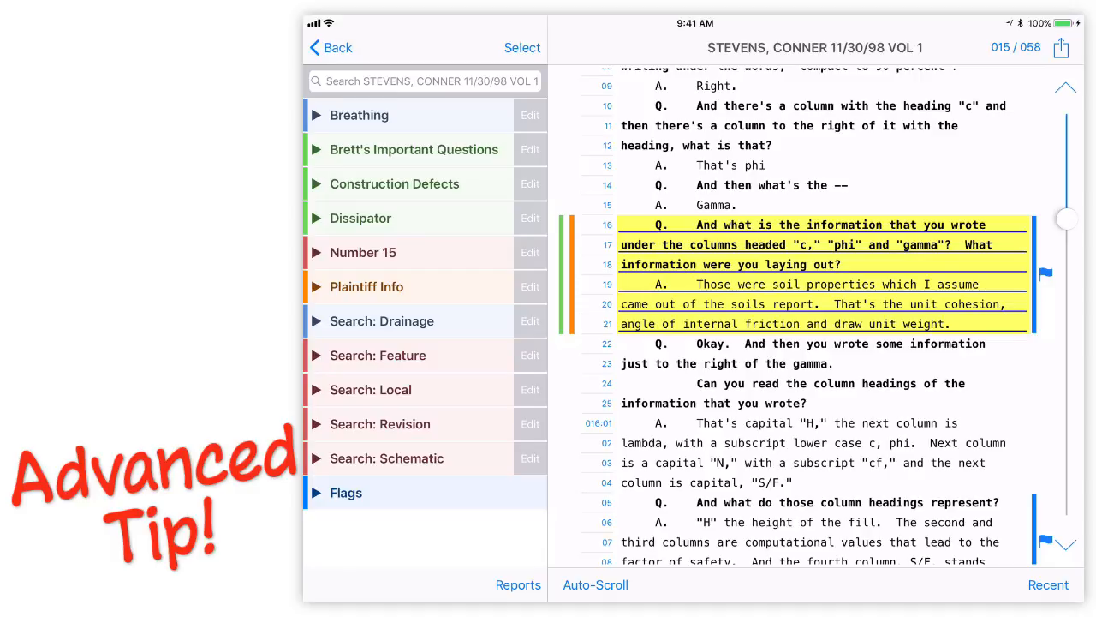
# - Open the report types, return to the Stevens v. Morris documents, then open the TranscriptPad page
pyautogui.click(517, 584)
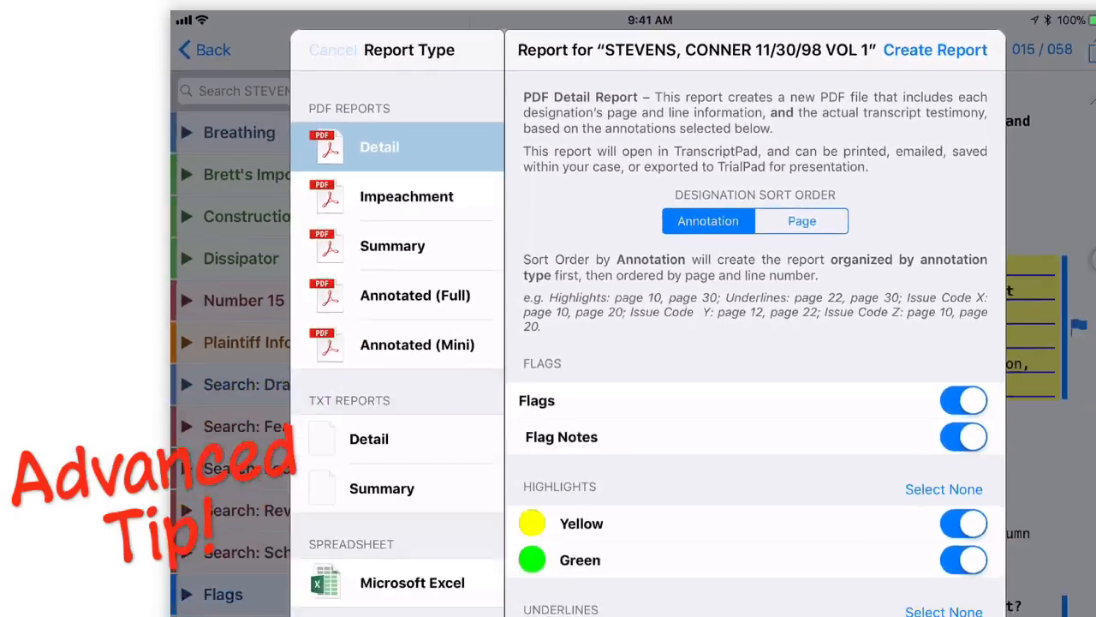
pyautogui.click(333, 50)
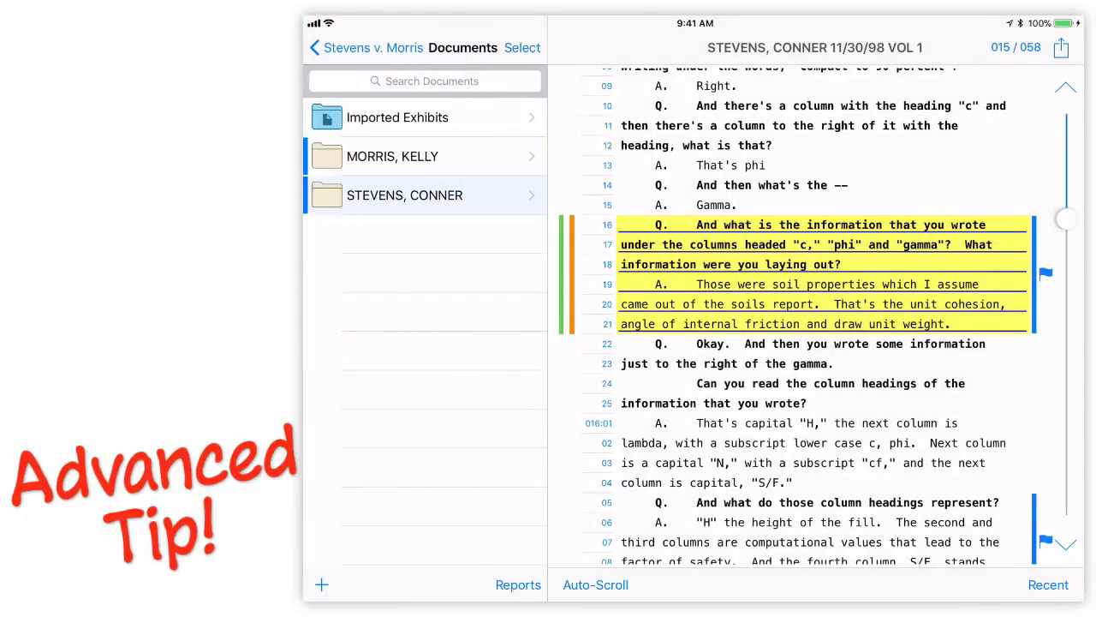
pyautogui.click(517, 584)
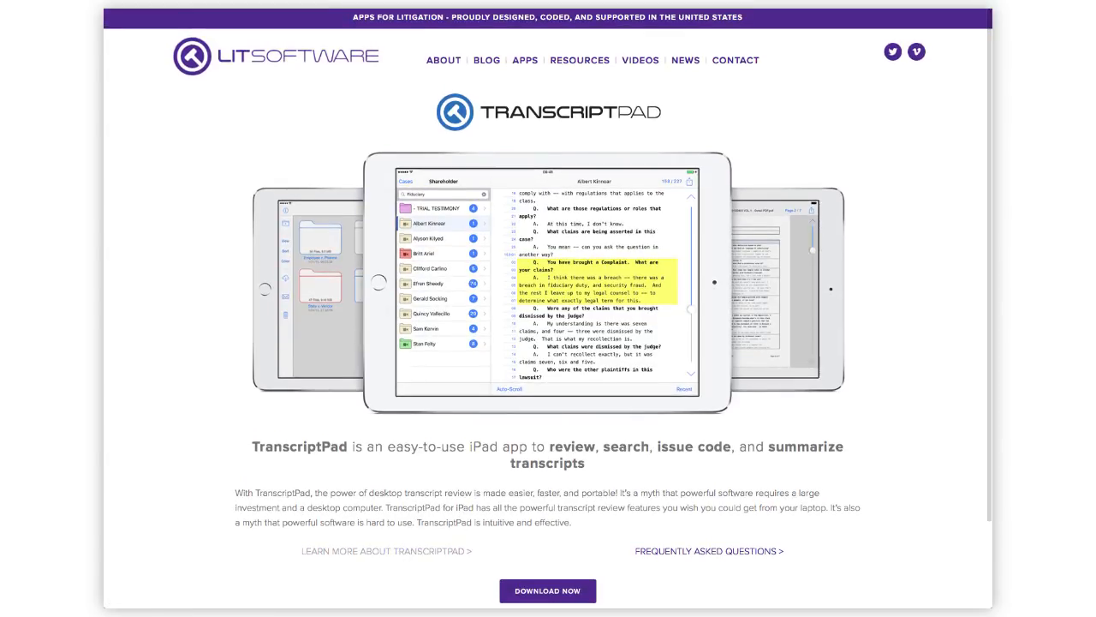
# - Scroll the TranscriptPad webpage past Organize, Review and Search down to Create Reports
pyautogui.scroll(-3)
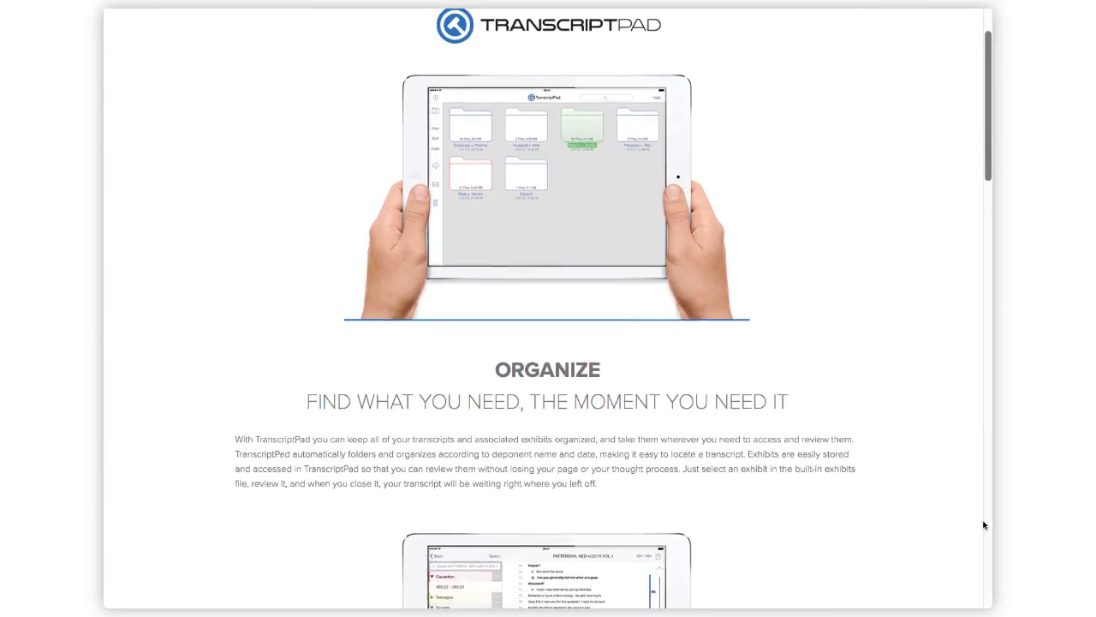
pyautogui.scroll(-3)
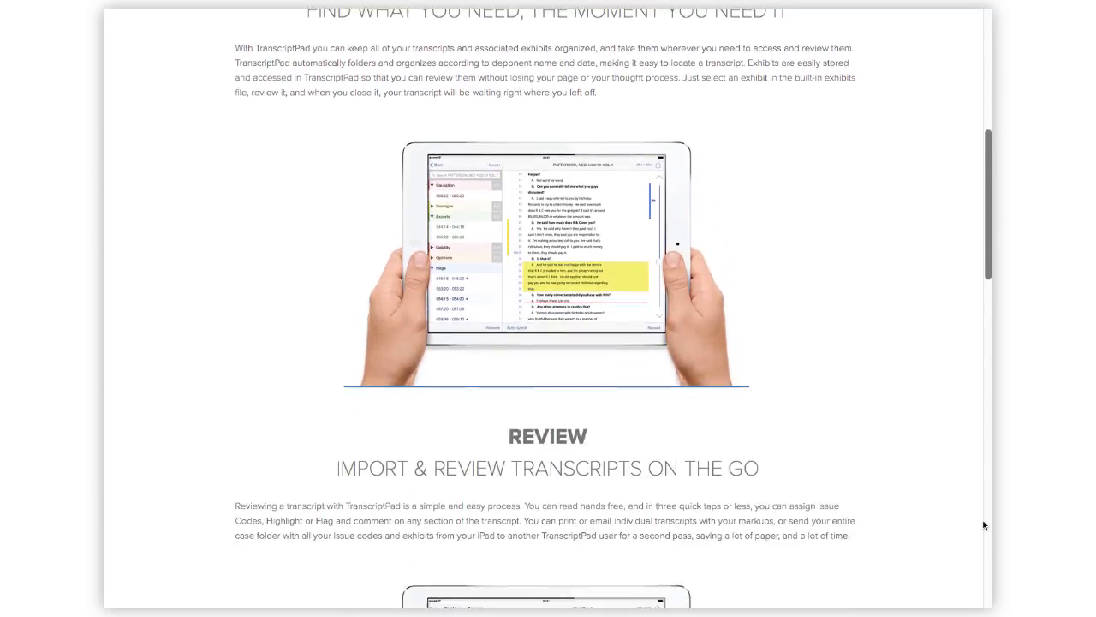
pyautogui.scroll(-3)
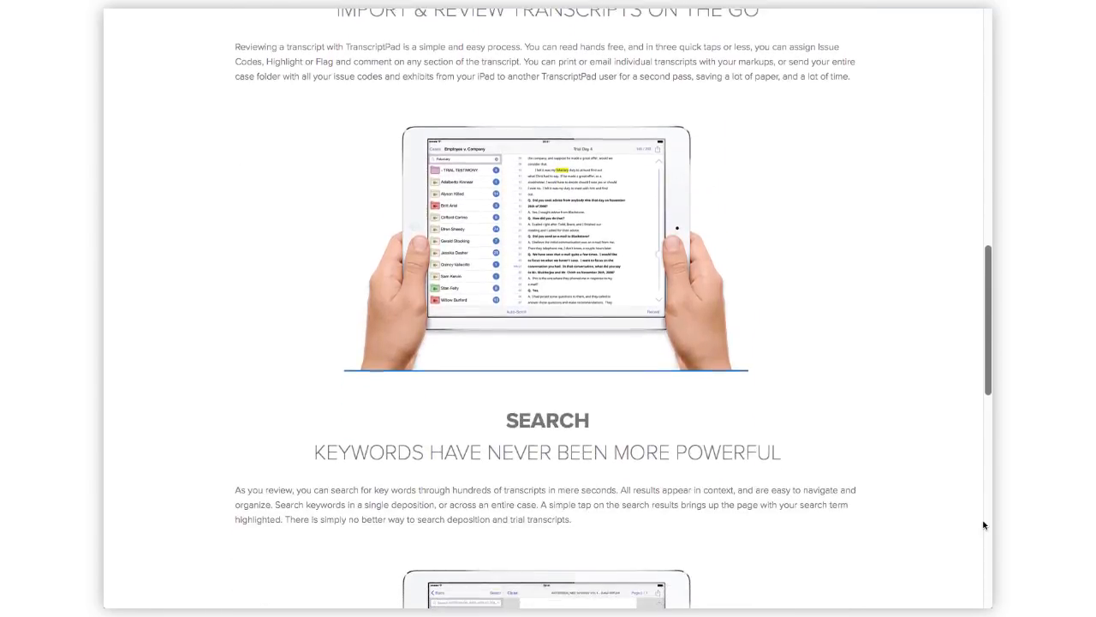
pyautogui.scroll(-3)
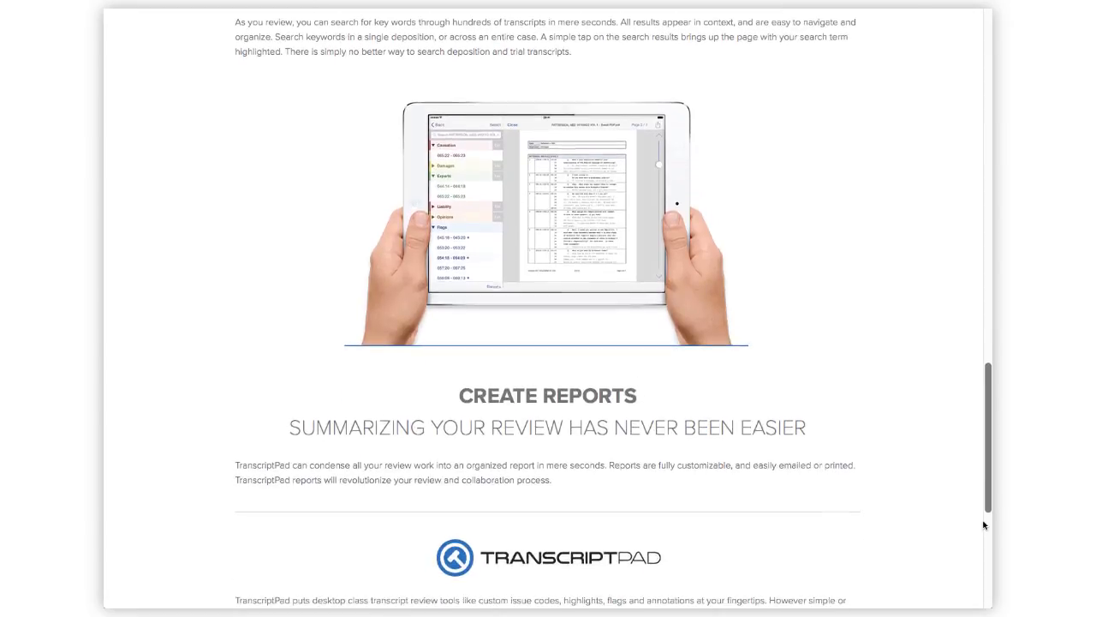
pyautogui.scroll(-3)
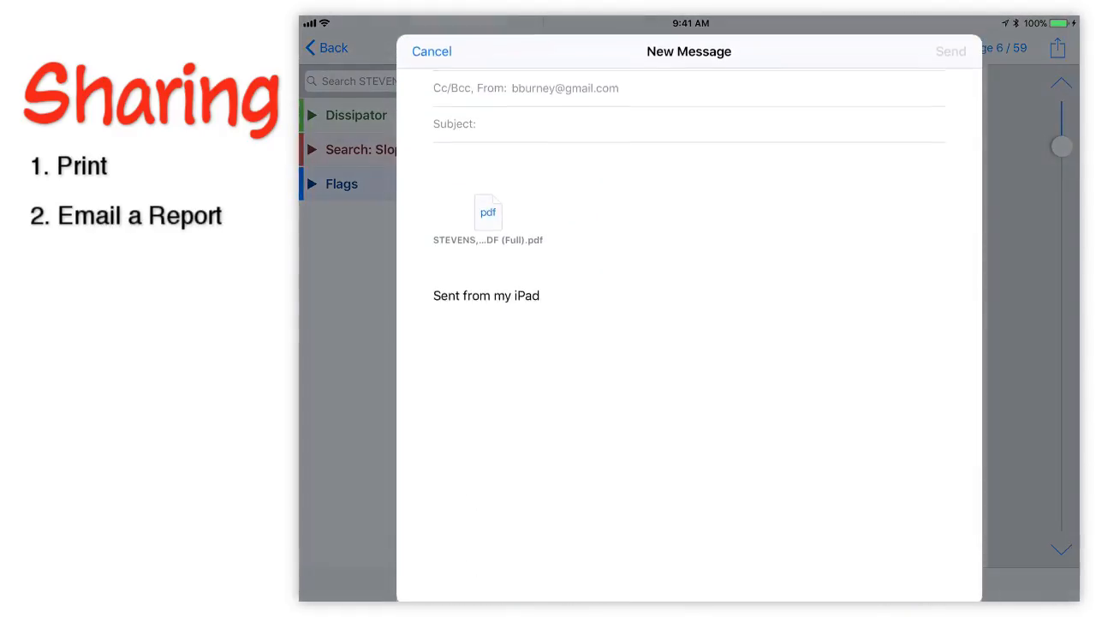
# - Cancel the report email, return to the case library, and open the Apps in Law article
pyautogui.click(432, 51)
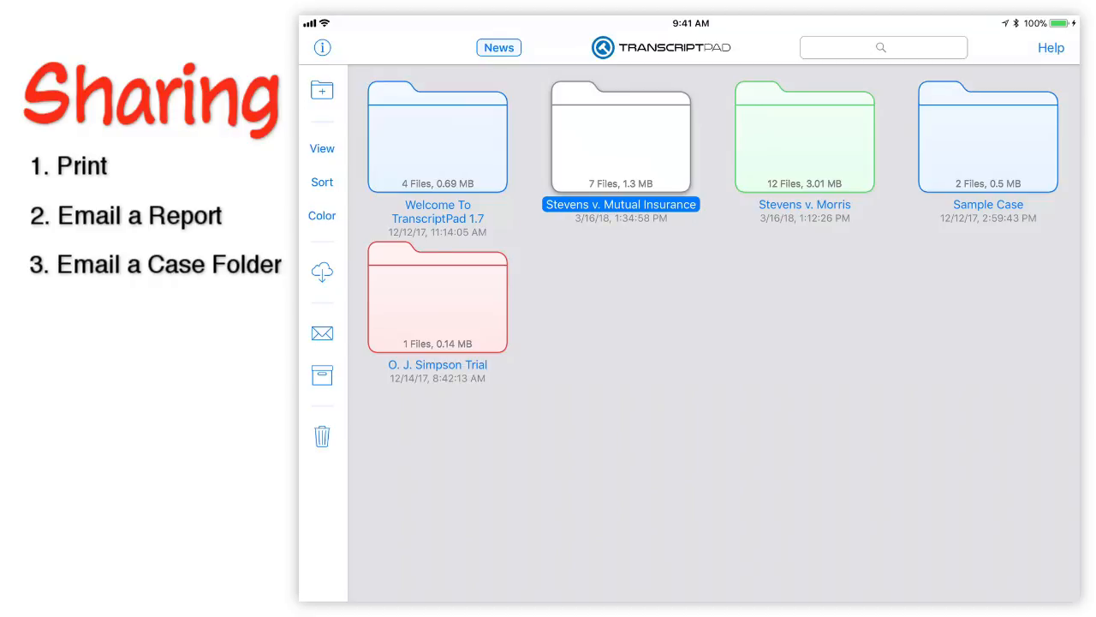
pyautogui.click(322, 333)
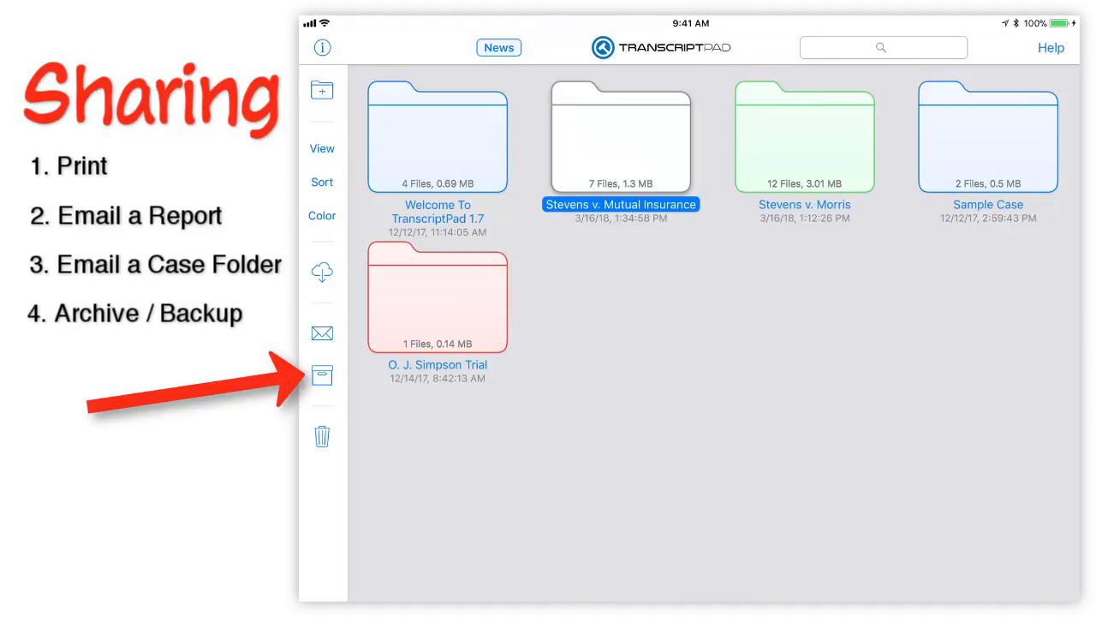
pyautogui.click(322, 375)
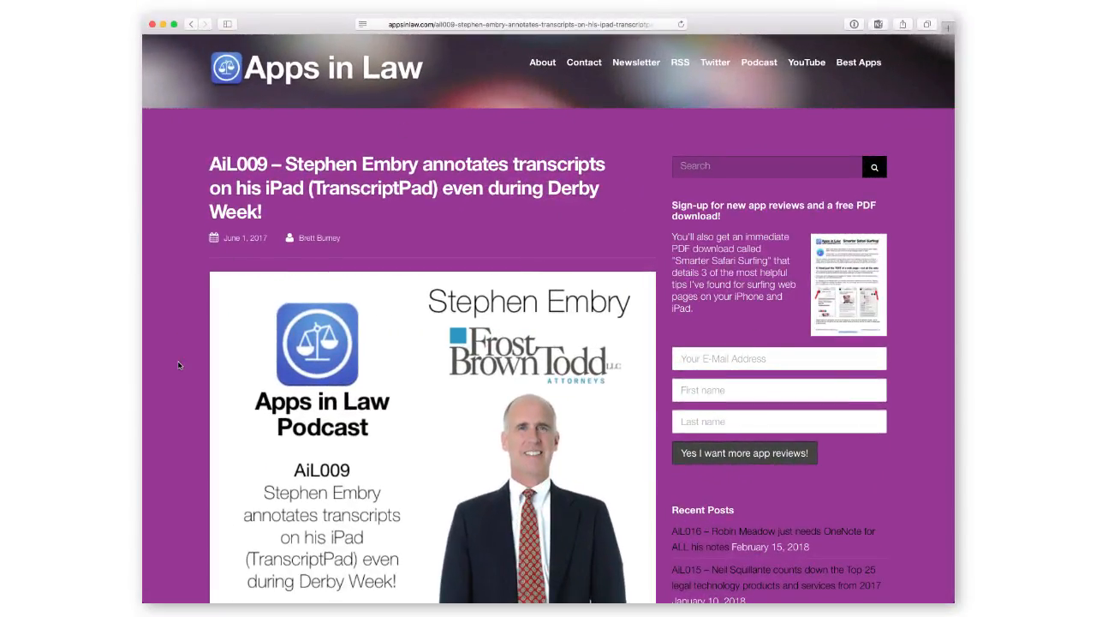
pyautogui.scroll(-3)
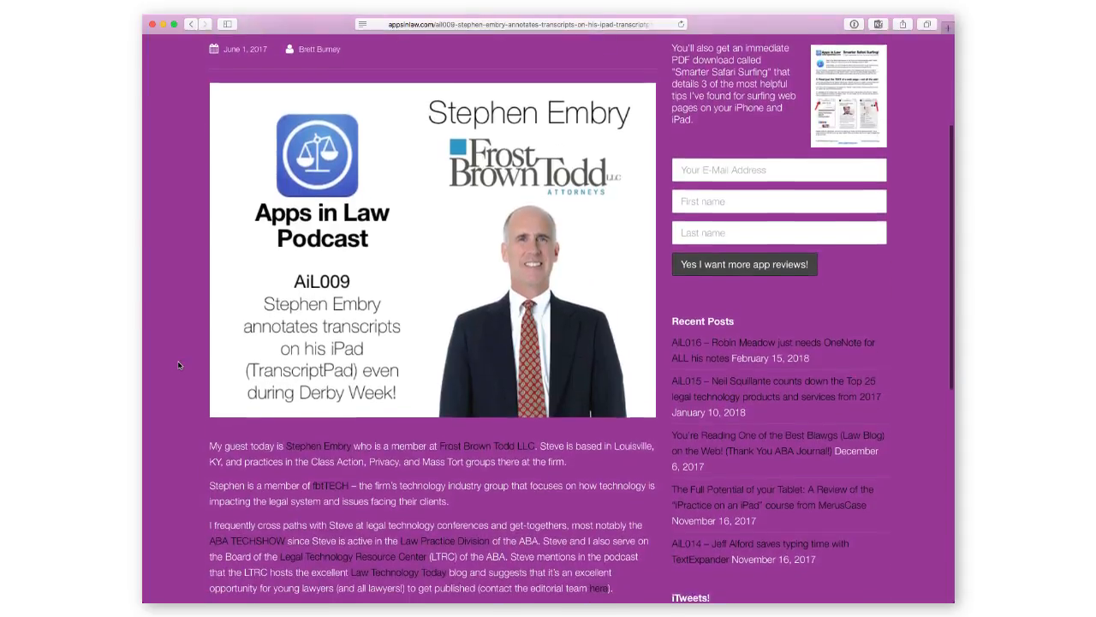
pyautogui.scroll(-3)
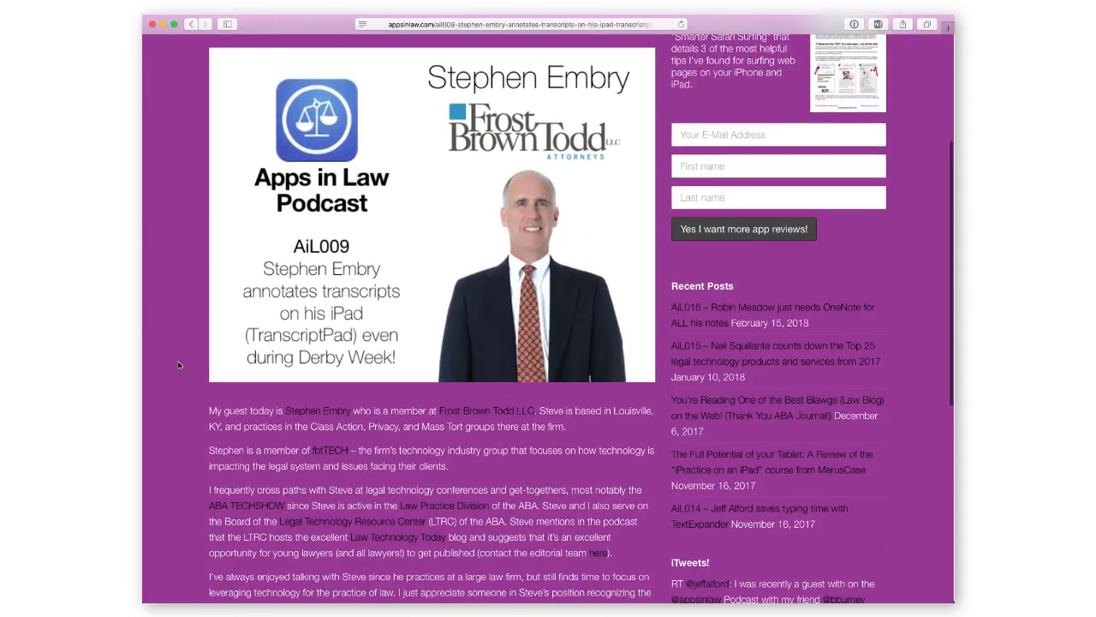